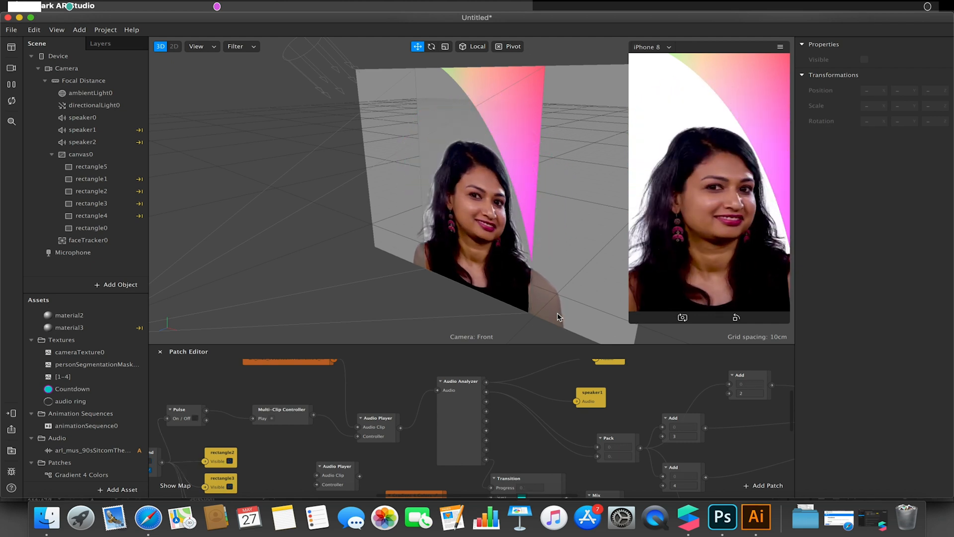
Close the finished ring effect and start a new blank project from File
left_click(461, 381)
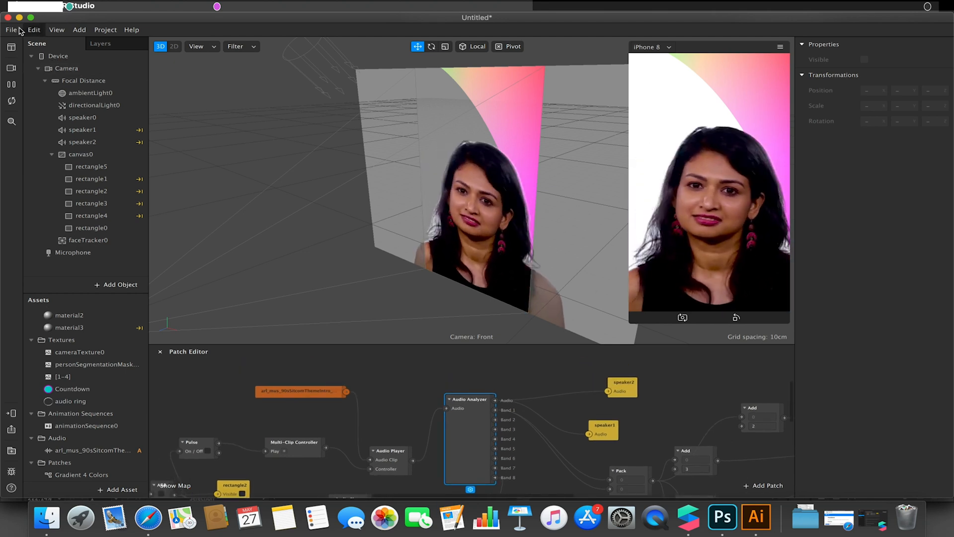
left_click(34, 30)
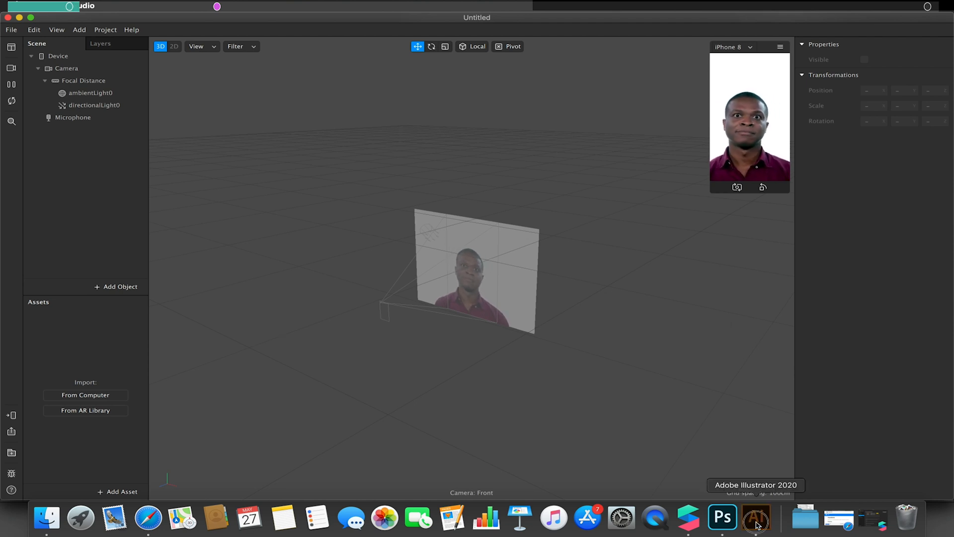
Switch to Illustrator and drag the dashed white ring onto the gray pasteboard
left_click(755, 517)
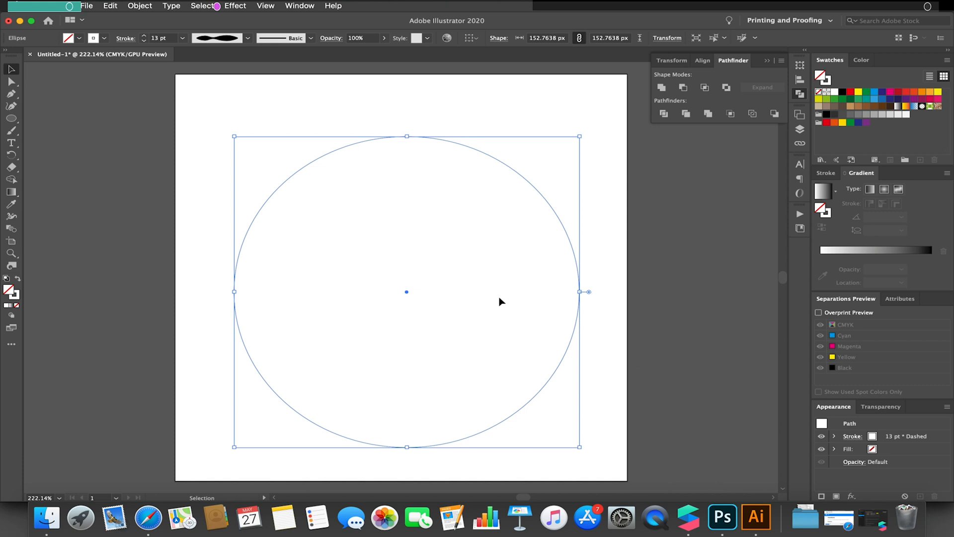
mouse_move(296, 177)
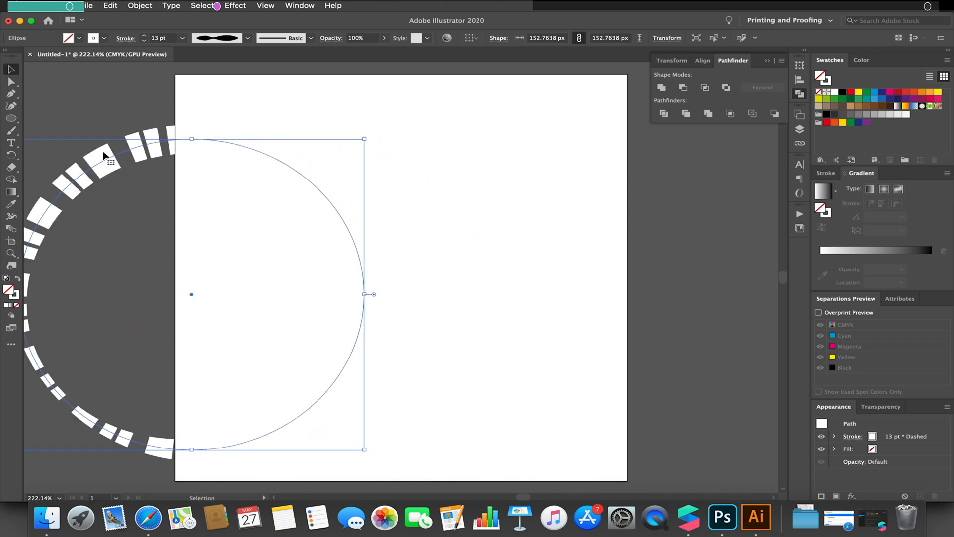
left_click_drag(111, 157, 87, 160)
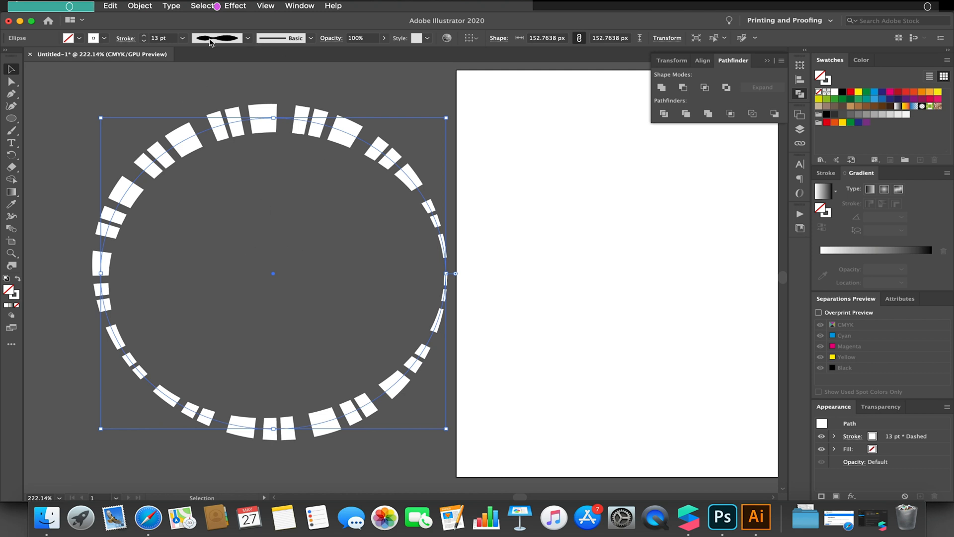
mouse_move(722, 517)
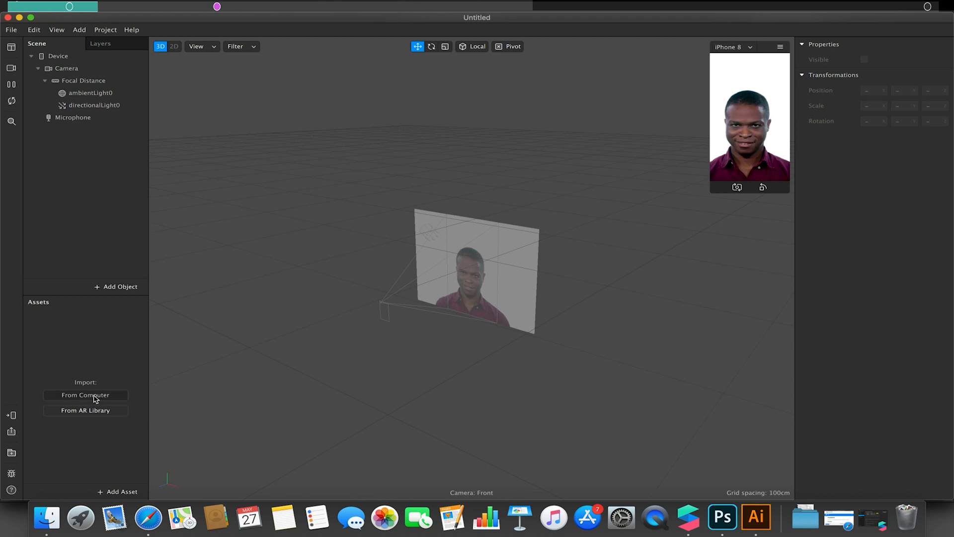
Import Audio Ring.png from the computer and insert a Rectangle into the scene
left_click(85, 394)
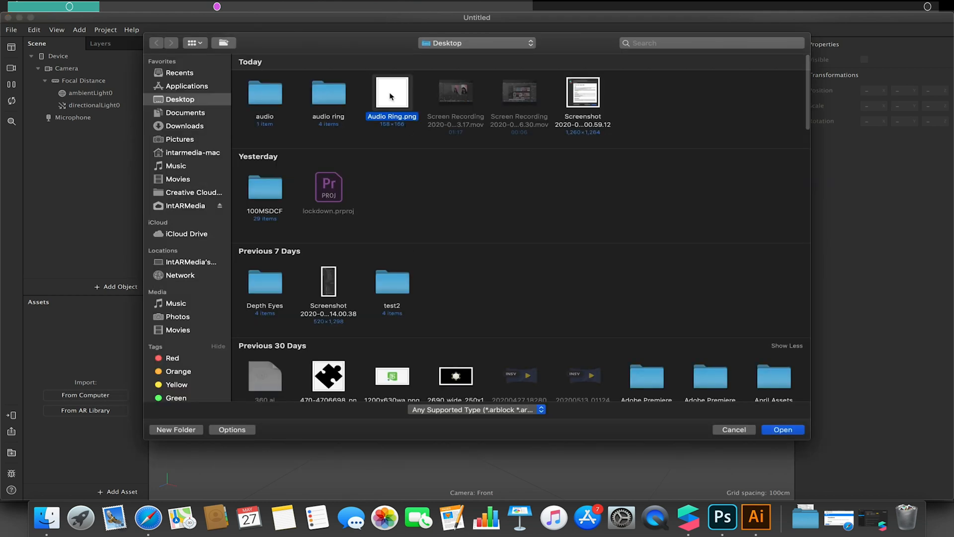
left_click(783, 429)
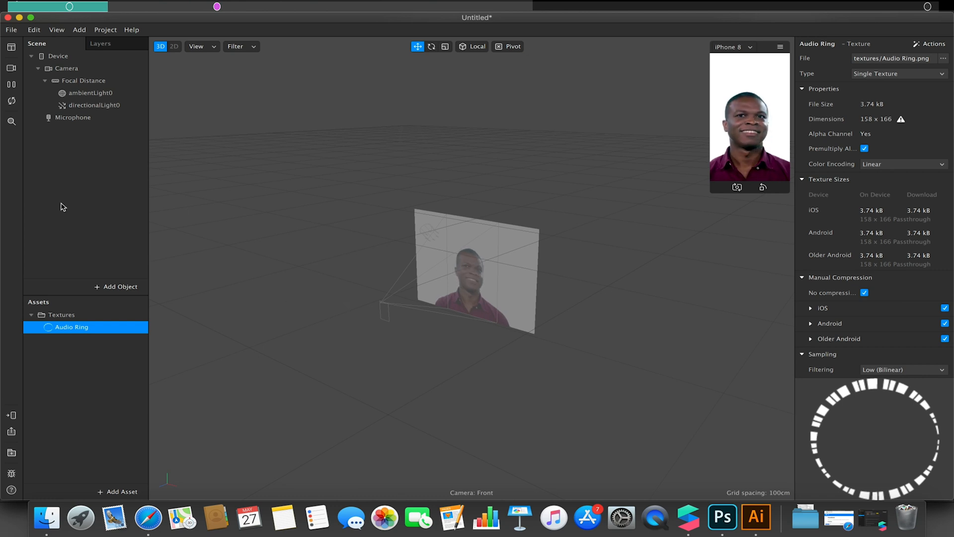
left_click(116, 287)
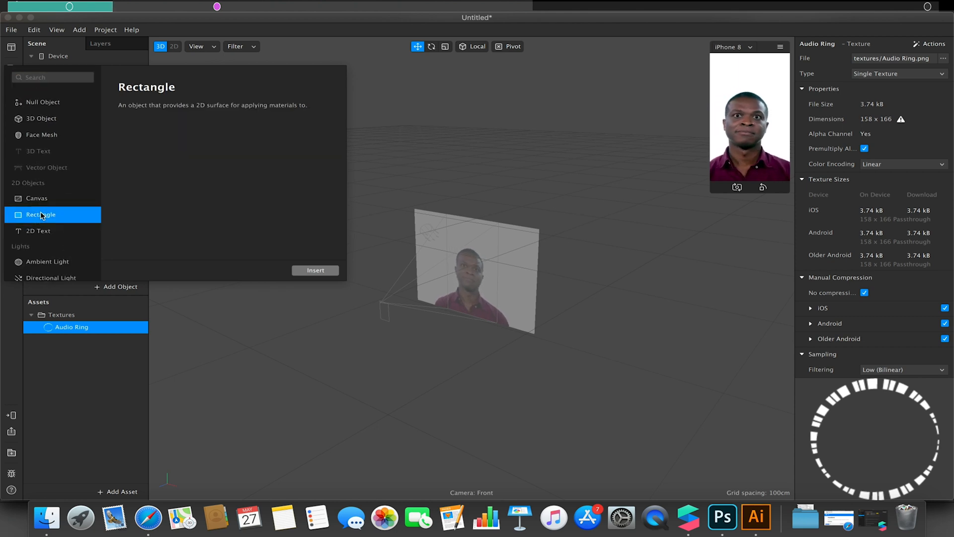
left_click(315, 270)
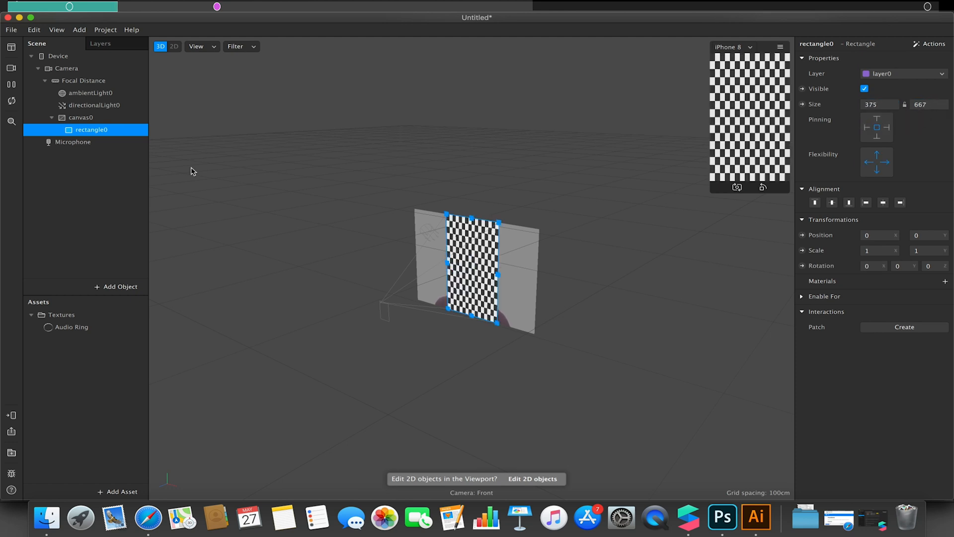
Add camera texture and person segmentation, giving the rectangle a material masked by segmentation
left_click(66, 68)
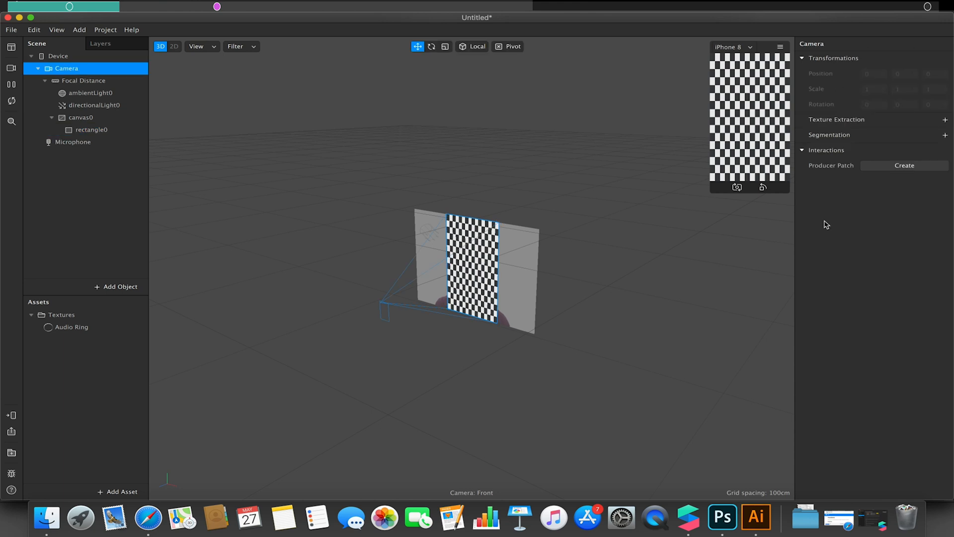
left_click(944, 120)
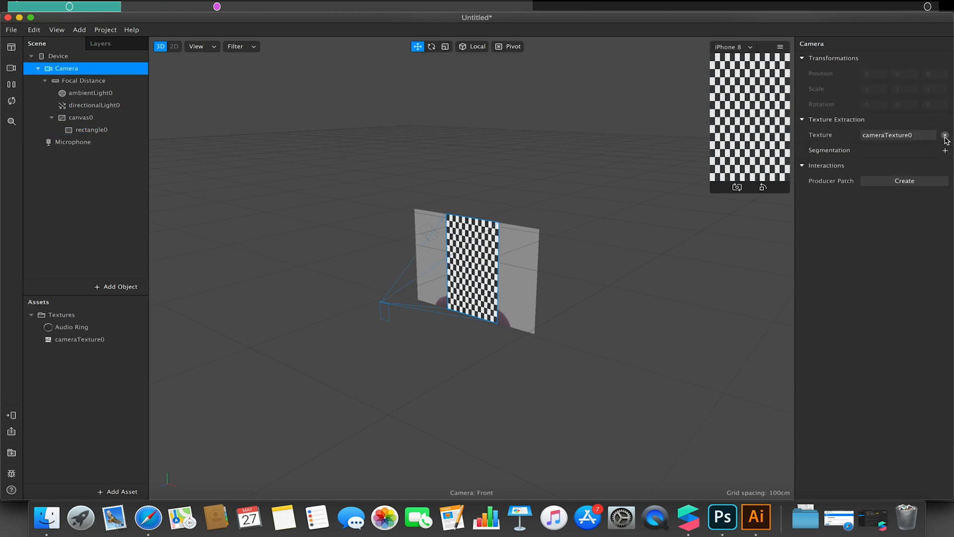
left_click(945, 150)
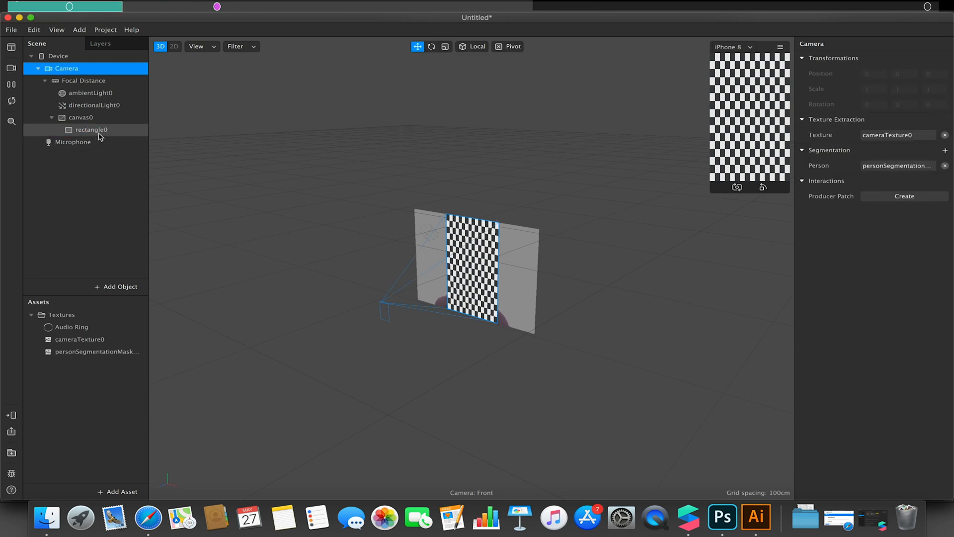
left_click(91, 130)
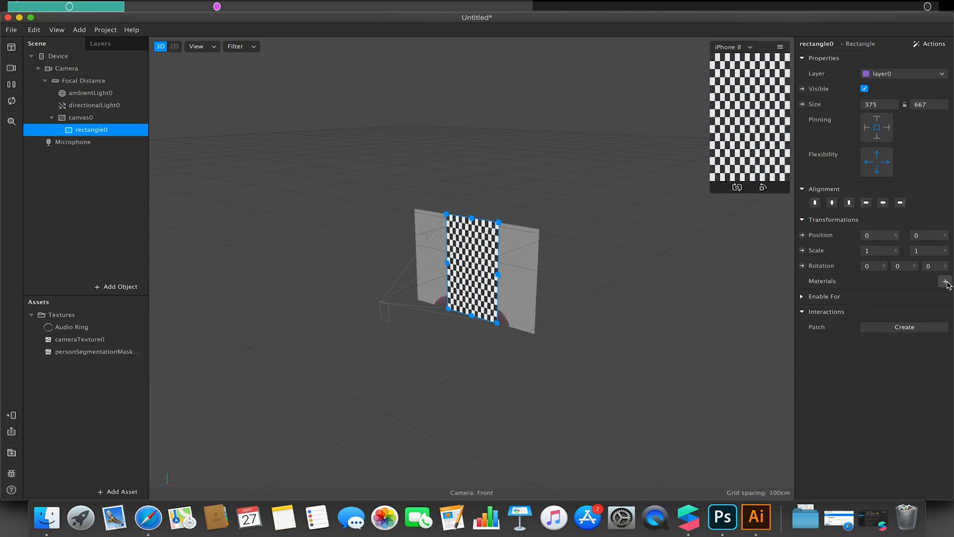
left_click(947, 282)
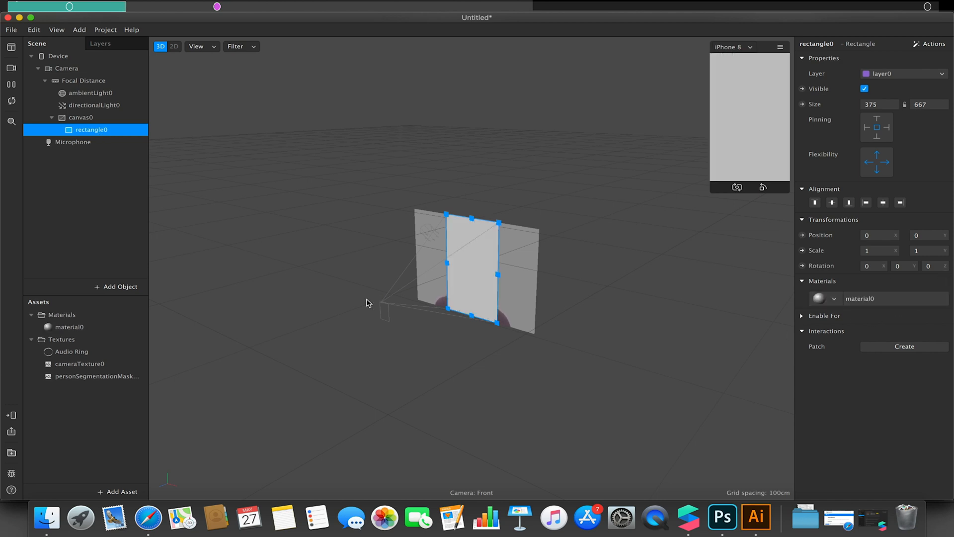
left_click(71, 327)
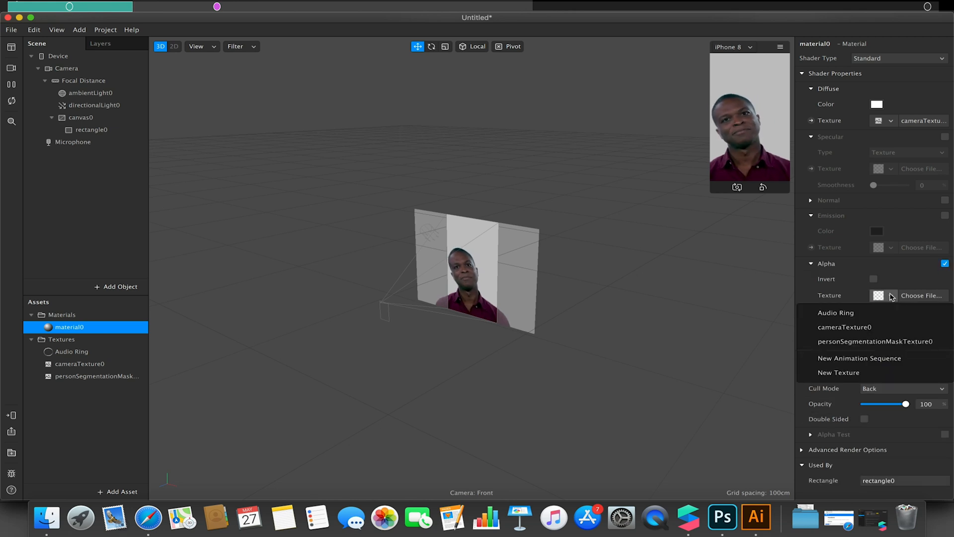
left_click(873, 341)
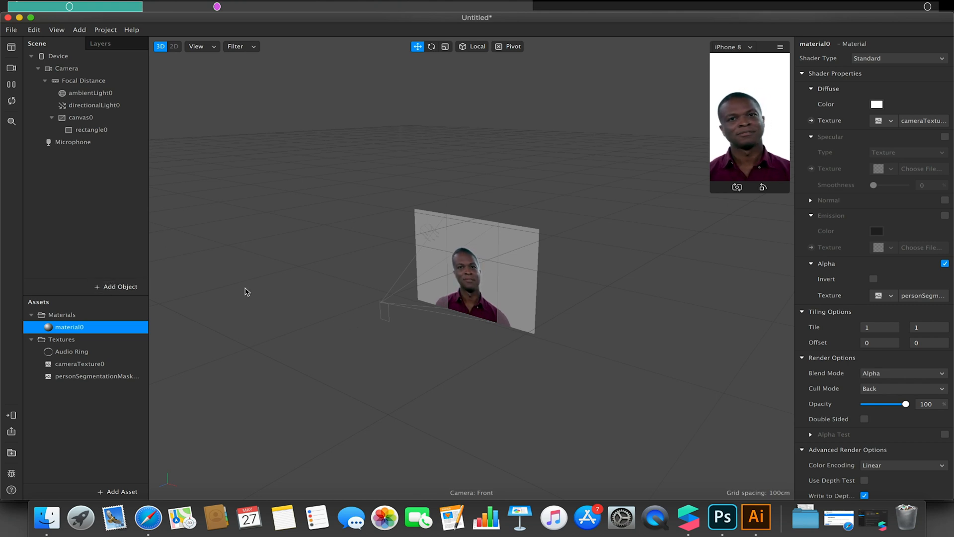
Insert a second Rectangle object into the scene
left_click(116, 287)
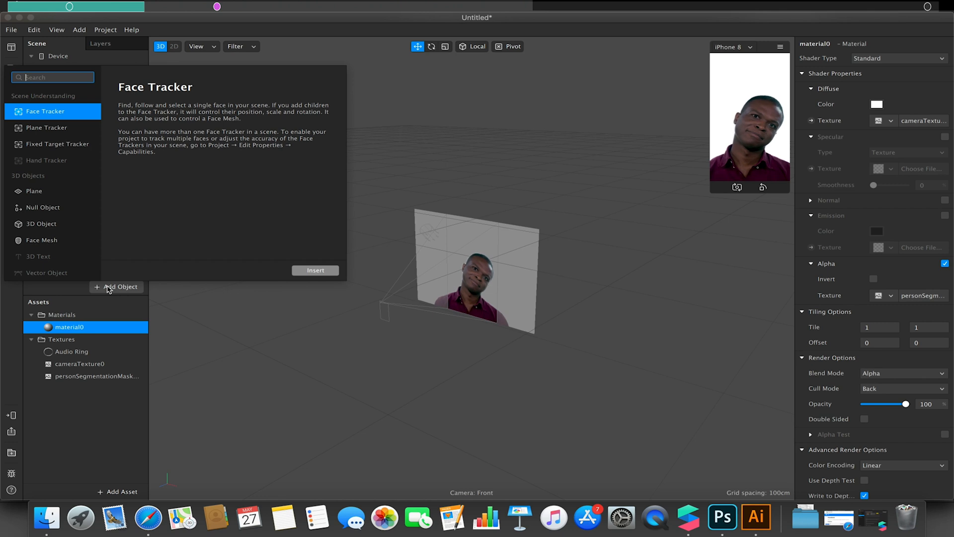
scroll("down", 3)
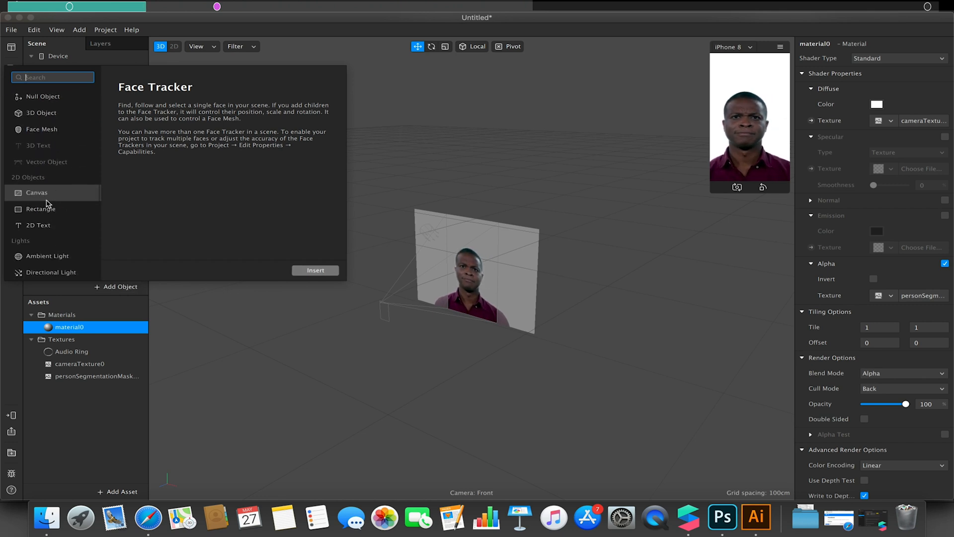
left_click(40, 209)
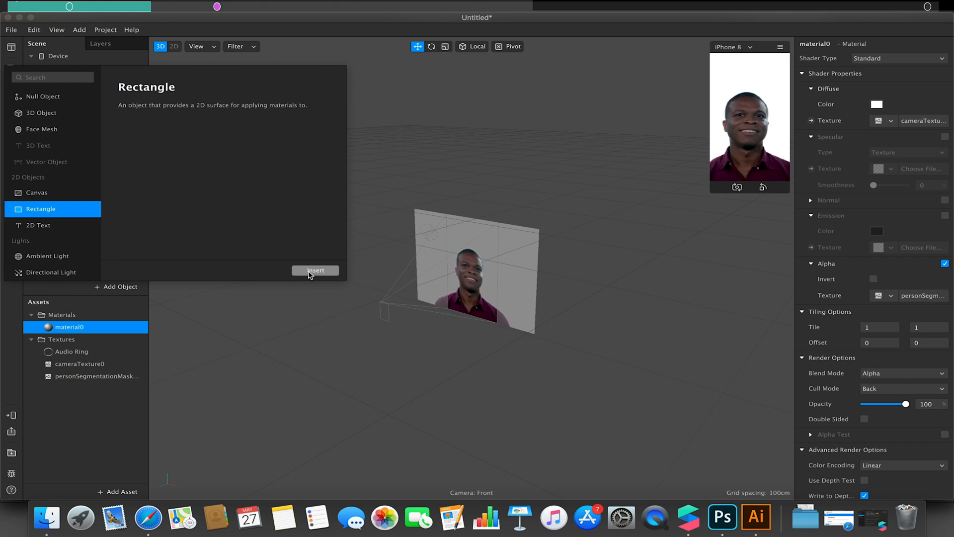
left_click(315, 270)
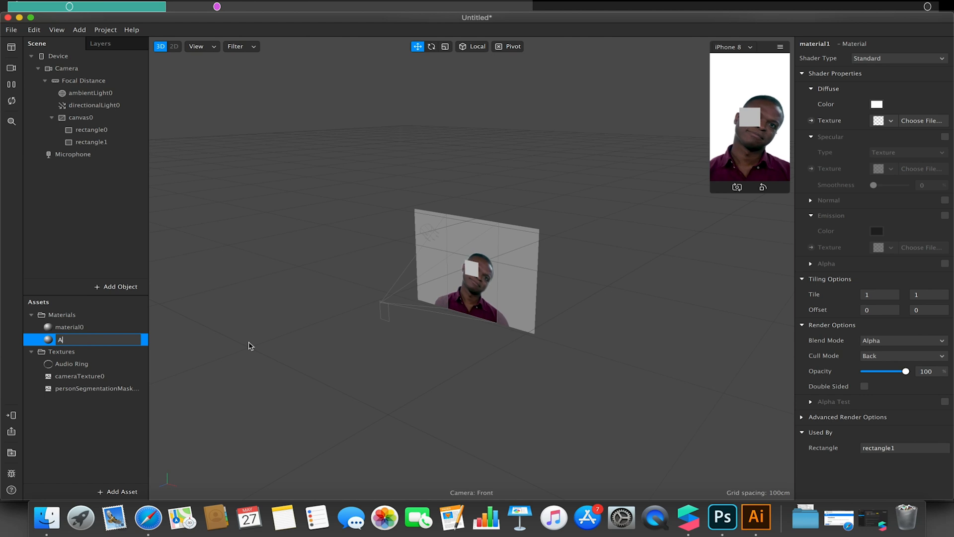
Name its new material Audio Ring and set the diffuse texture to Audio Ring
type("Audio Ring")
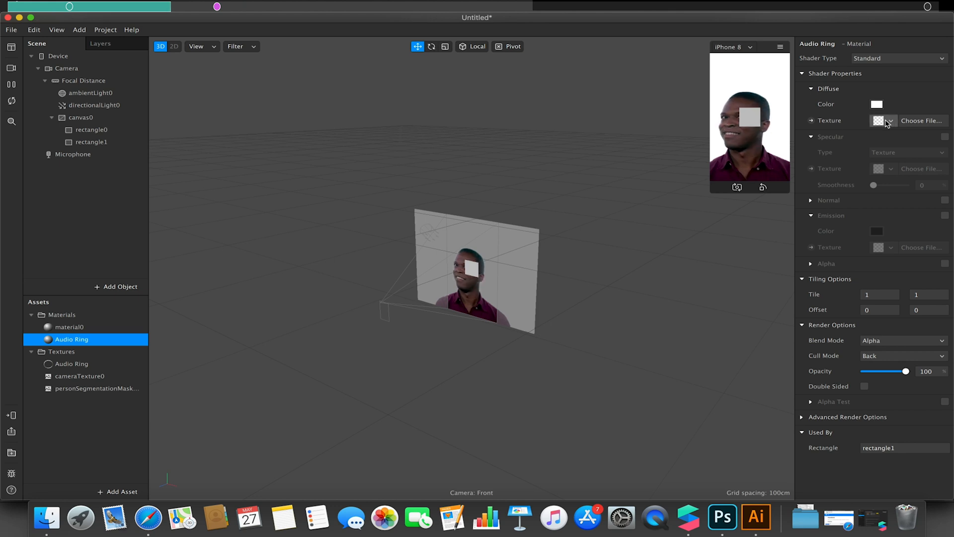
left_click(888, 120)
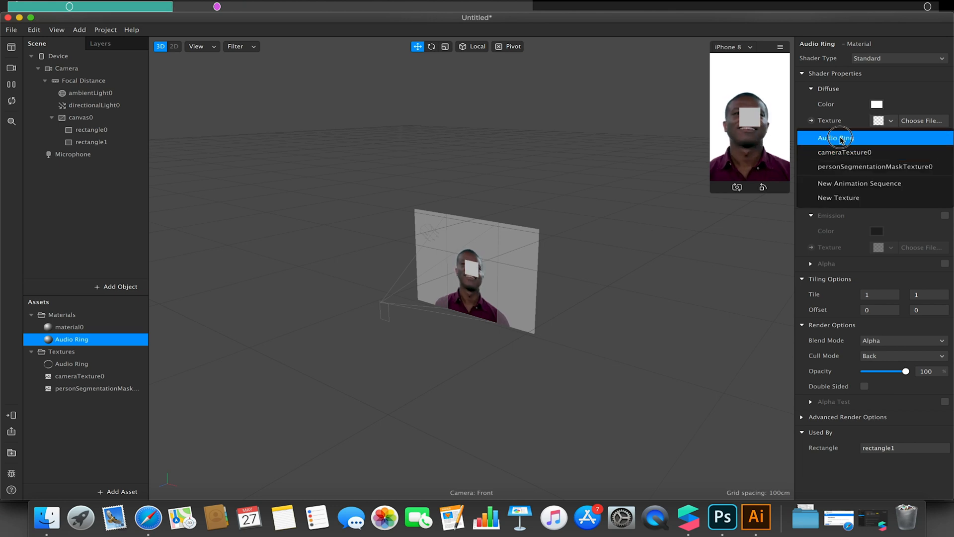
left_click(833, 138)
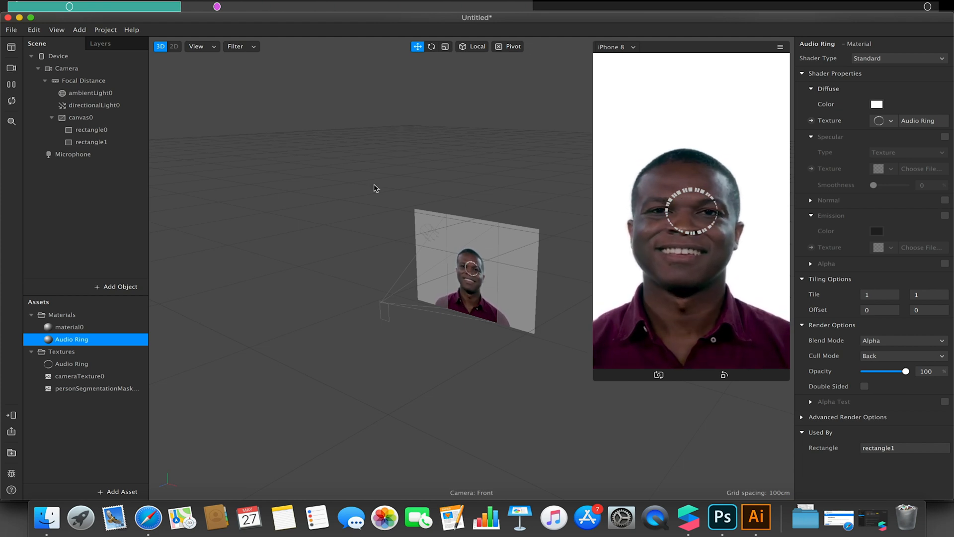
Rename the ring rectangle to Ring 1, then rename rectangle0 to User
left_click(93, 142)
type("R")
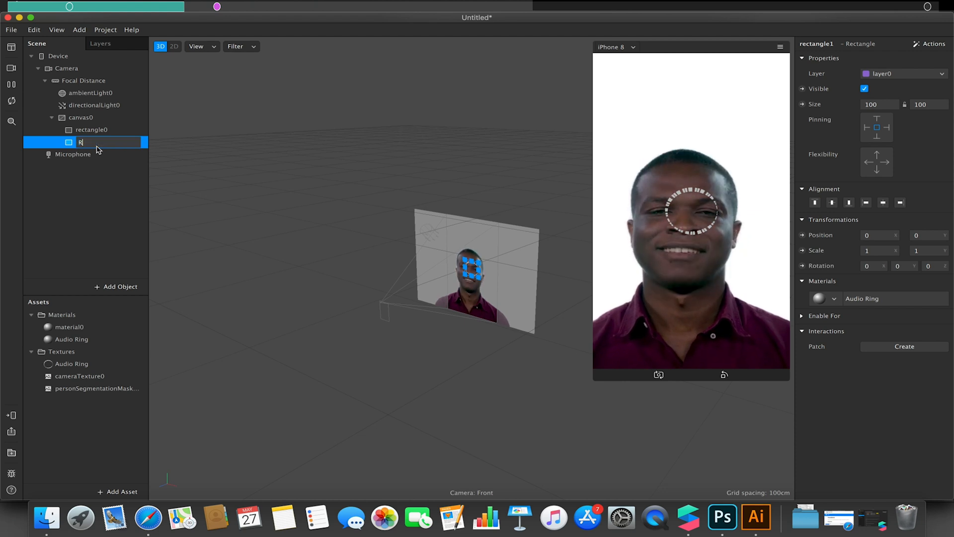
type("ing 1")
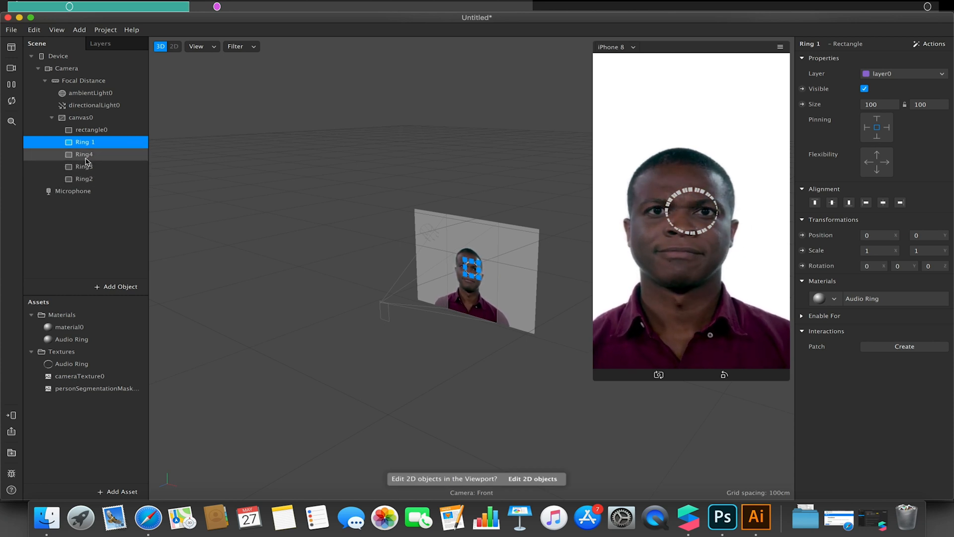
left_click(84, 179)
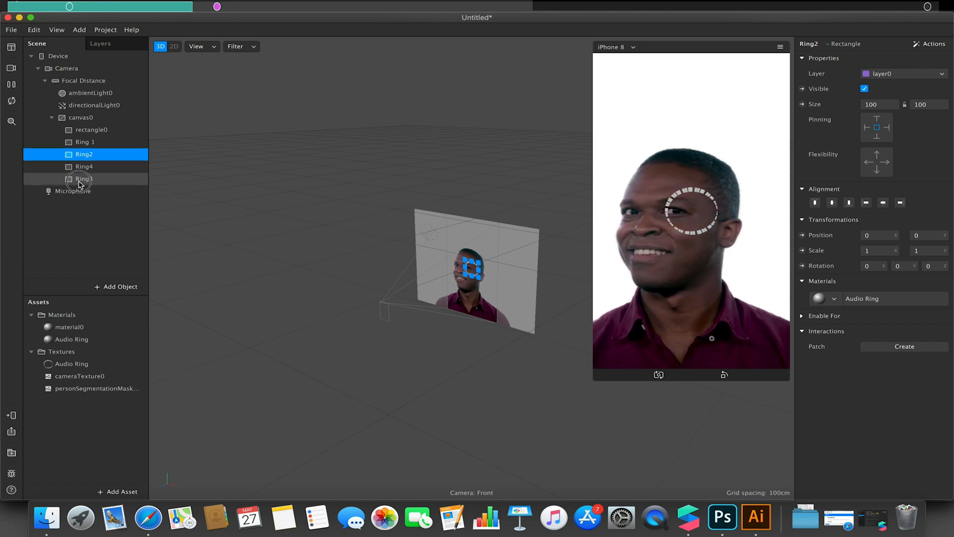
left_click(84, 166)
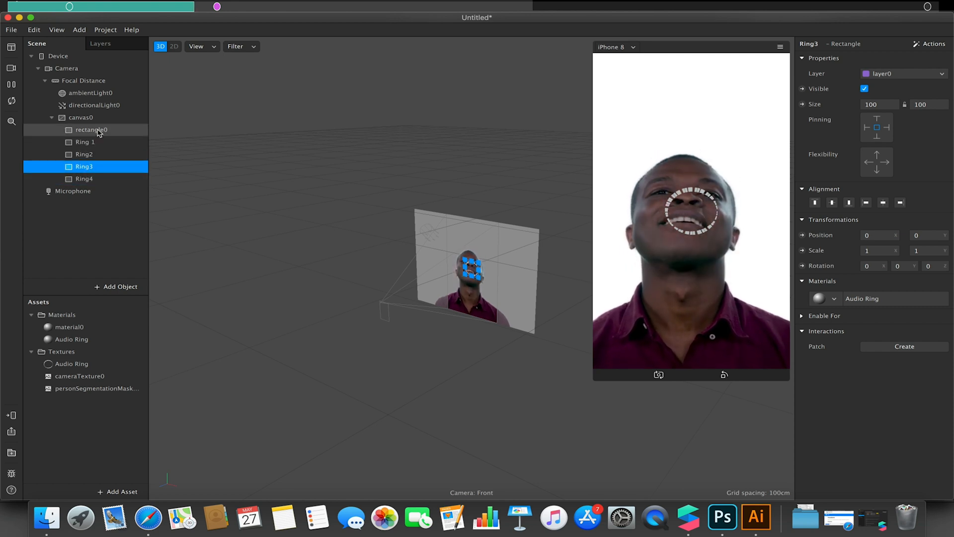
right_click(90, 129)
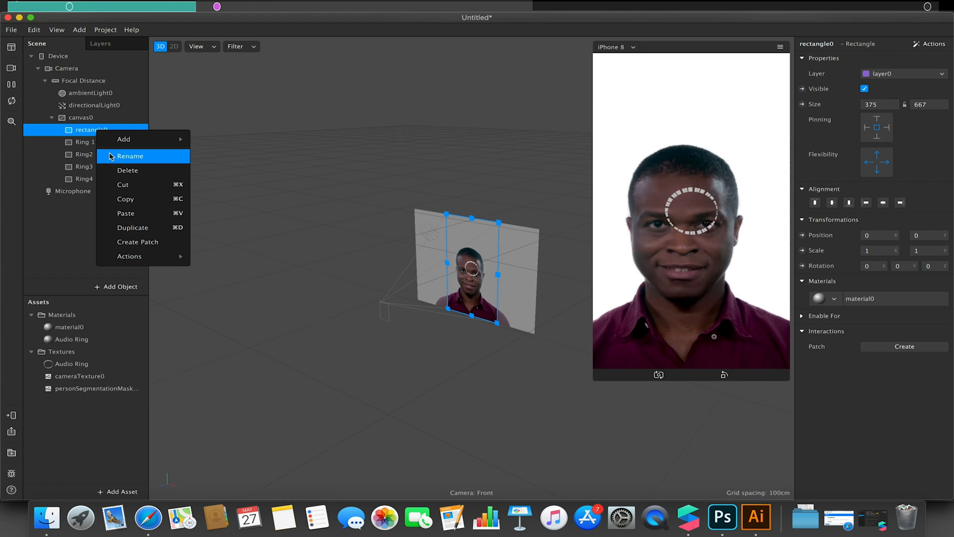
left_click(130, 155)
type("User")
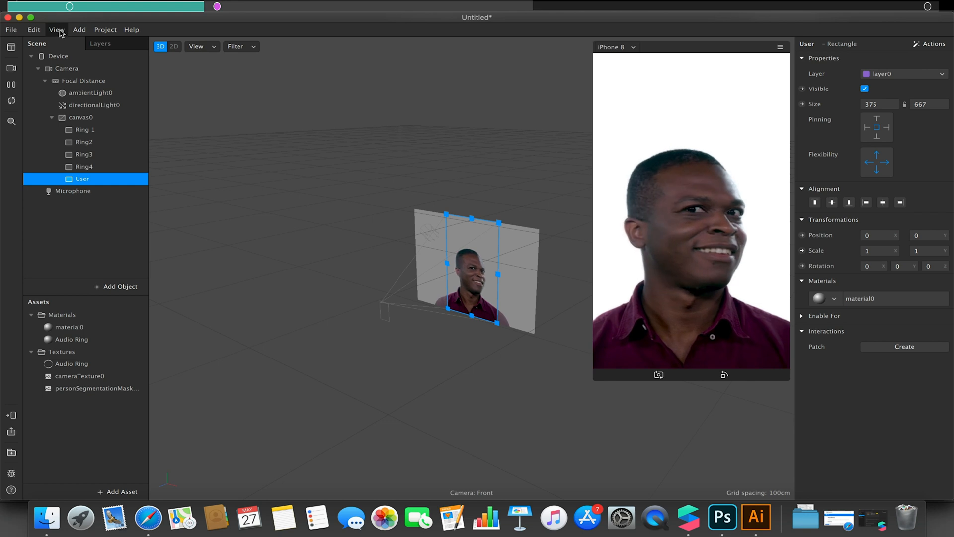
Show the Patch Editor and view the Instagram Music and Energy Meter audio patches
left_click(57, 29)
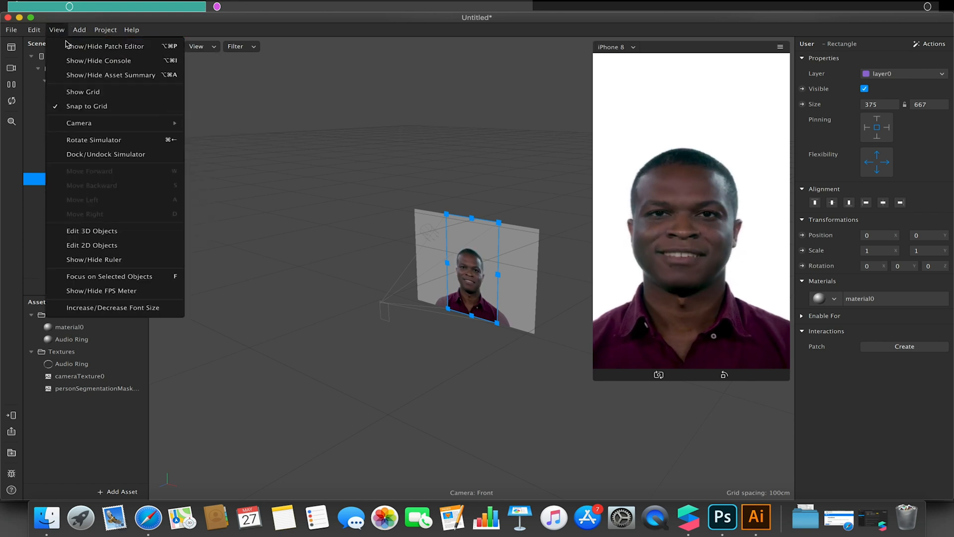
left_click(106, 45)
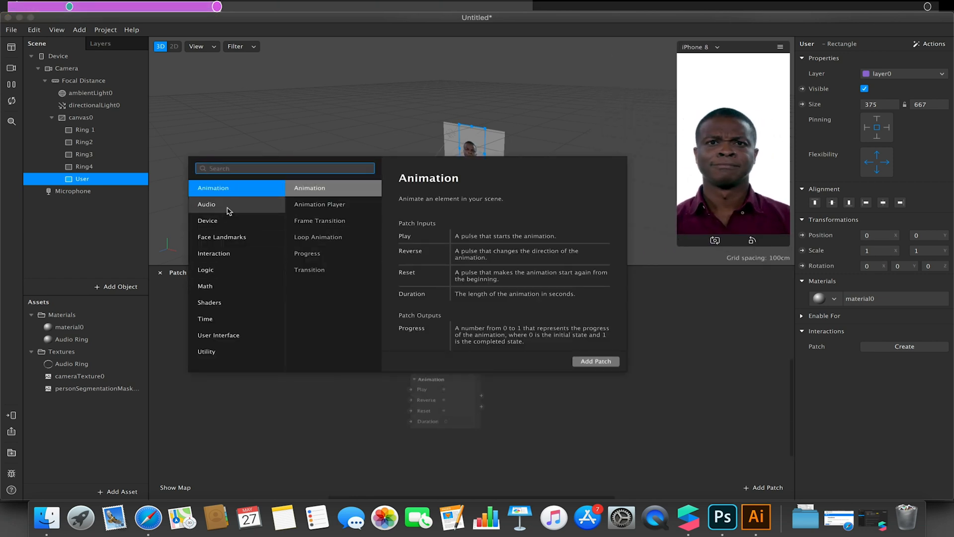
left_click(207, 204)
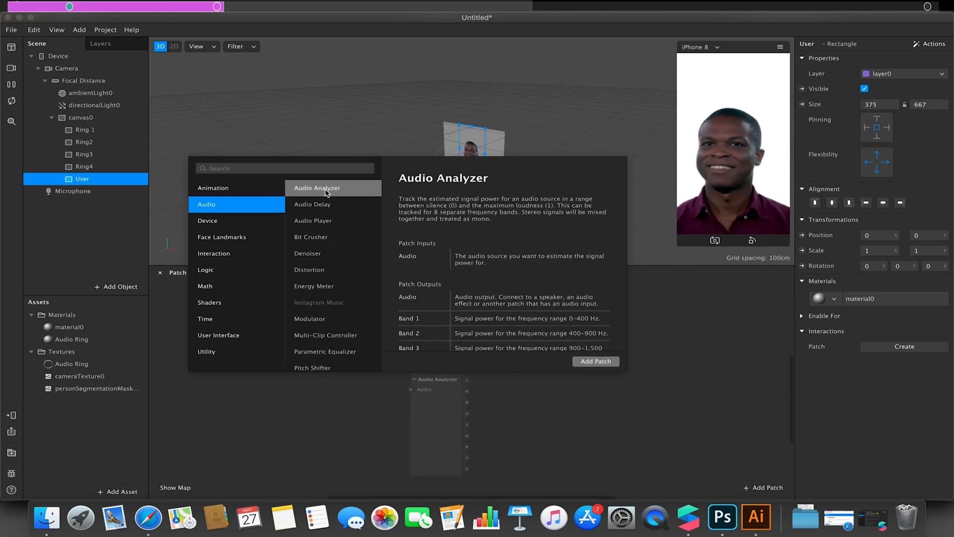
left_click(319, 303)
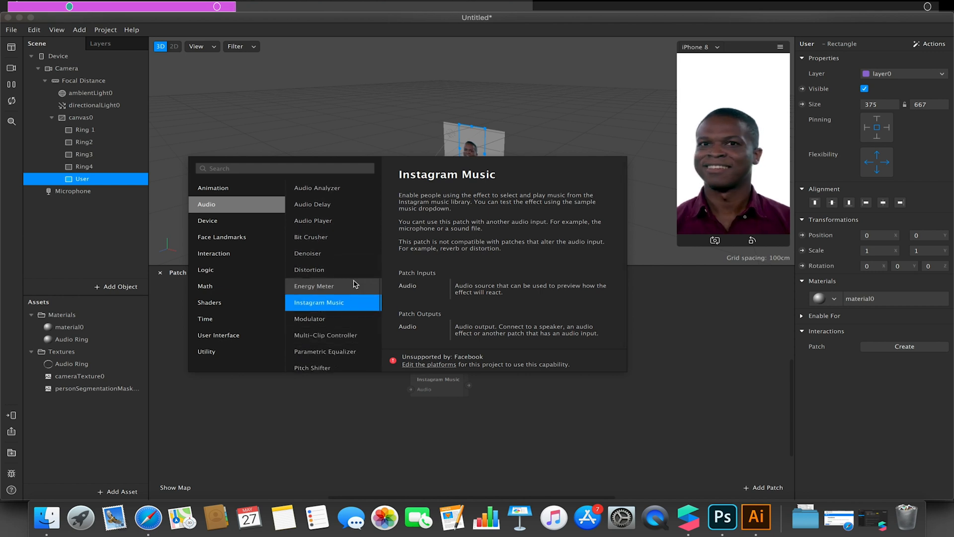
left_click(314, 287)
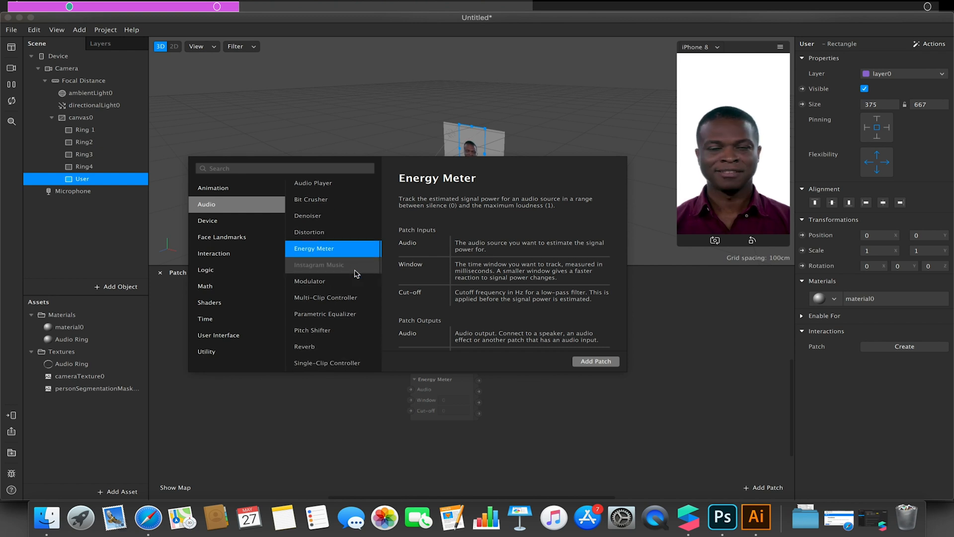
Browse Device, Interaction, Logic, Math, Shader and UI patches, then return to Audio
left_click(208, 220)
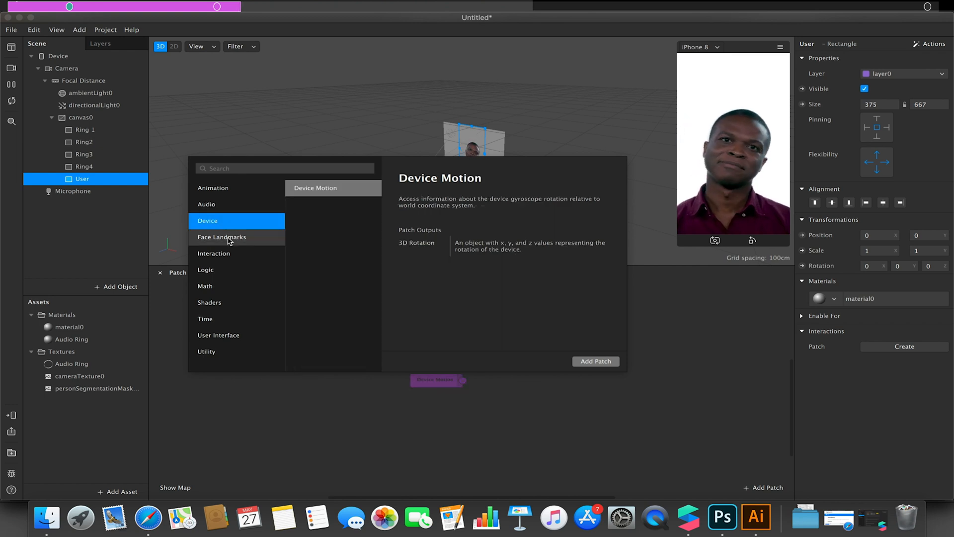
left_click(213, 253)
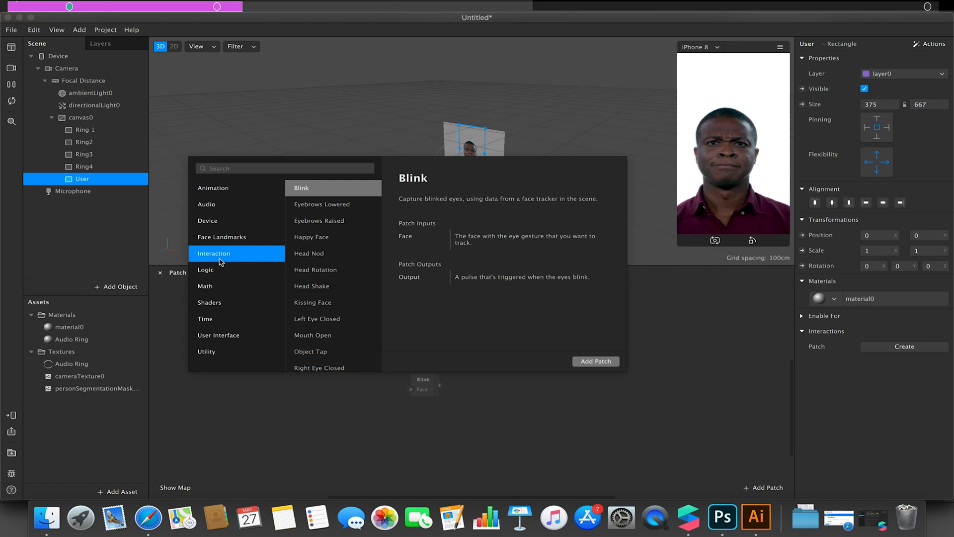
scroll("down", 3)
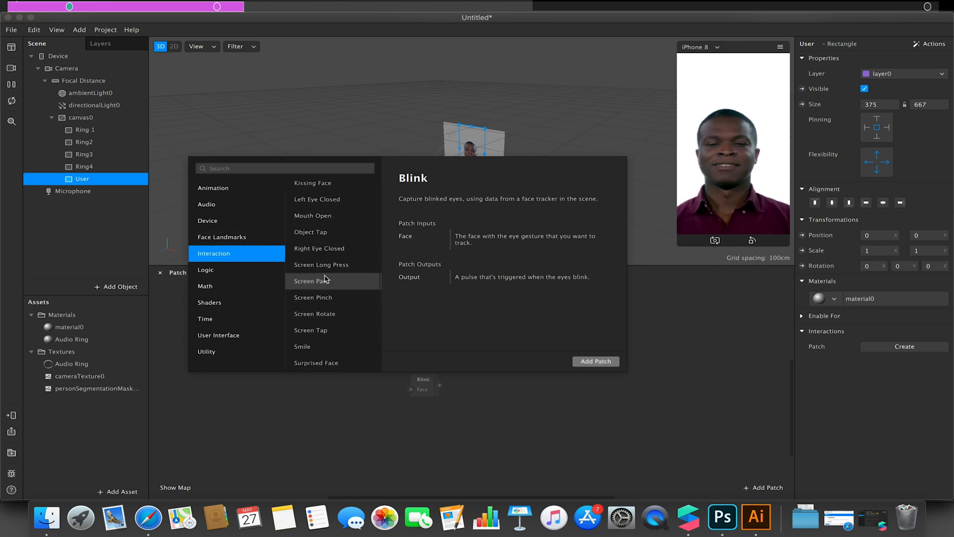
left_click(206, 269)
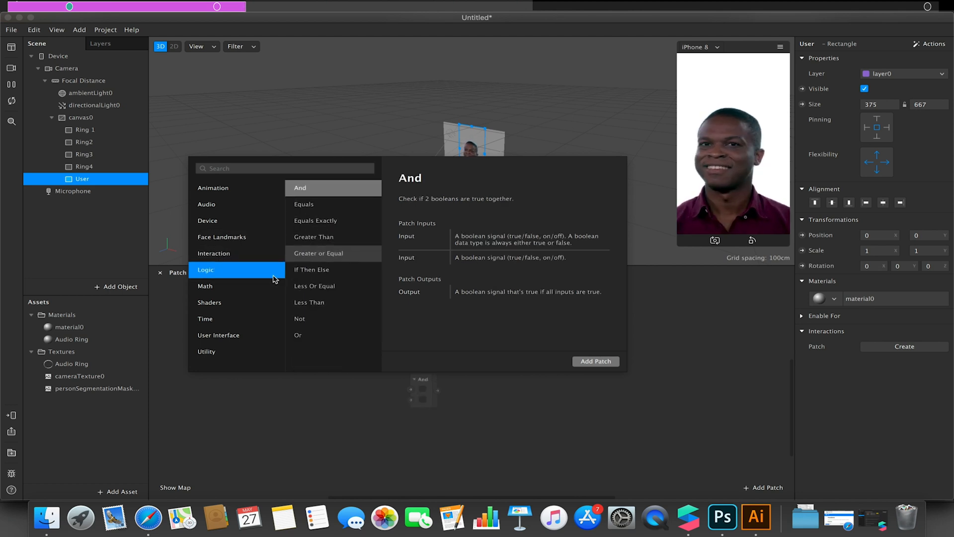
left_click(206, 286)
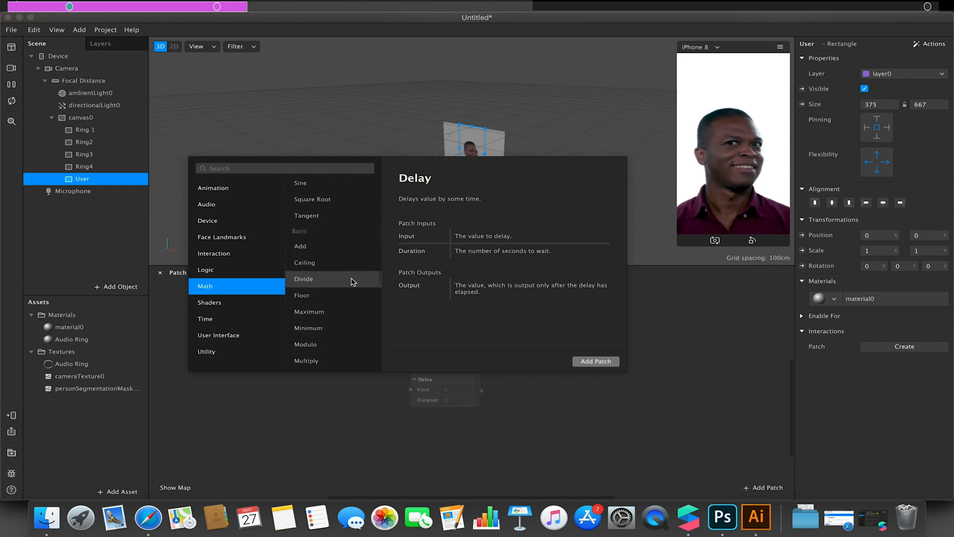
scroll("down", 3)
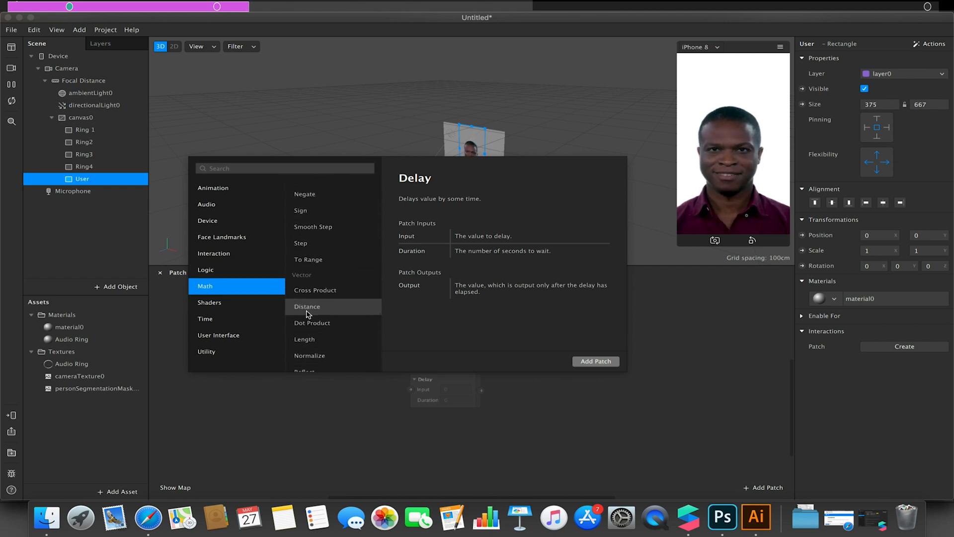
left_click(210, 302)
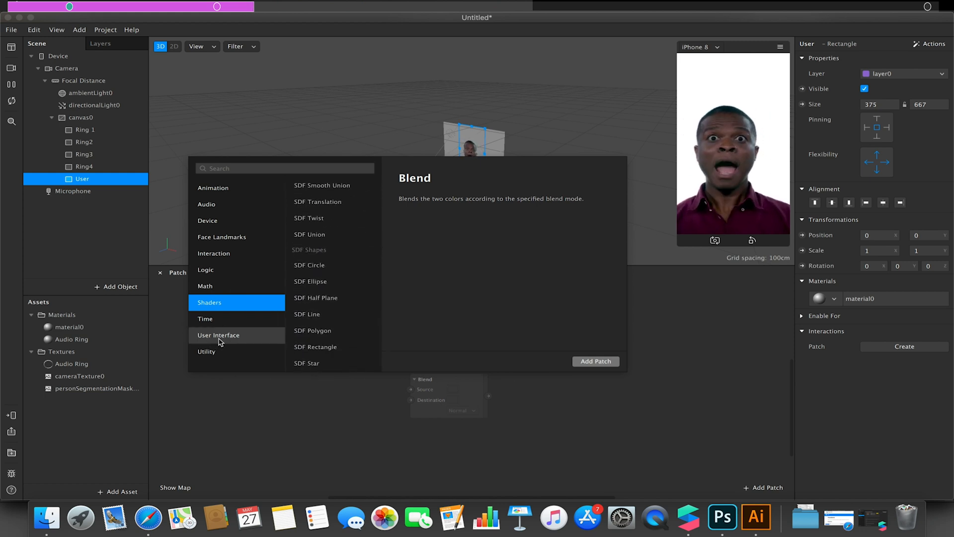
left_click(218, 335)
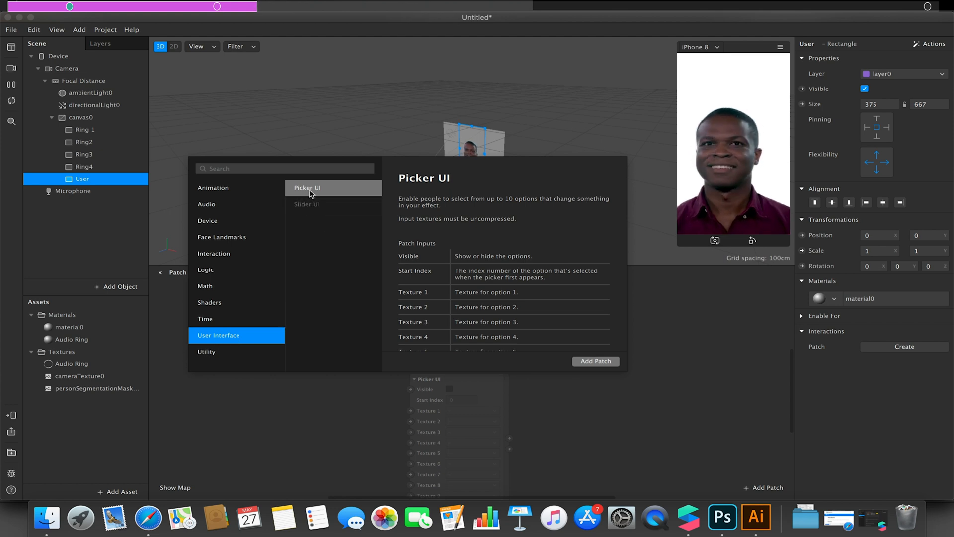
left_click(307, 204)
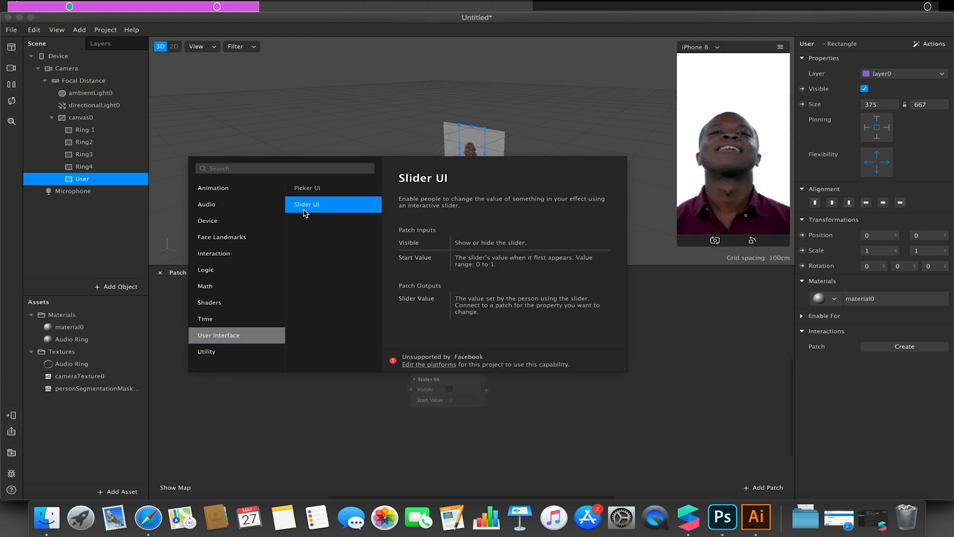
left_click(307, 188)
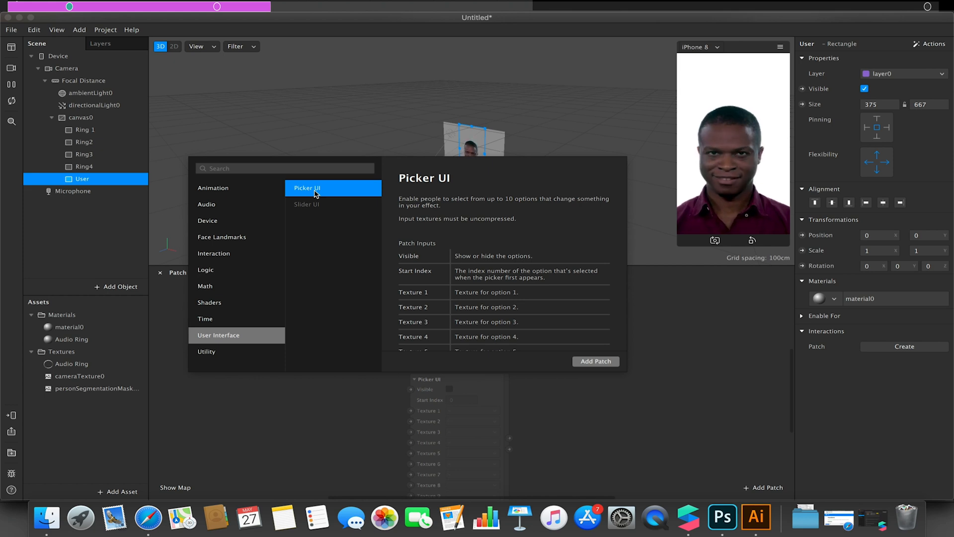
mouse_move(453, 412)
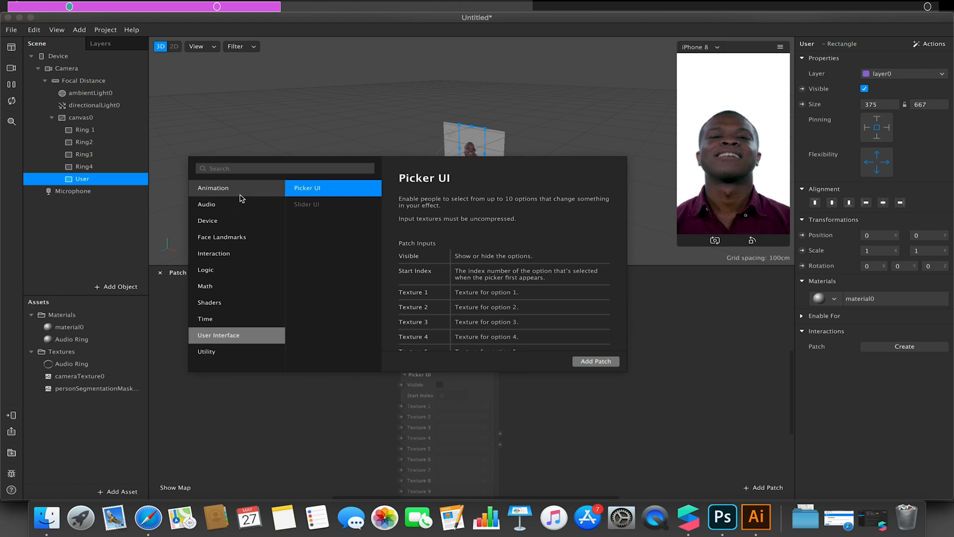
left_click(206, 204)
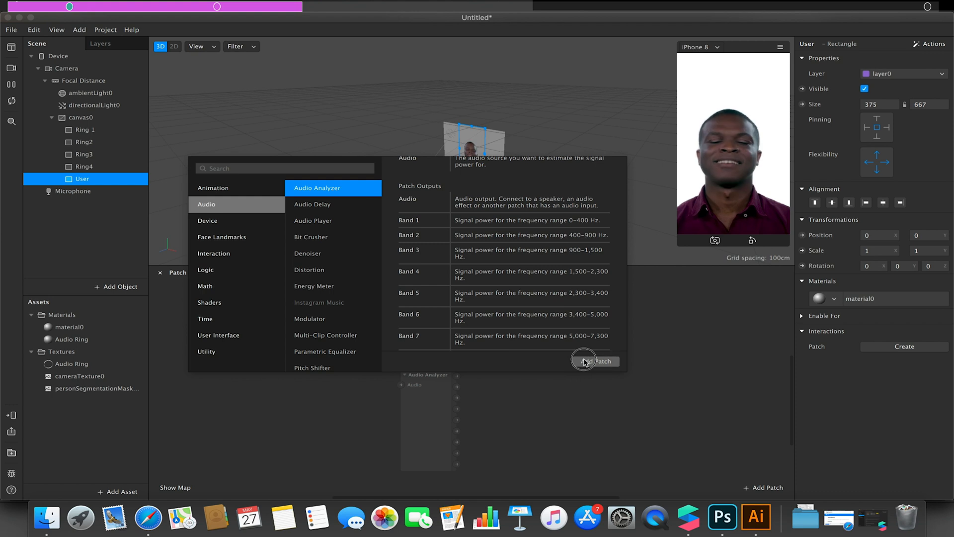
Add Audio Analyzer, Screen Tap and Runtime patches to the graph
left_click(595, 361)
type("s")
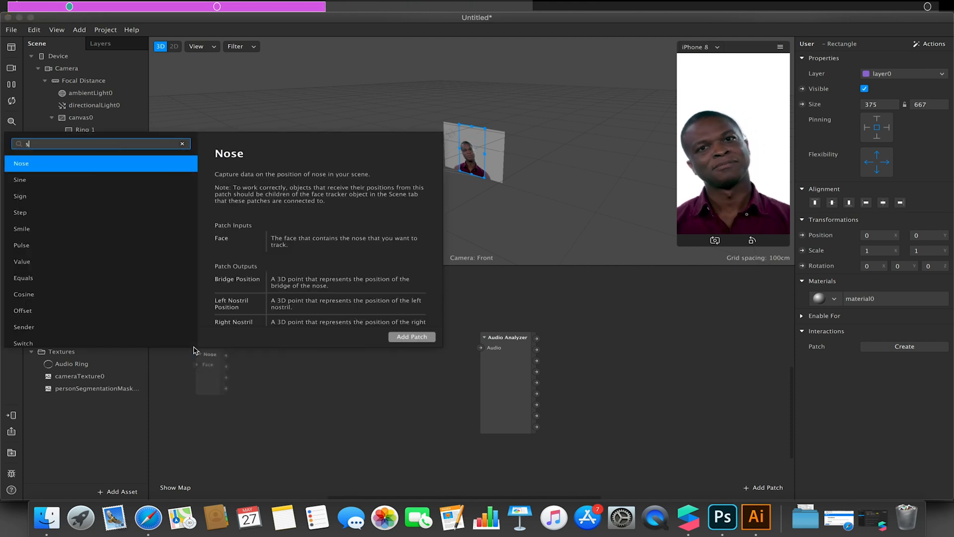
type("creen")
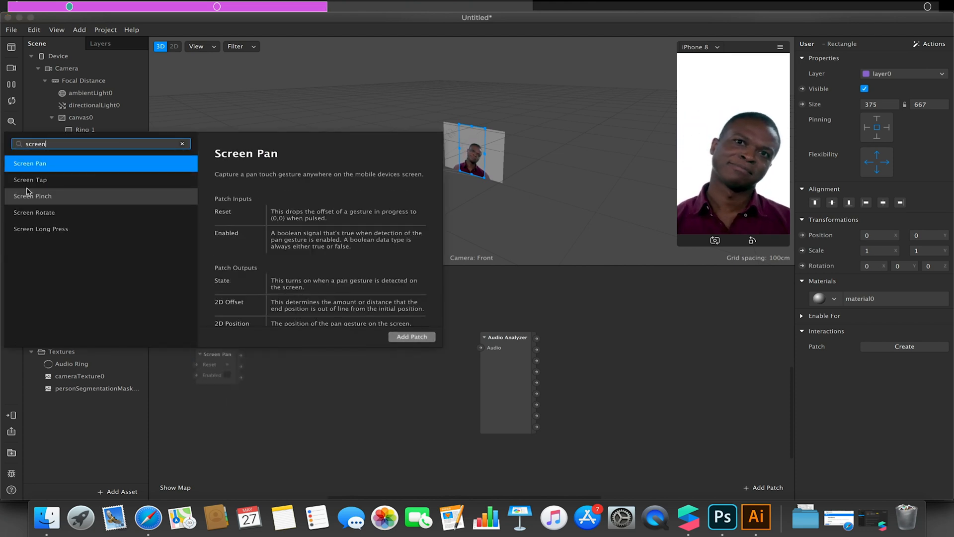
left_click(30, 180)
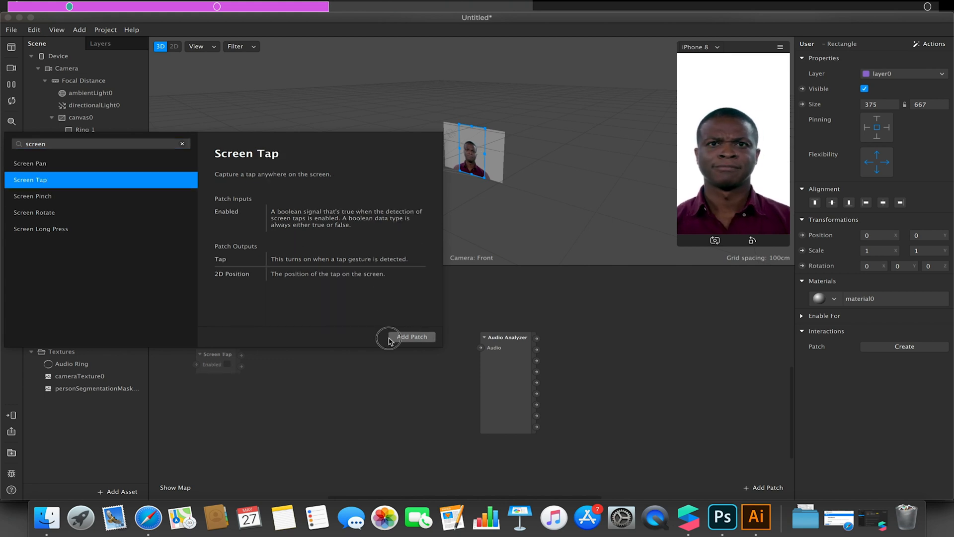
left_click(412, 336)
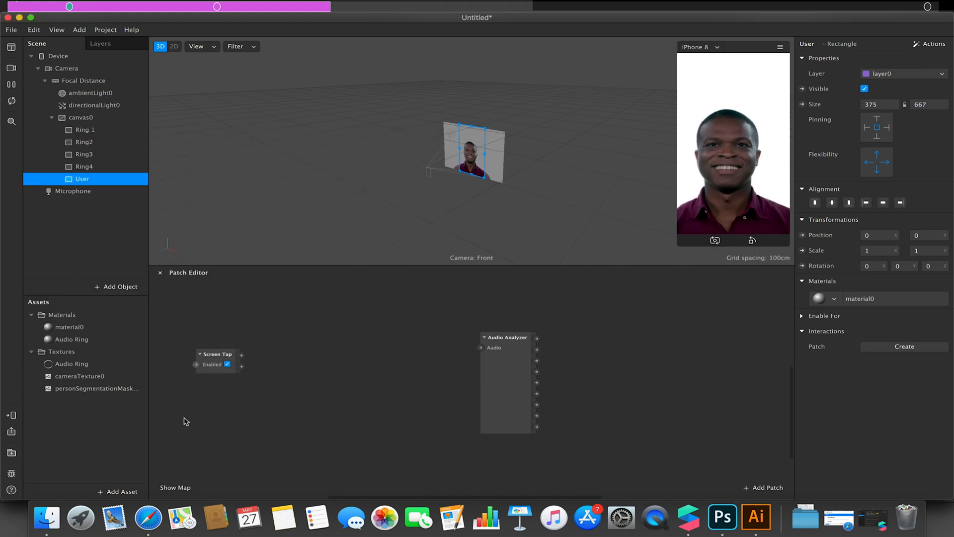
type("runt")
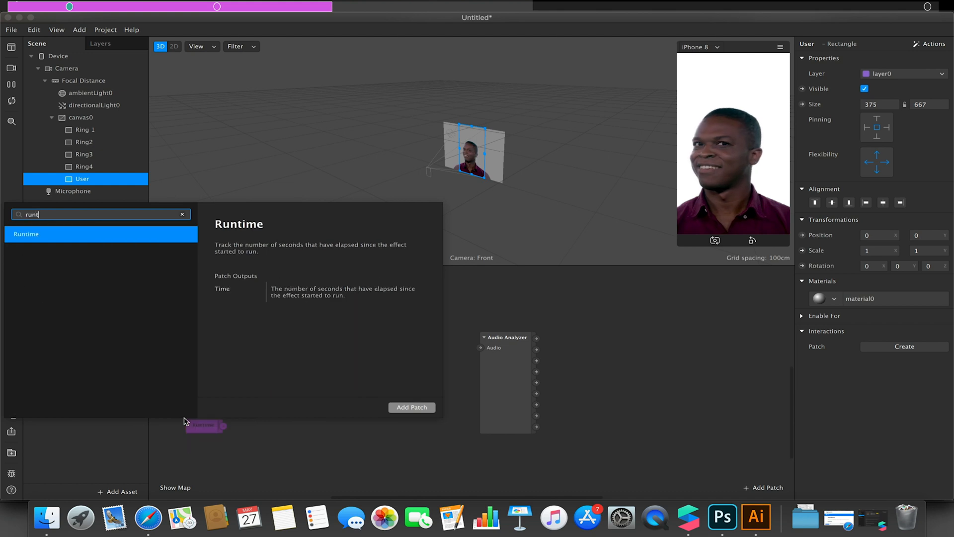
left_click(411, 407)
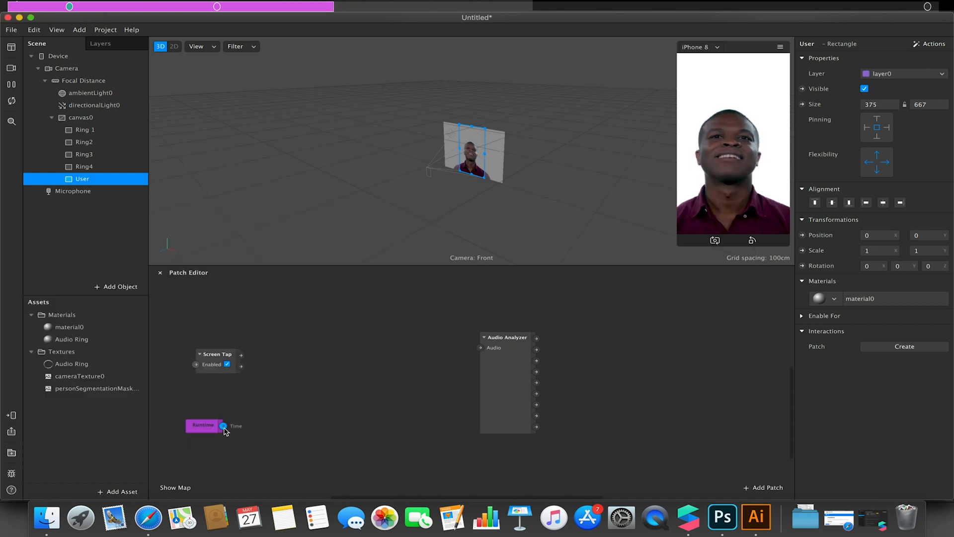
Add an Offset reset by Screen Tap, feeding a Greater Than 15 patch
type("offset")
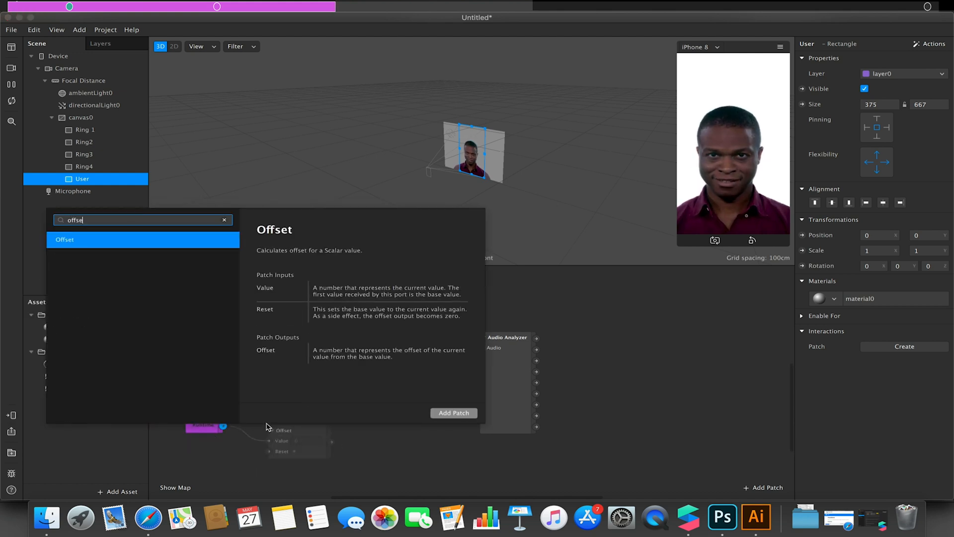
left_click(453, 412)
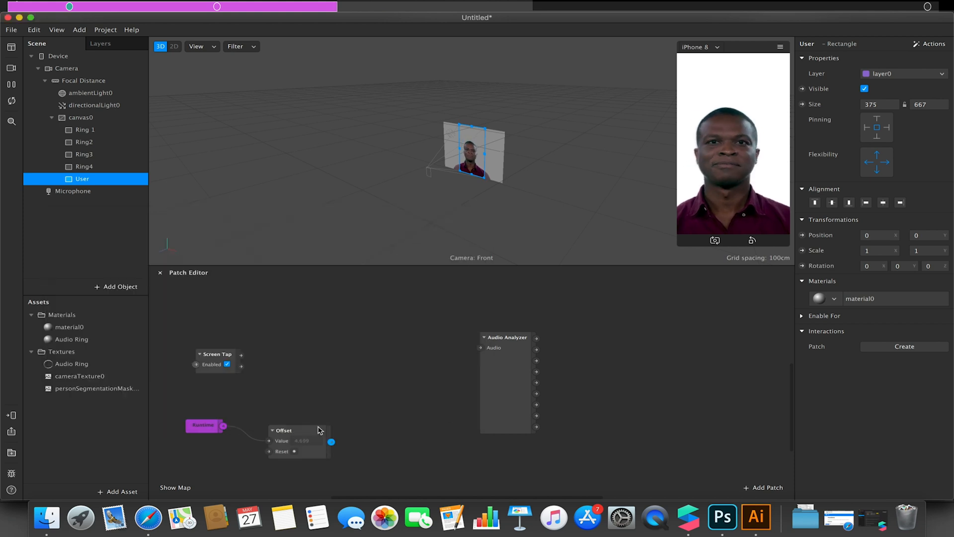
left_click(295, 431)
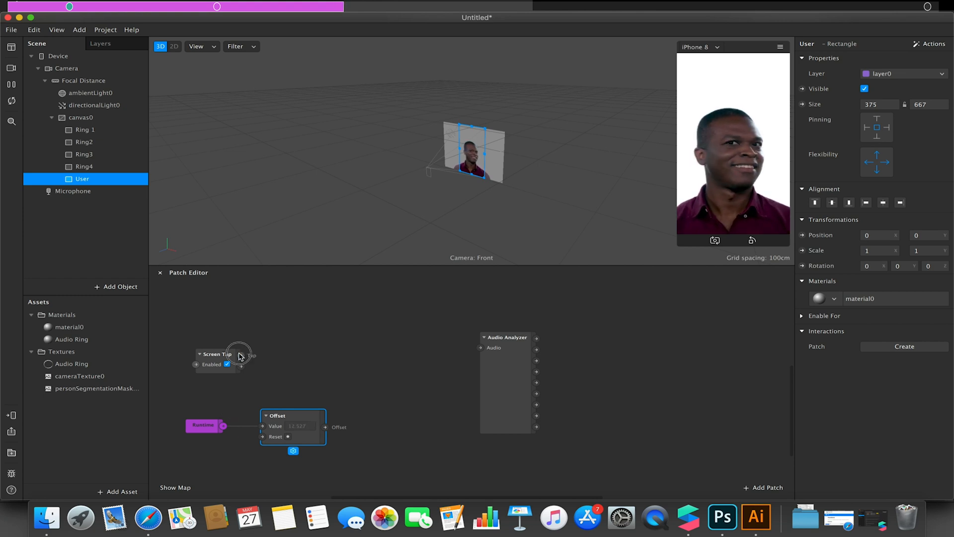
left_click_drag(243, 354, 262, 426)
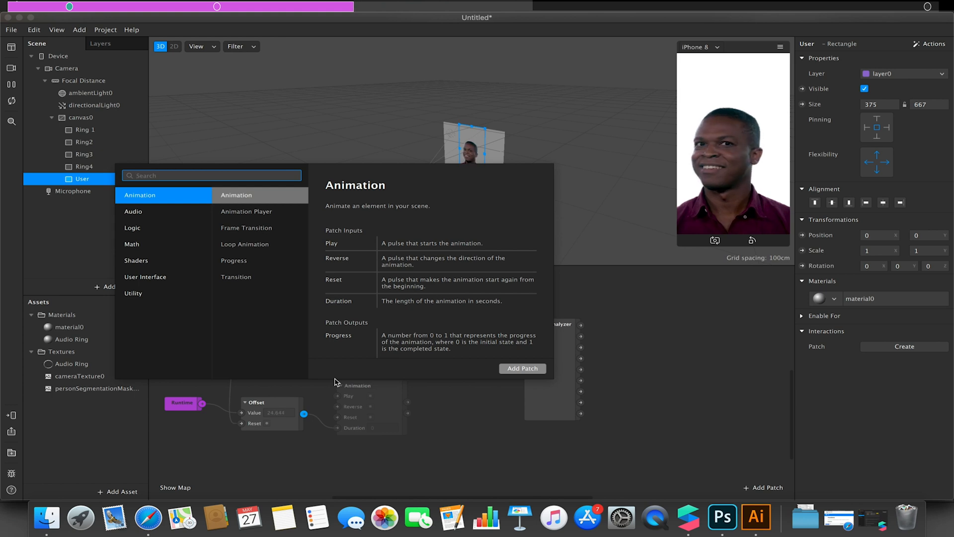
type("greater")
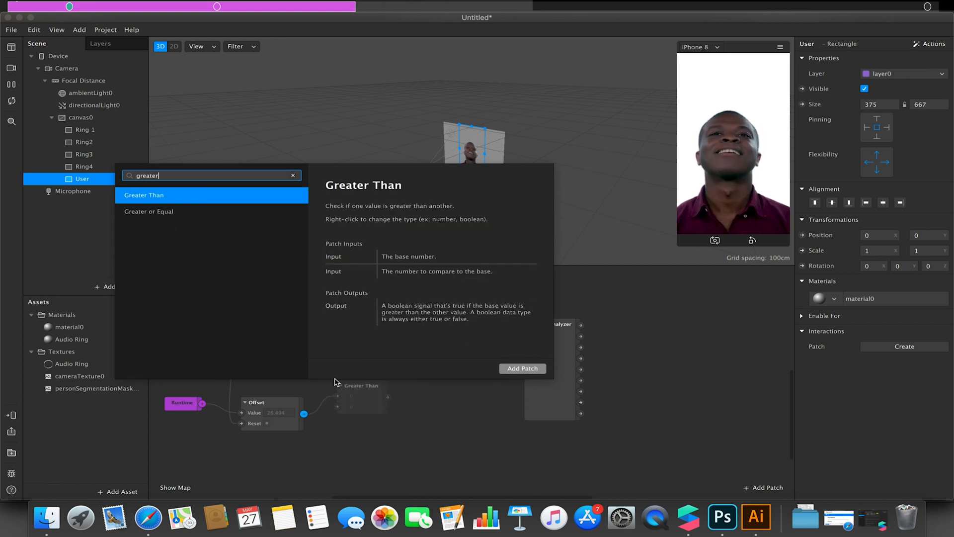
left_click(521, 368)
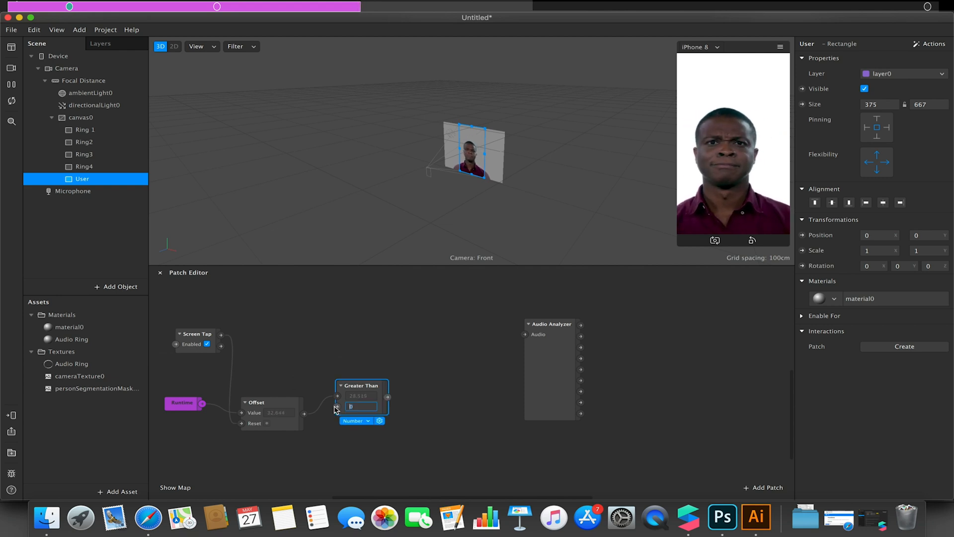
type("15")
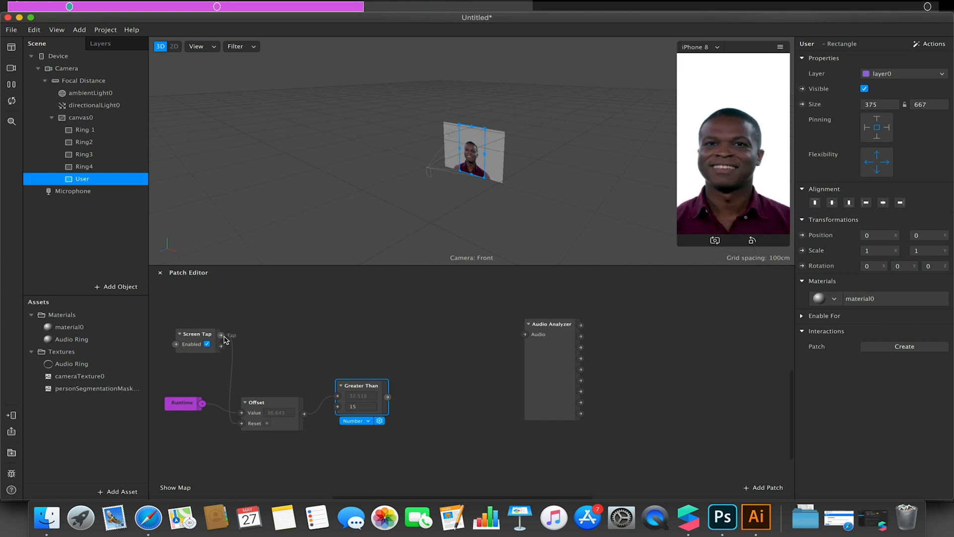
Add a Switch turned on by Screen Tap, plus an And patch
left_click(220, 336)
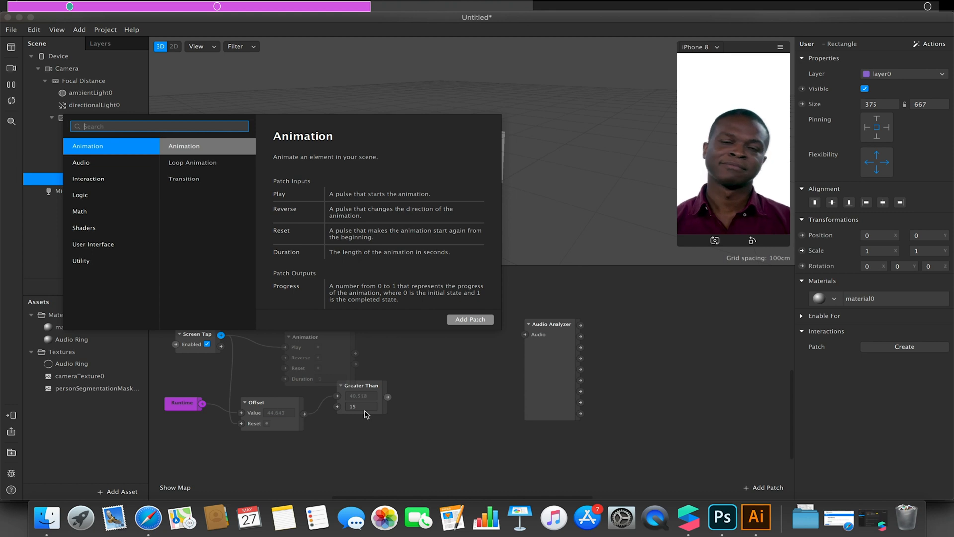
type("sw")
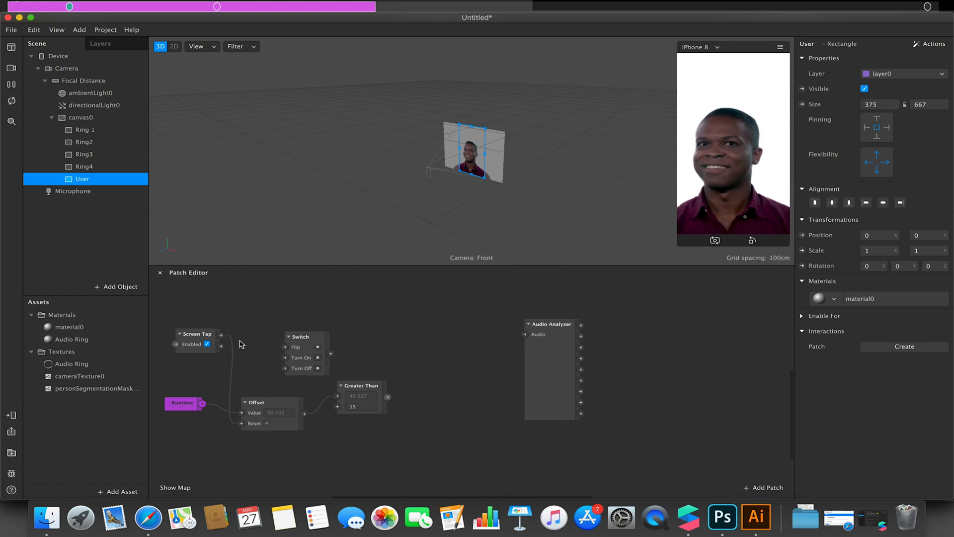
left_click_drag(222, 334, 285, 357)
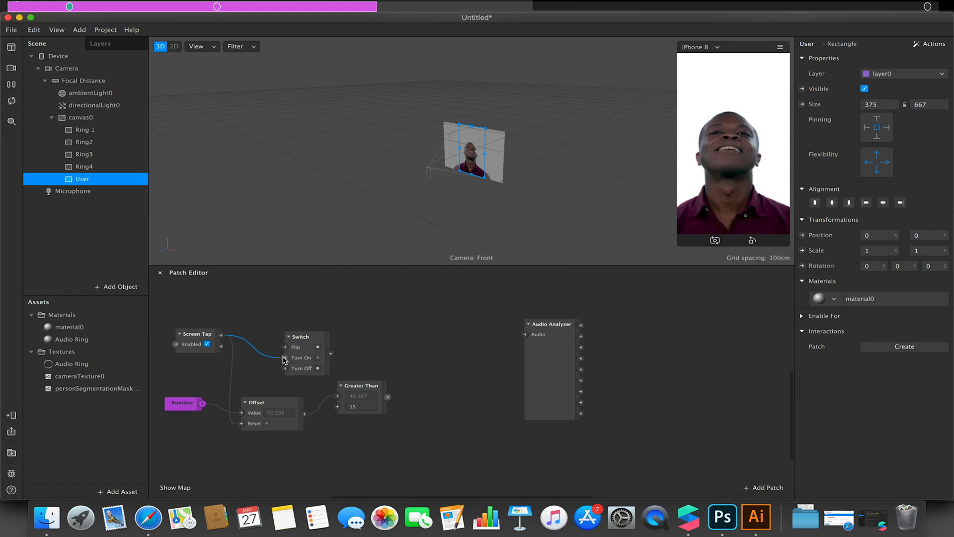
type("and")
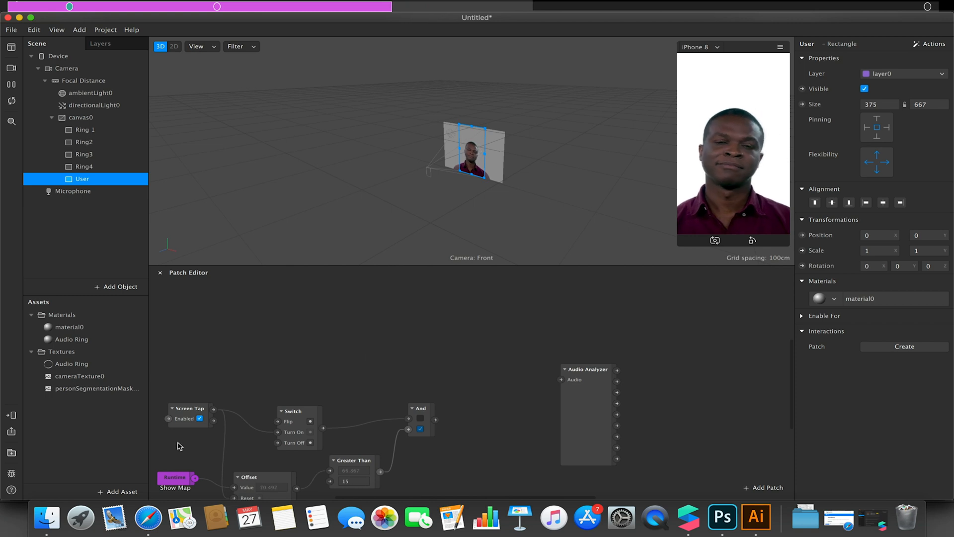
Download 90s Sitcom Theme Intro 01 from the AR Library's Audio category into the project
left_click(117, 491)
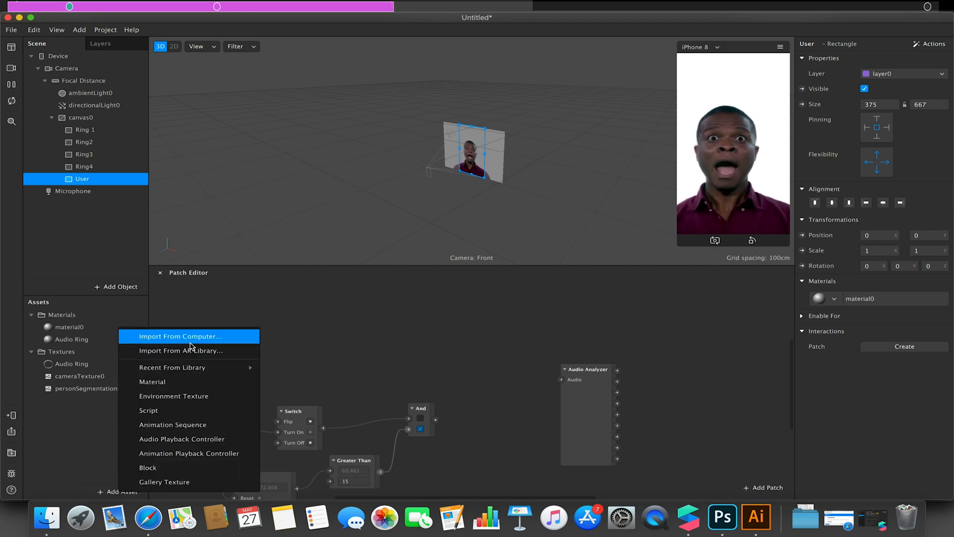
left_click(426, 335)
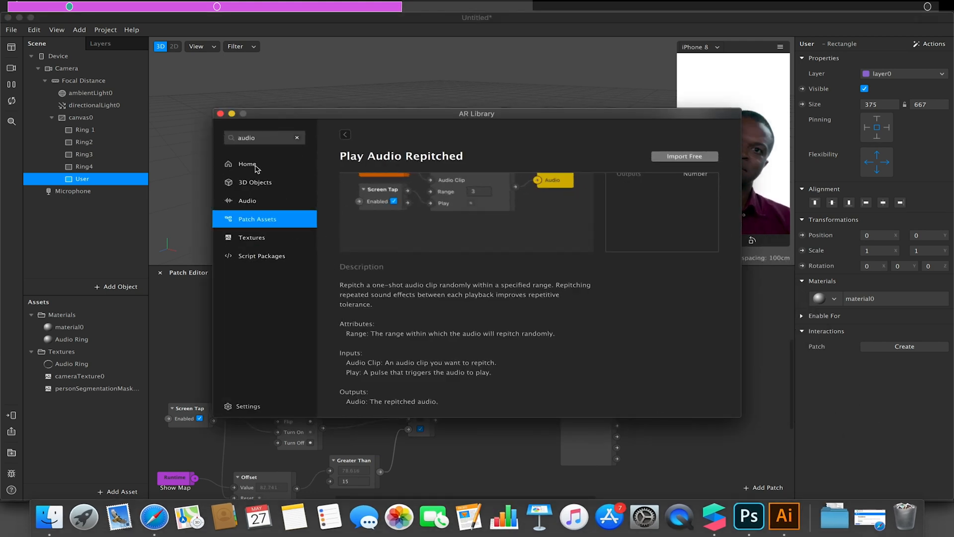
left_click(247, 163)
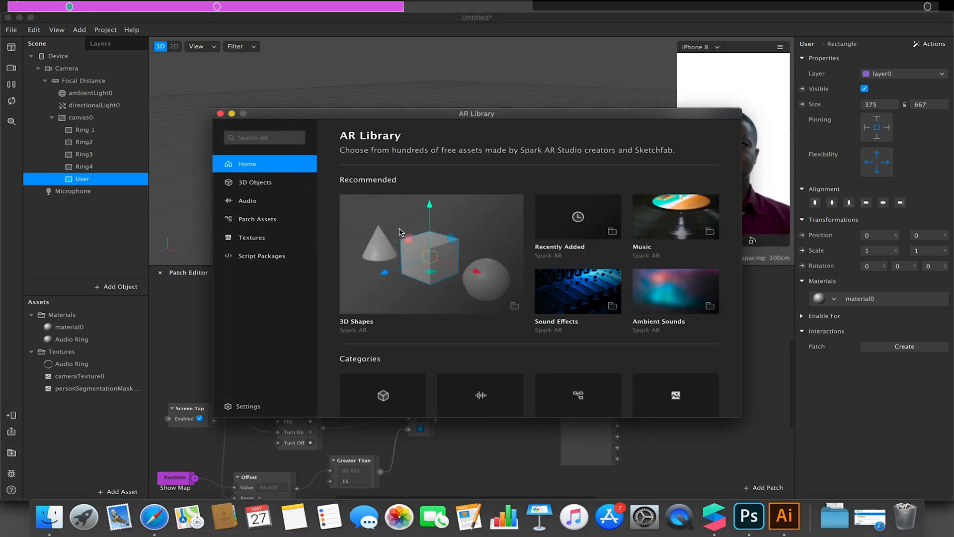
left_click(247, 200)
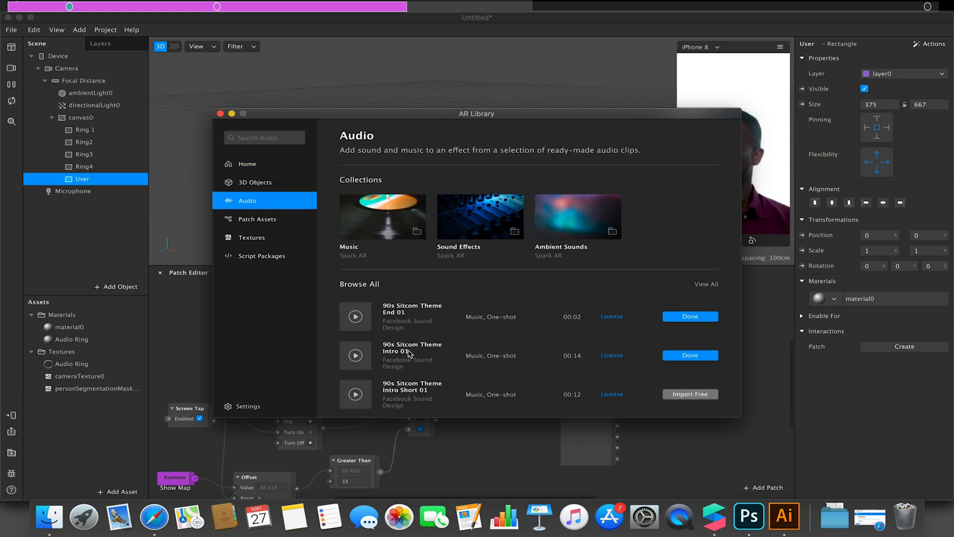
mouse_move(599, 363)
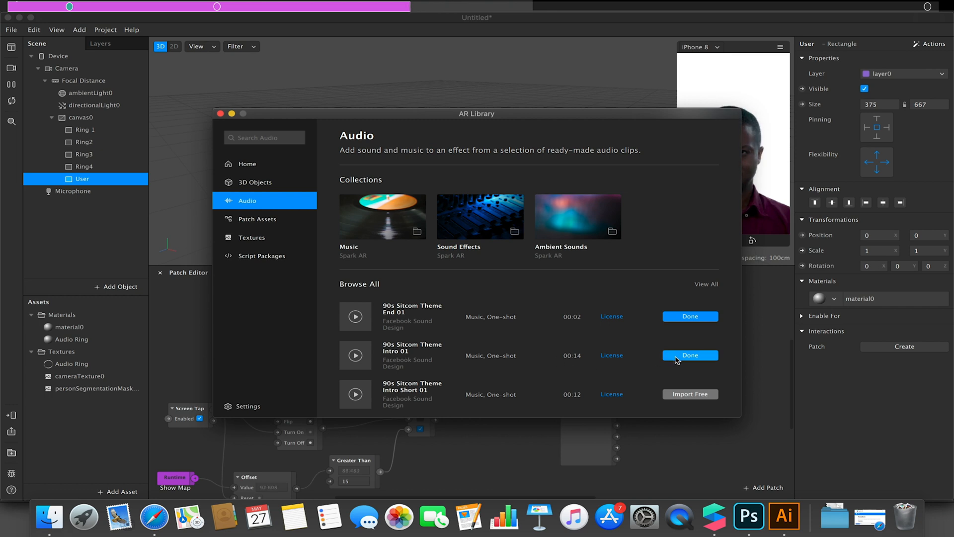
left_click(690, 355)
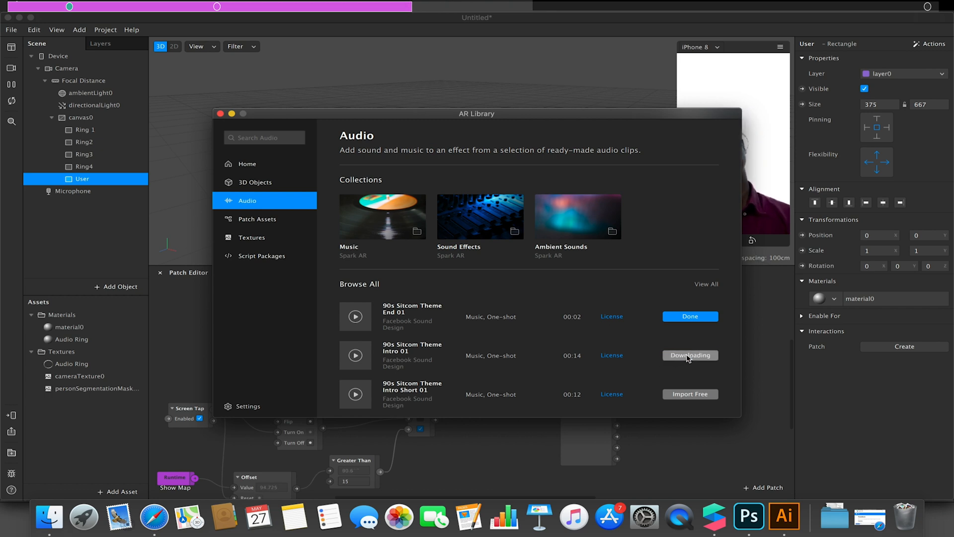
left_click(690, 354)
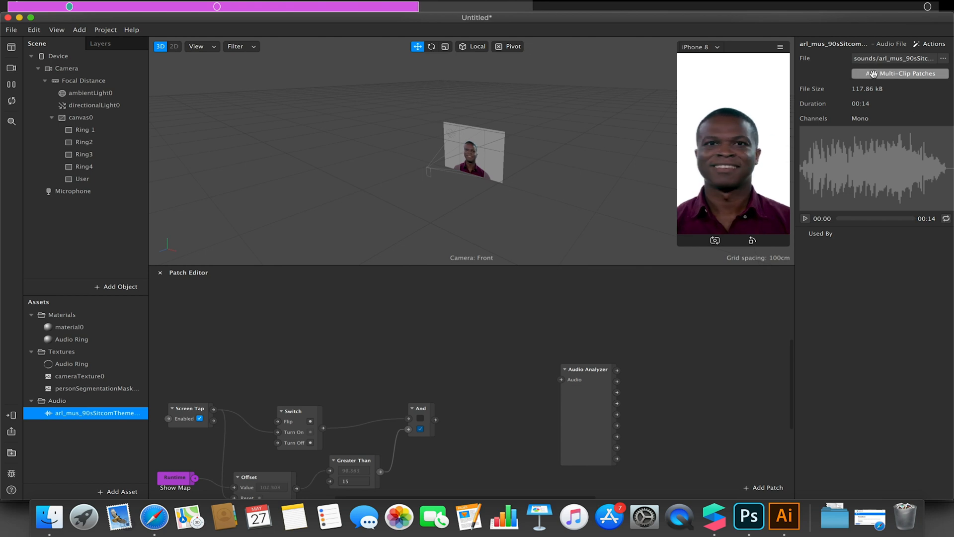
Create Multi-Clip patches and wire Audio Player through Audio Analyzer to the speaker
left_click(900, 73)
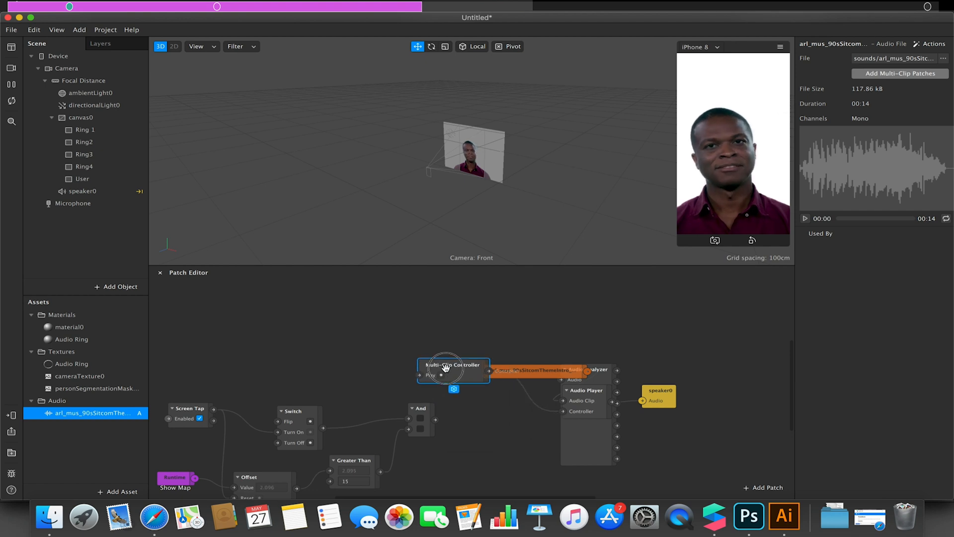
left_click_drag(453, 371, 398, 354)
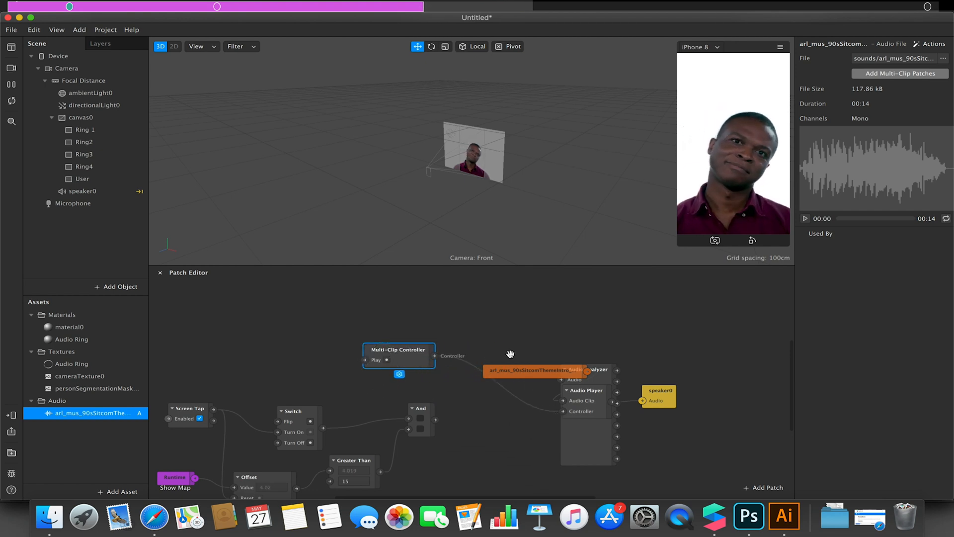
left_click_drag(532, 370, 383, 310)
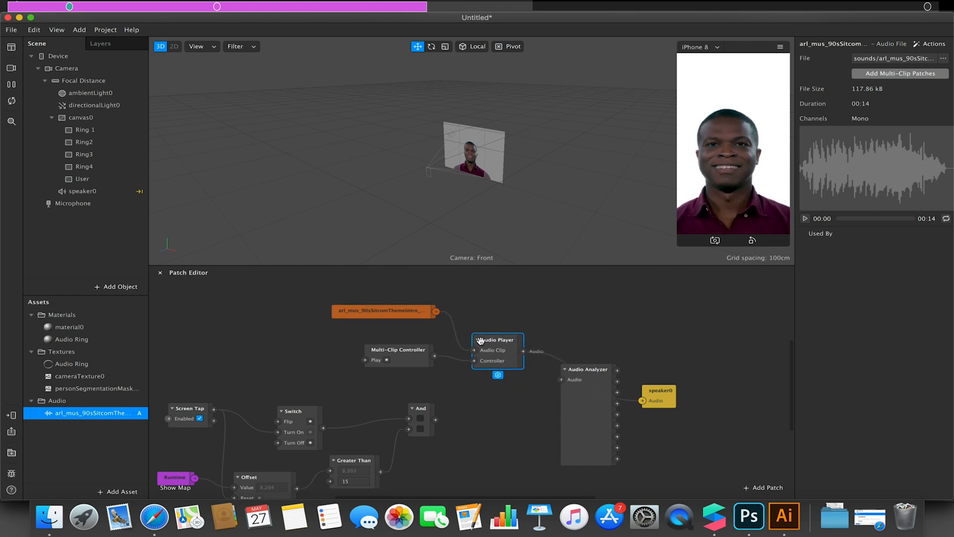
left_click_drag(657, 395, 718, 356)
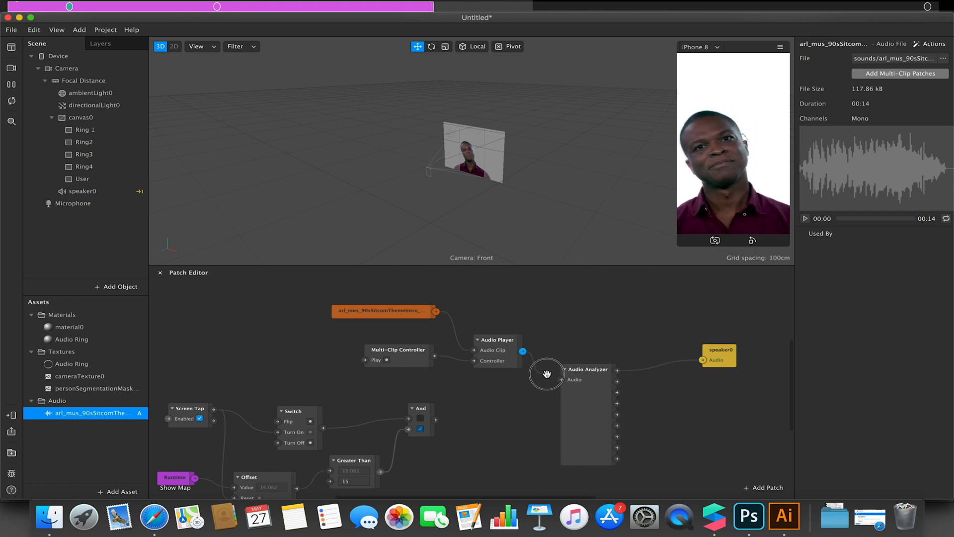
left_click_drag(522, 352, 564, 372)
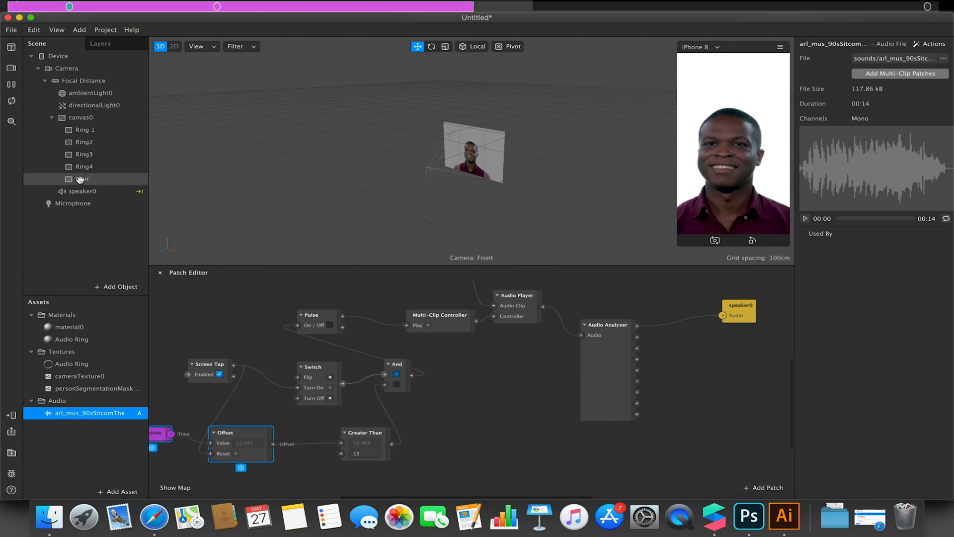
Select speaker0 and the sitcom clip, and preview the clip
left_click(81, 191)
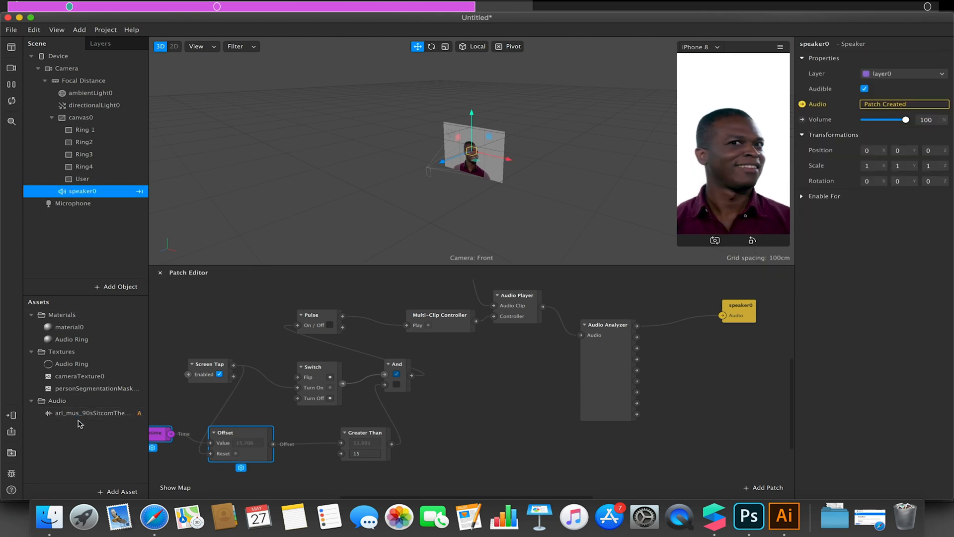
left_click(94, 413)
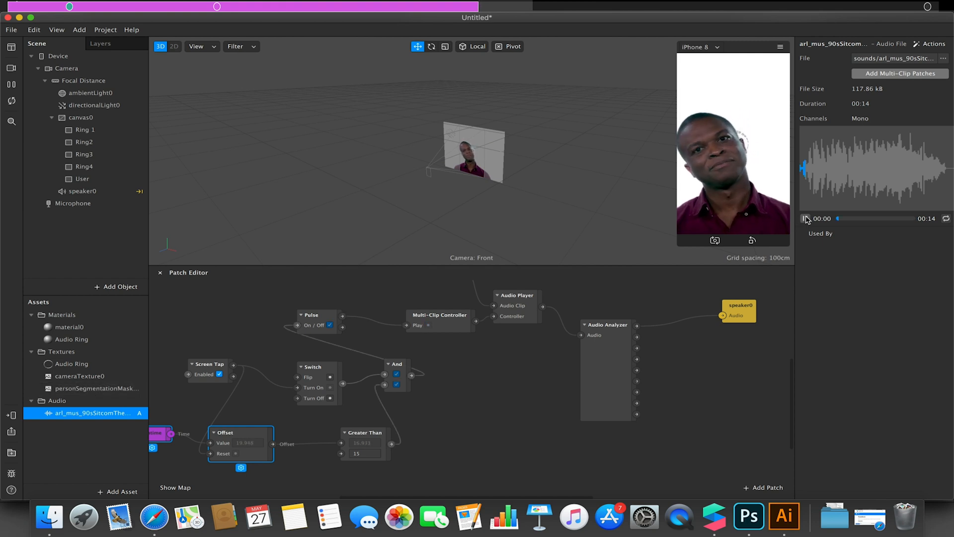
left_click(806, 219)
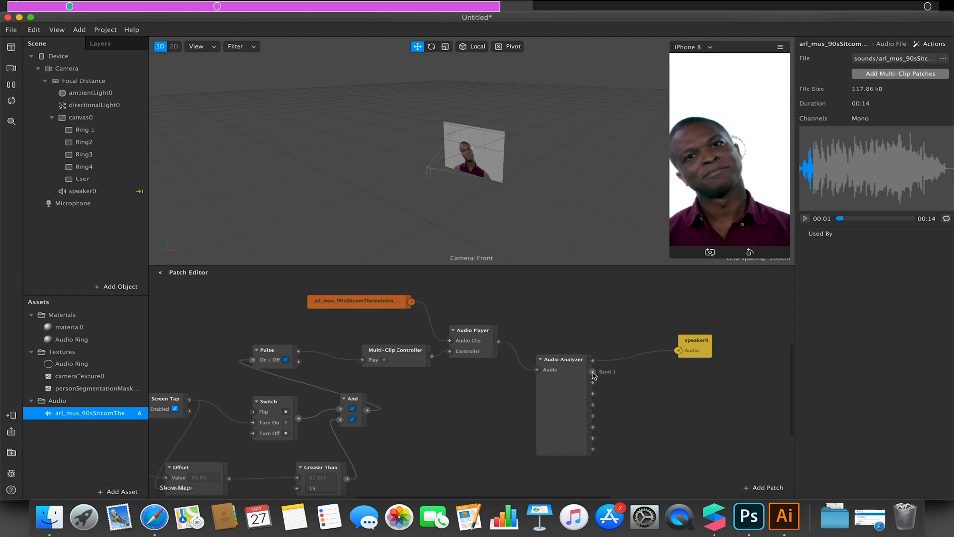
Feed audio band 1 into a Vector 2 Pack, branching into Add patches adding 2–5
left_click_drag(592, 372, 647, 392)
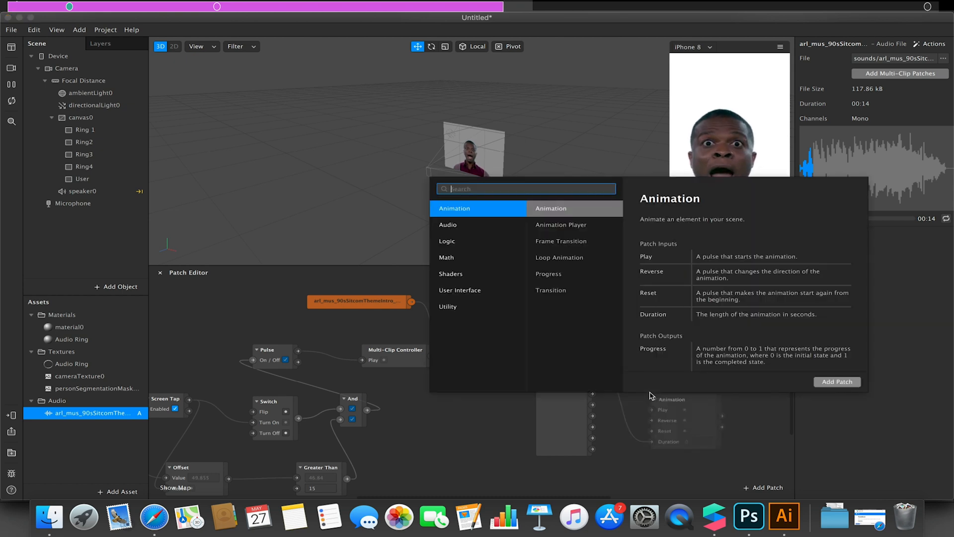
type("pack")
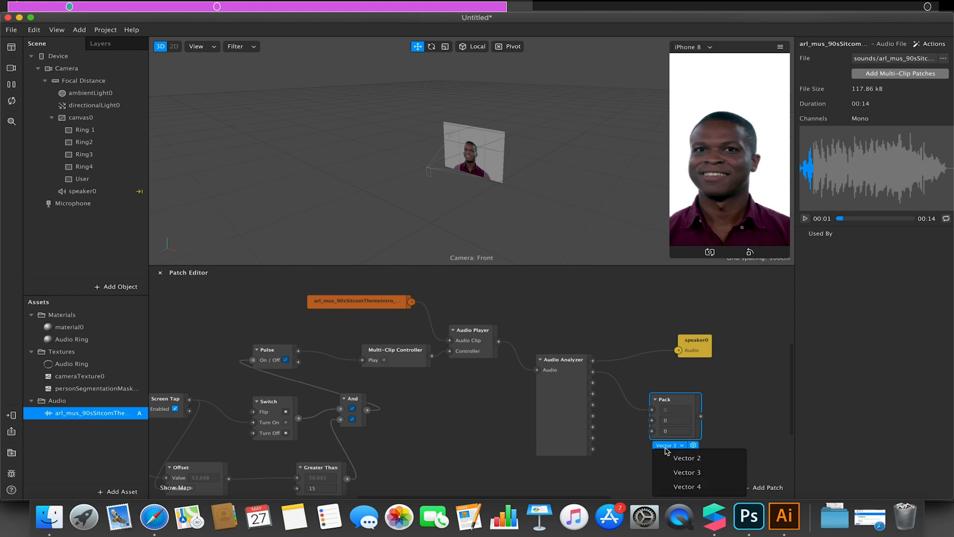
left_click(686, 457)
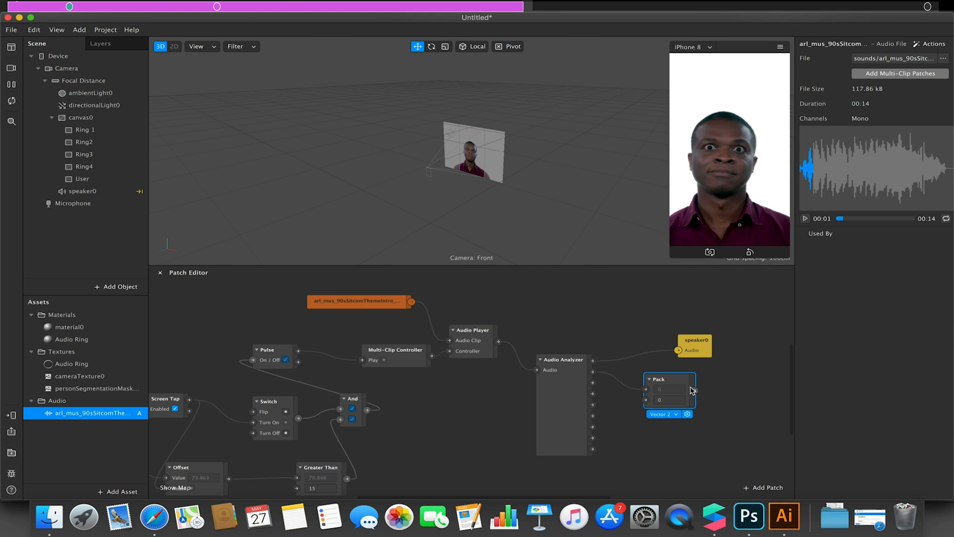
left_click_drag(668, 386, 658, 395)
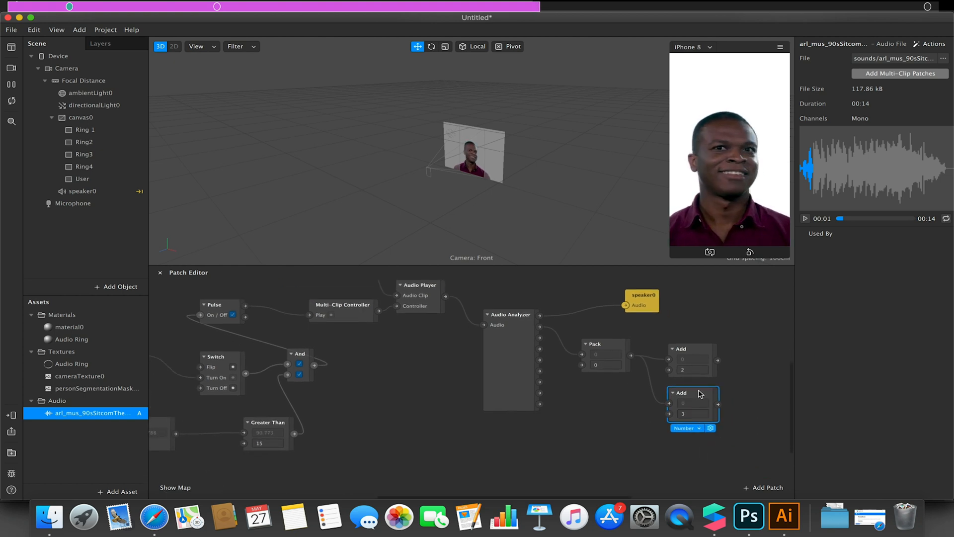
left_click_drag(692, 401, 705, 429)
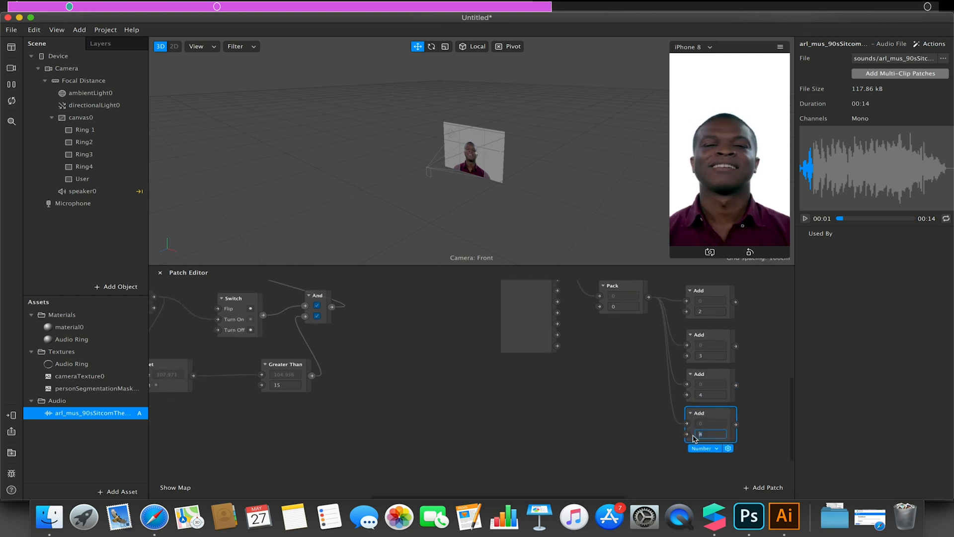
type("5")
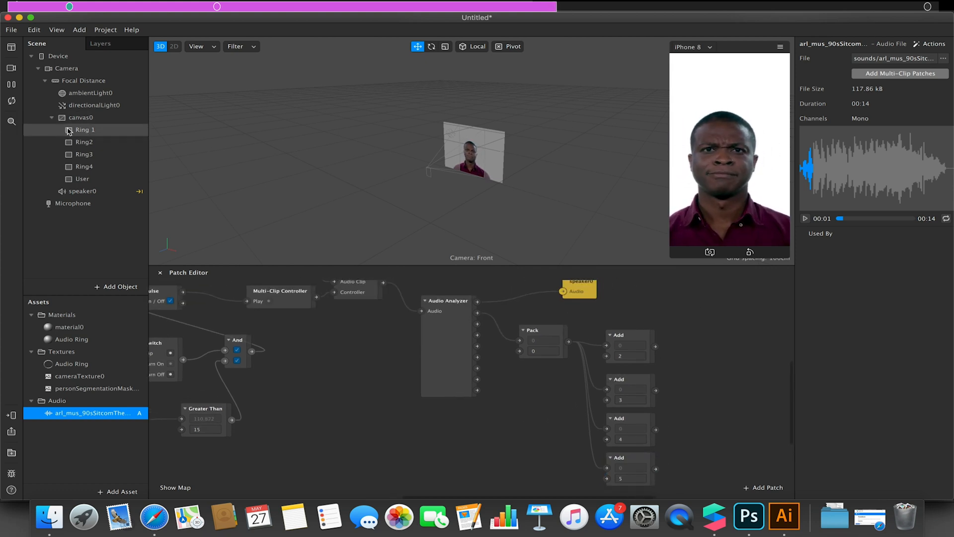
Hook Ring 1, Ring3 and Ring4 Scale patches to the Add outputs, then select User
left_click(85, 129)
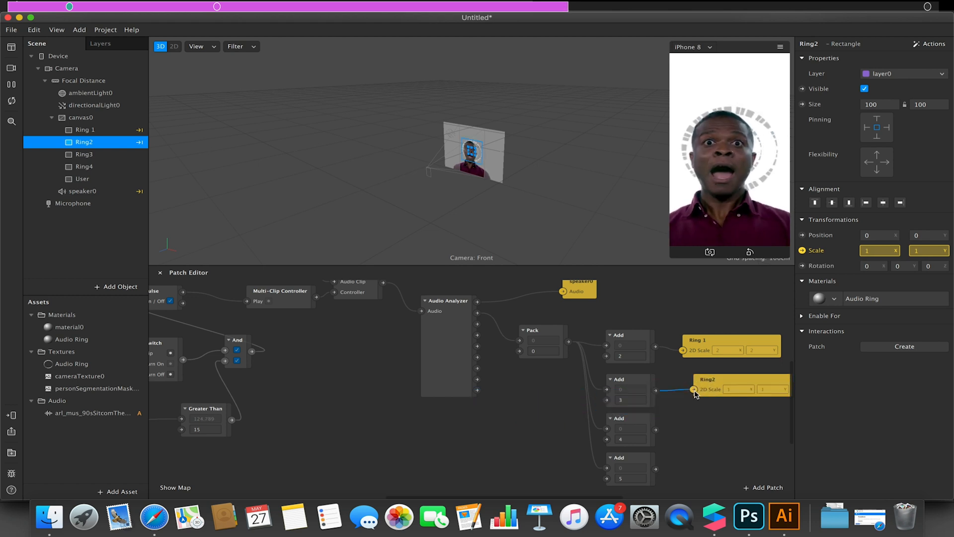
left_click(84, 154)
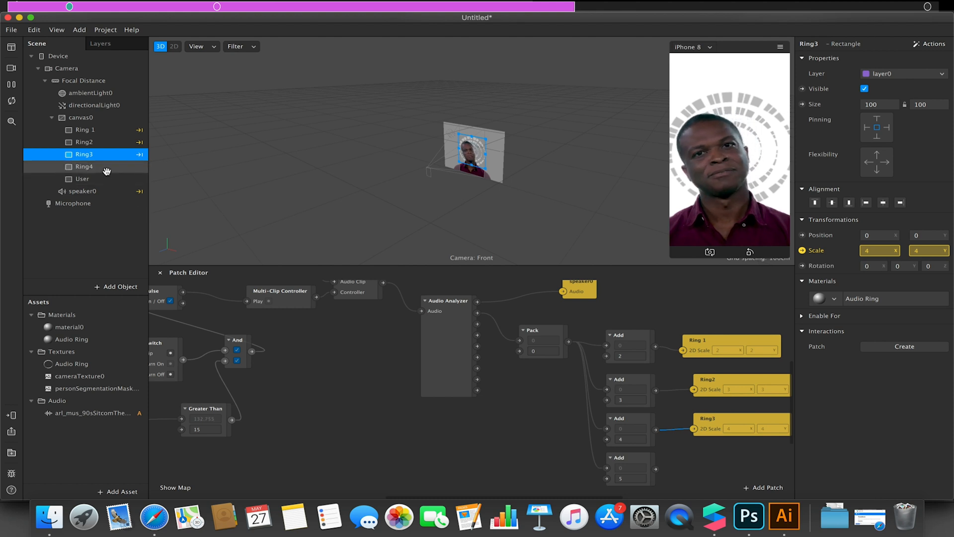
left_click(84, 166)
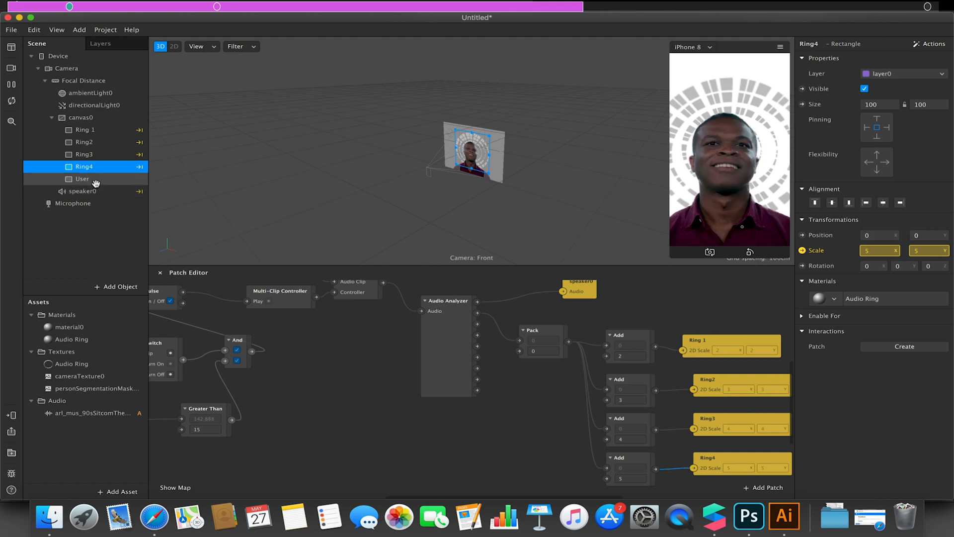
left_click(82, 179)
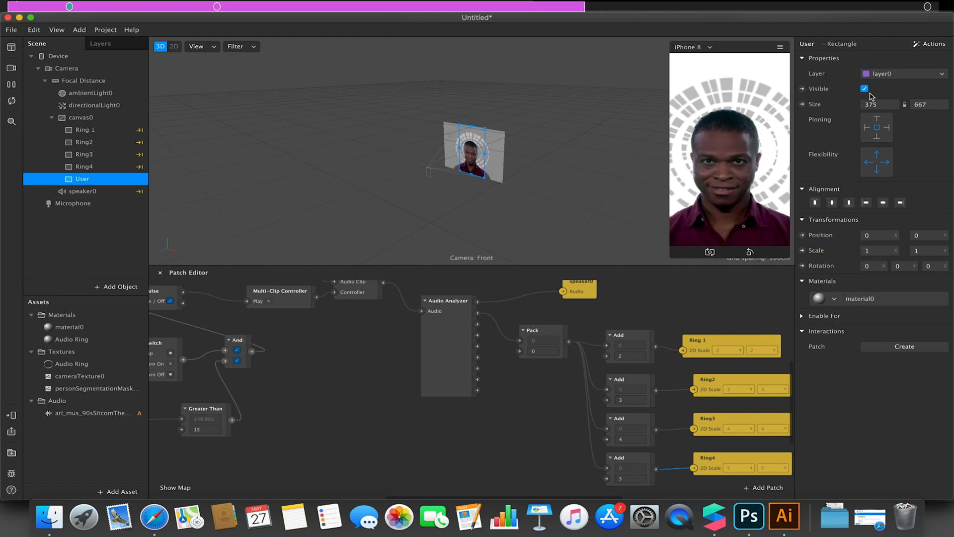
Toggle the User's visibility off and on, then switch material0 to the Flat shader
left_click(864, 89)
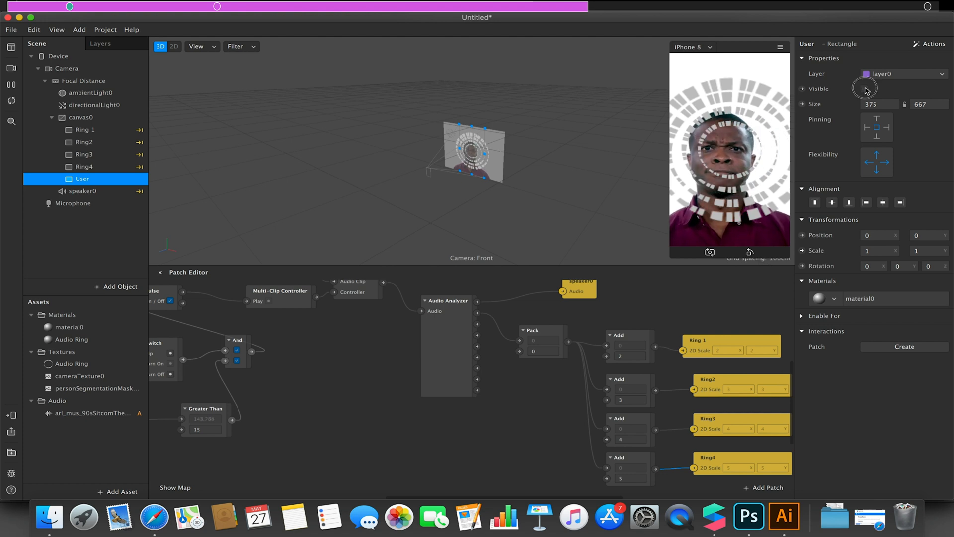
left_click(863, 89)
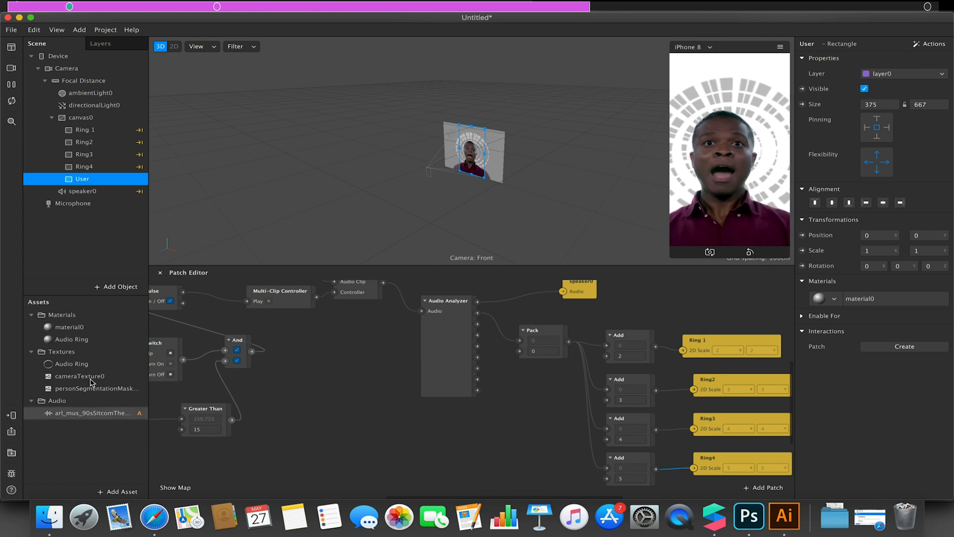
left_click(68, 327)
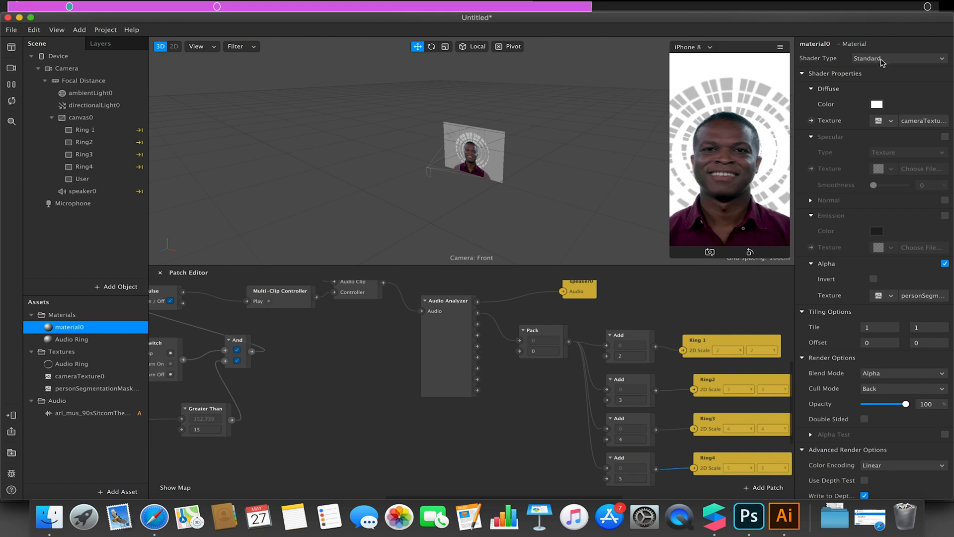
left_click(898, 57)
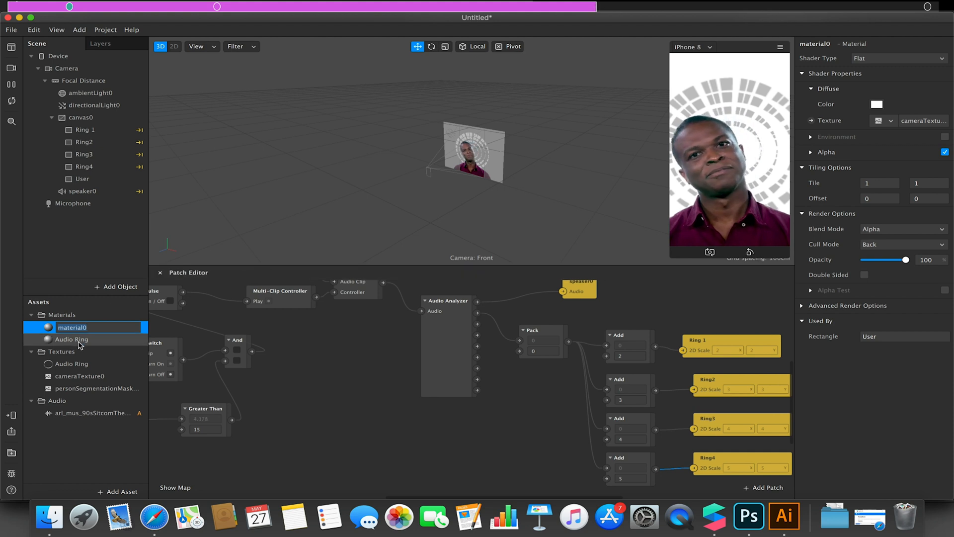
Check the Audio Ring material and connect the audio level into Pack
left_click(71, 339)
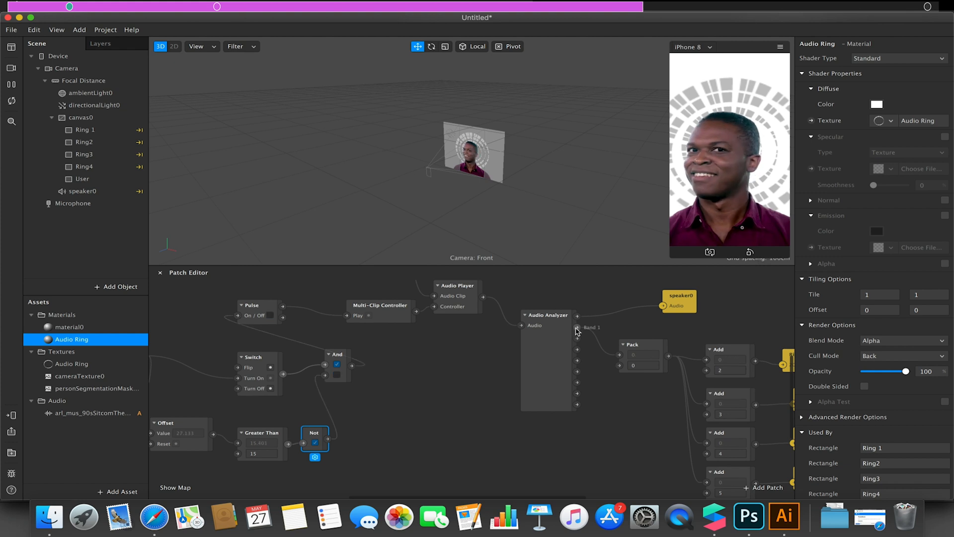
left_click_drag(576, 327, 620, 366)
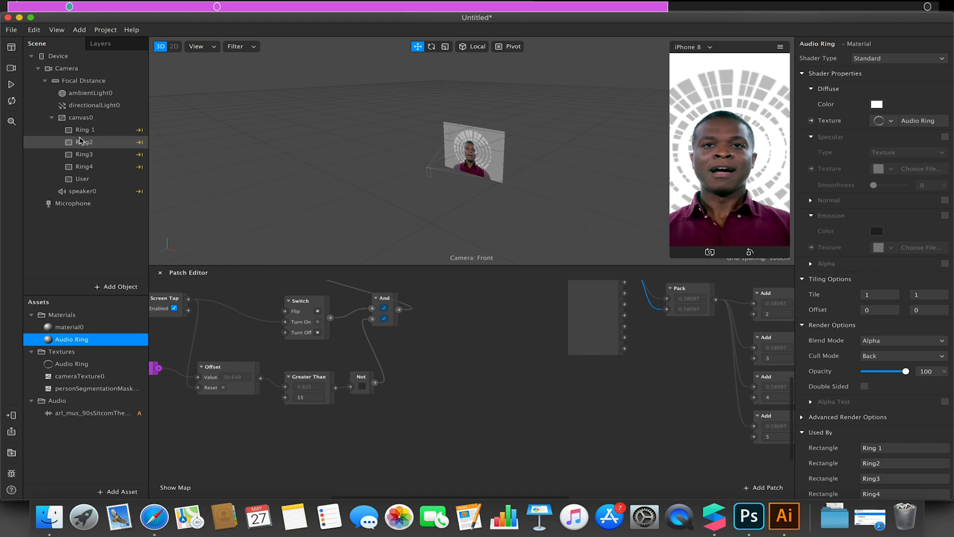
Select Ring 1 through Ring4 together for visibility control
left_click(85, 130)
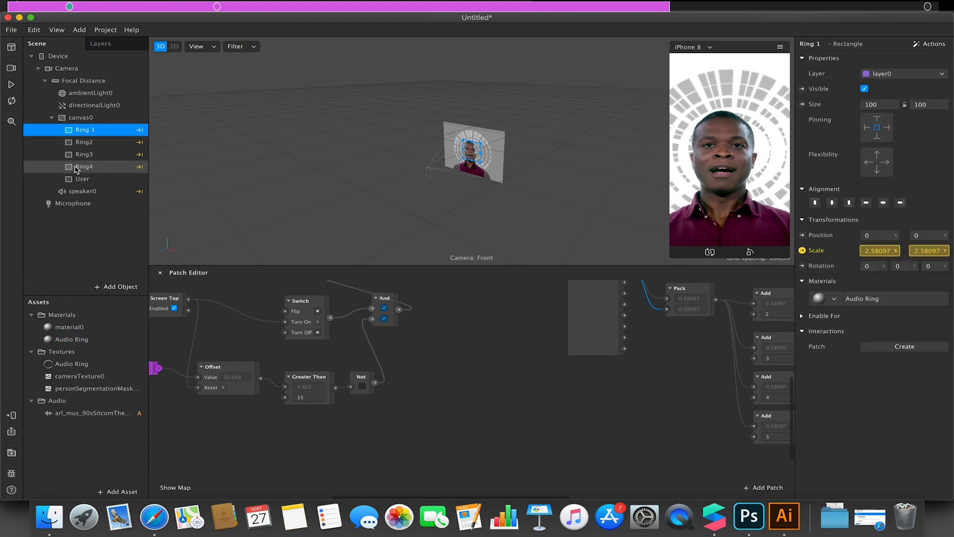
left_click(84, 165)
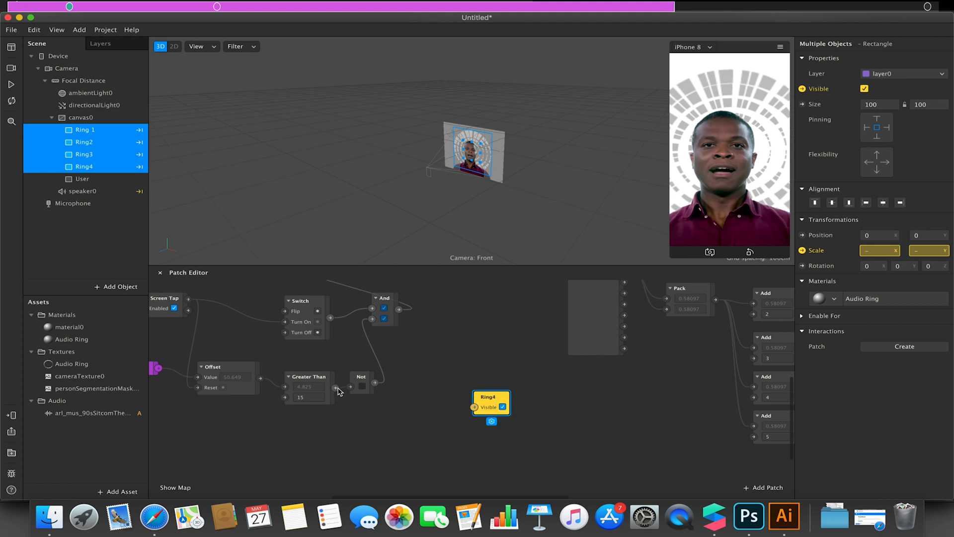
mouse_move(414, 348)
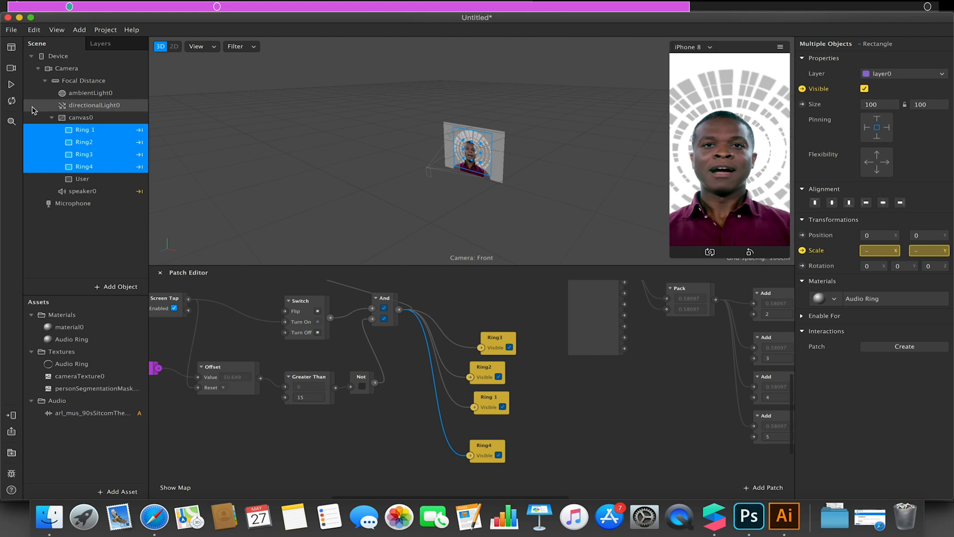
mouse_move(11, 84)
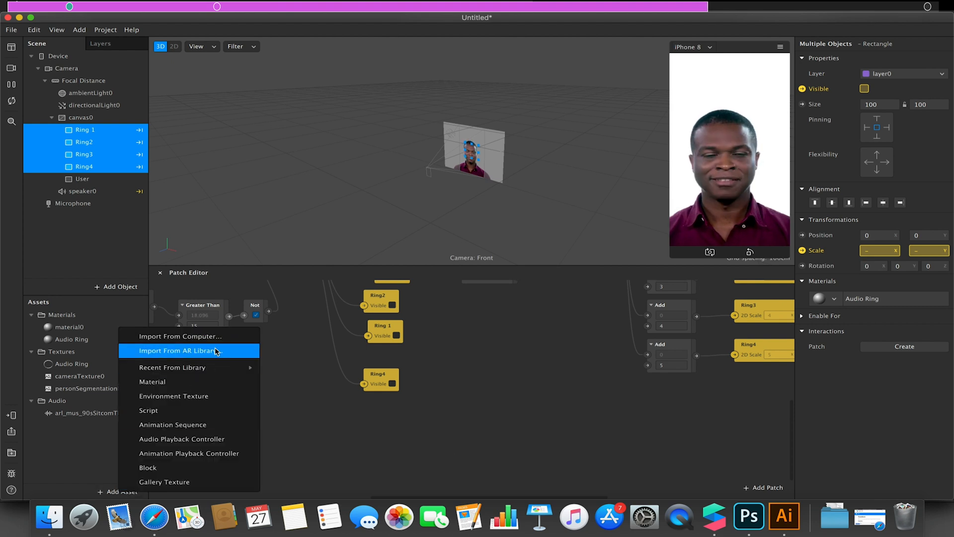
Search patch assets for '4 color' and import the free 4 Colors Gradient patch
left_click(189, 349)
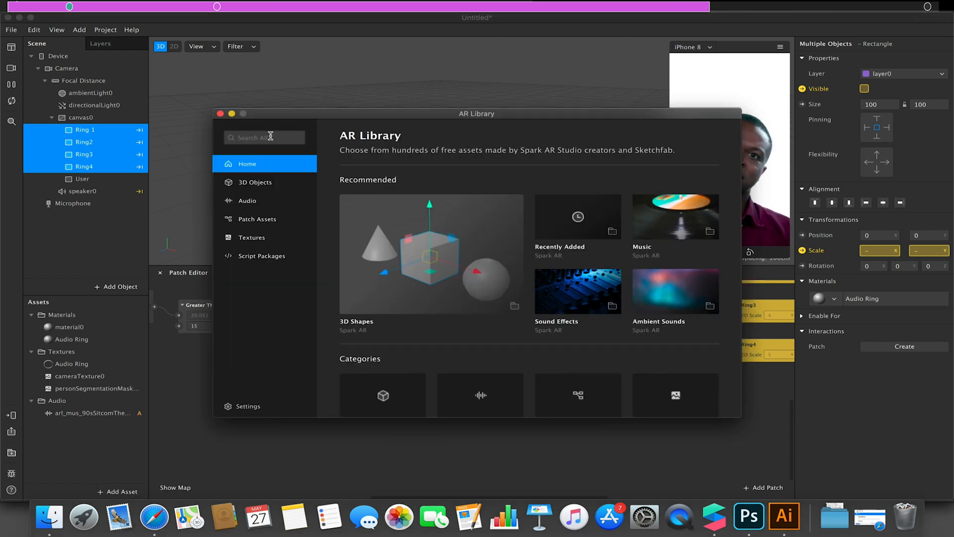
left_click(257, 219)
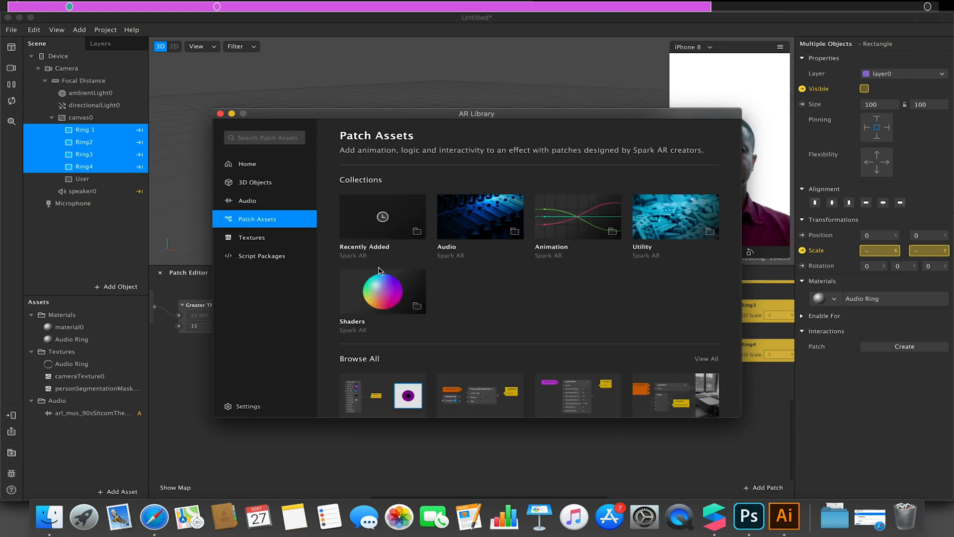
left_click(264, 137)
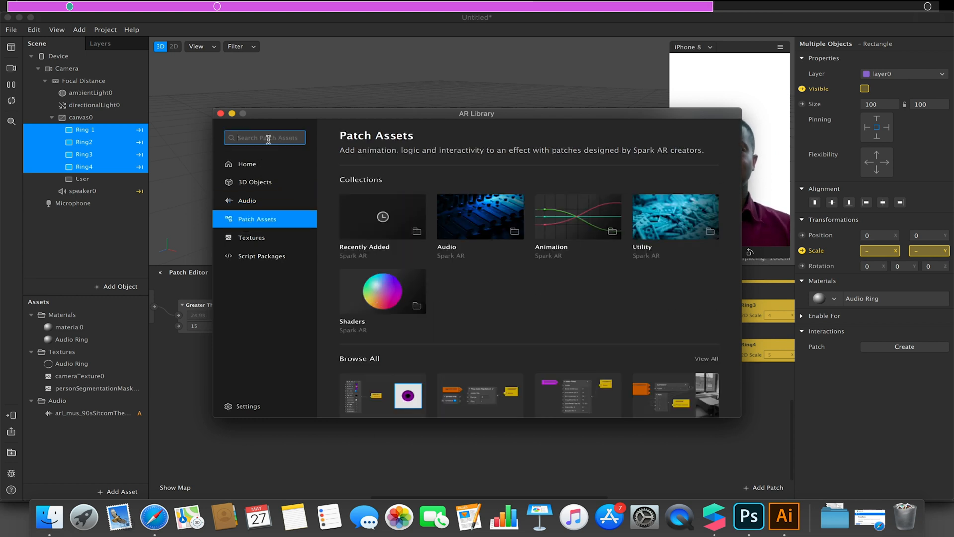
type("4 color")
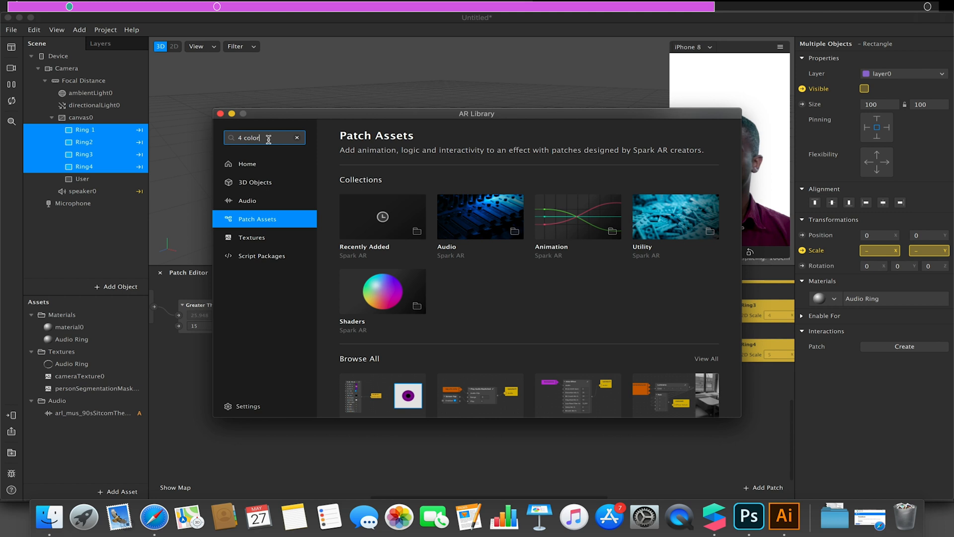
left_click(382, 395)
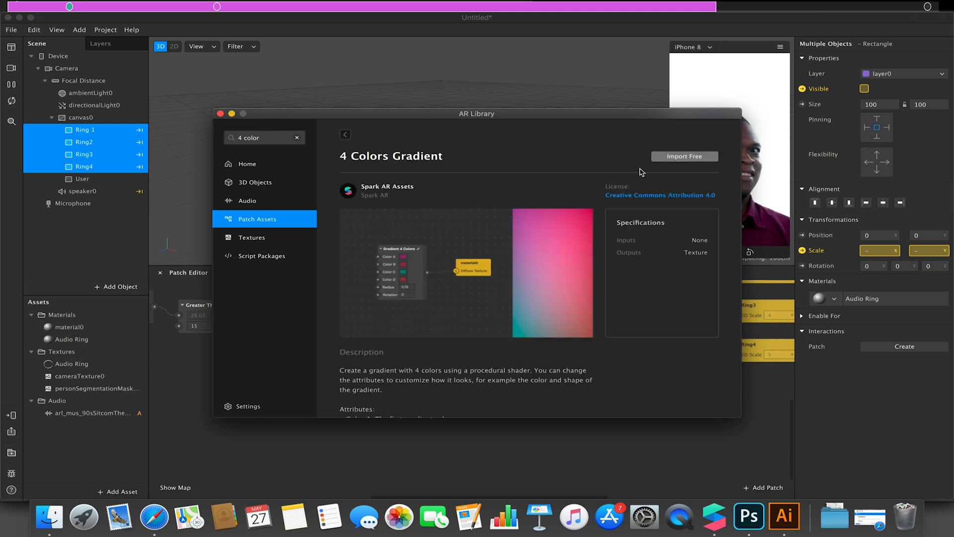
left_click(684, 155)
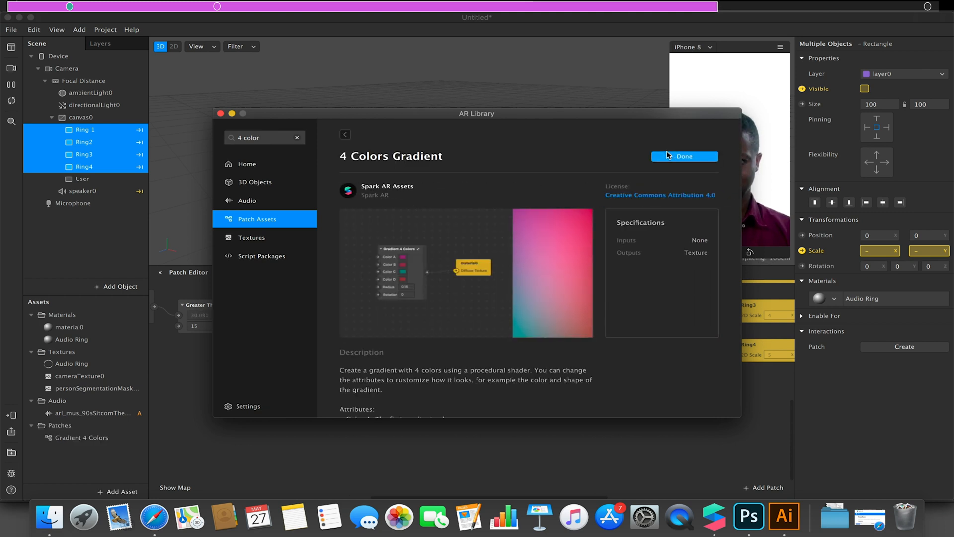
left_click(684, 156)
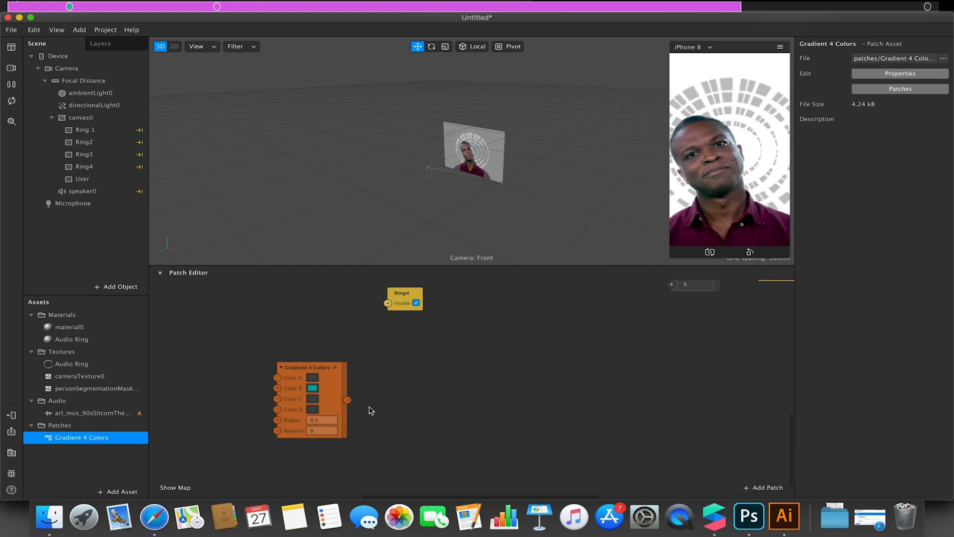
Wire the gradient output into a Mix patch set to mix colours
left_click_drag(347, 399, 463, 395)
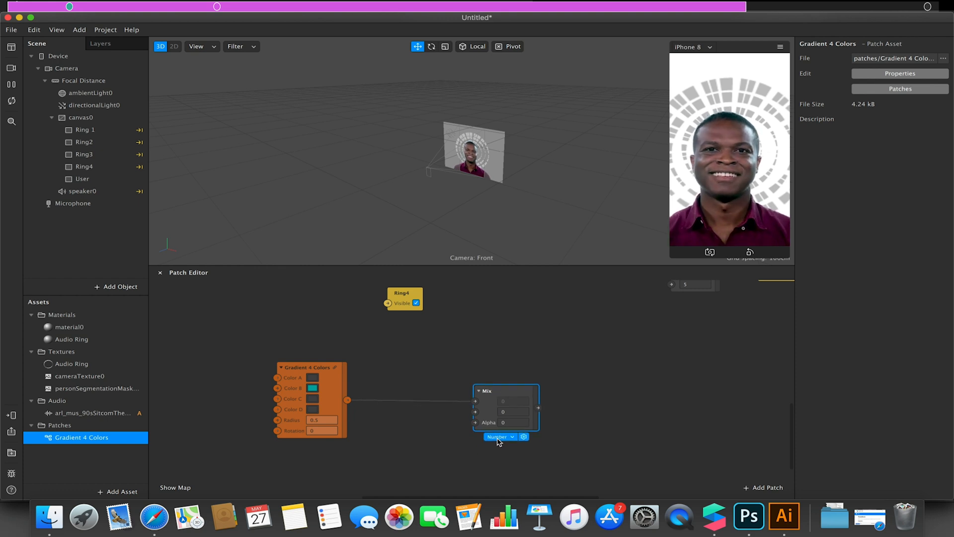
left_click(499, 436)
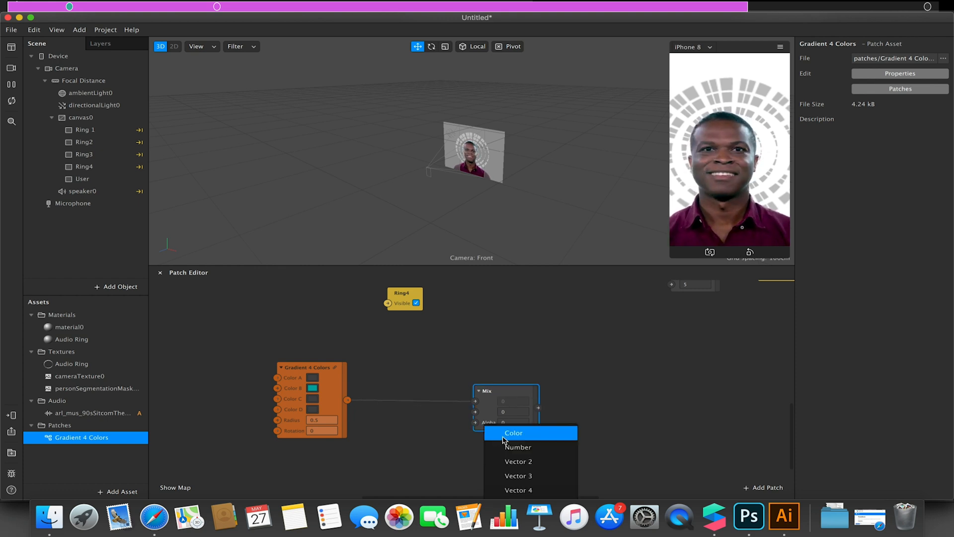
left_click(513, 432)
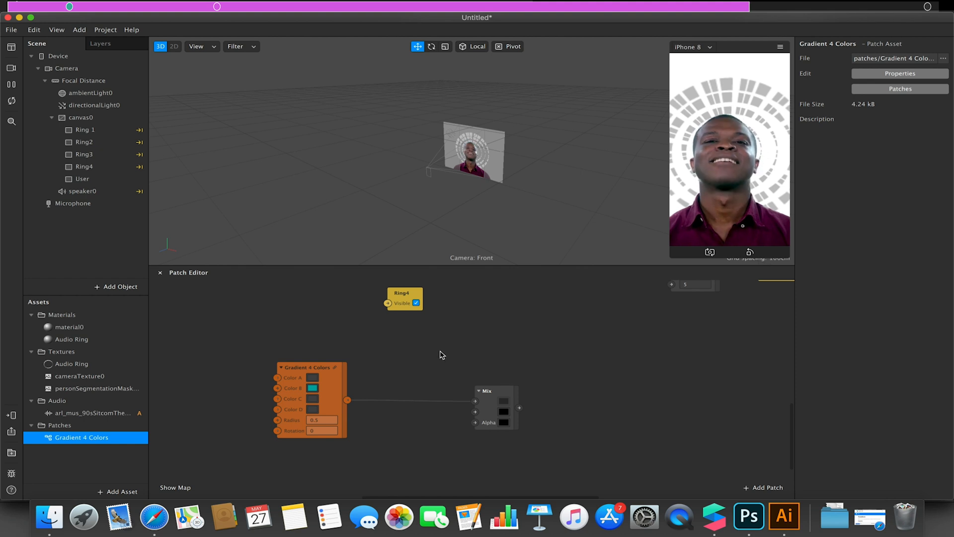
Add a colour Transition patch feeding the Mix, and select the Audio Ring material
type("transit")
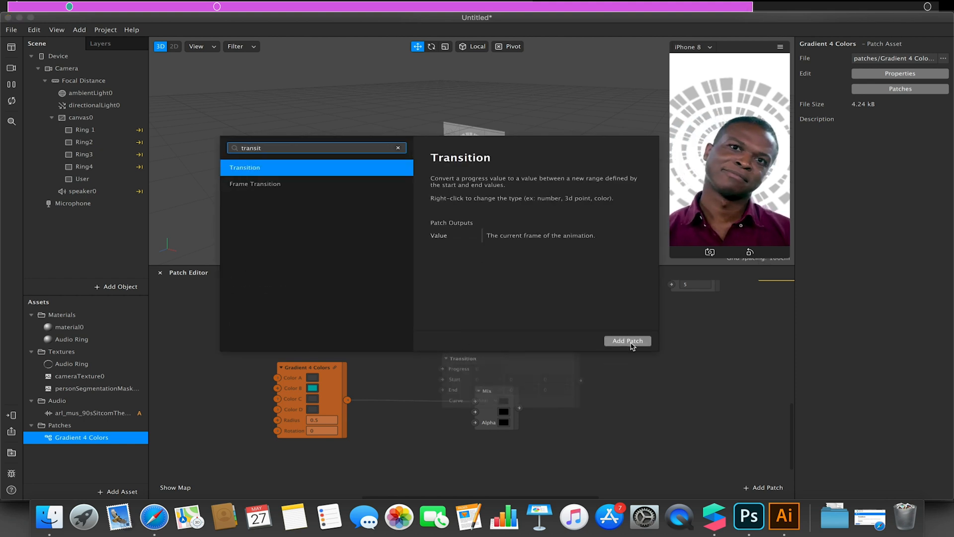
left_click(627, 341)
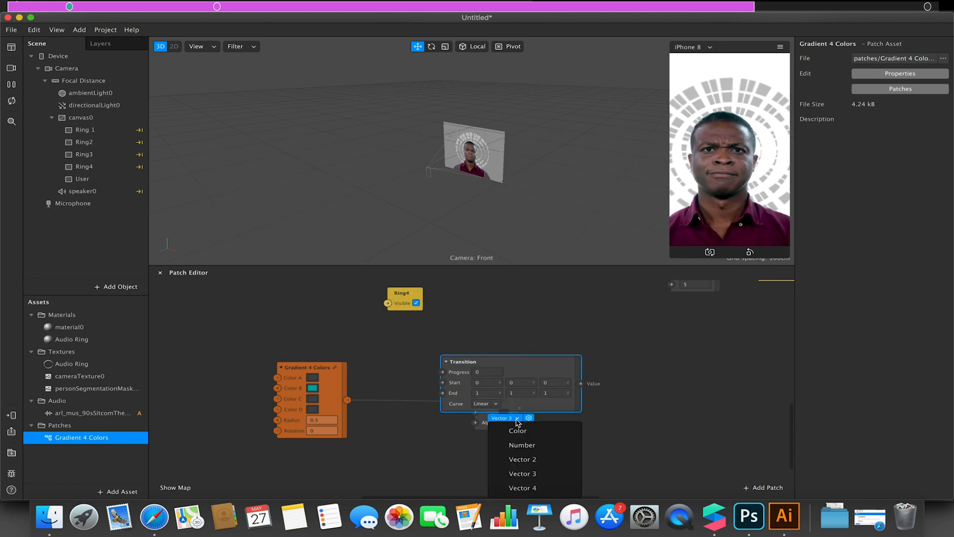
left_click(517, 430)
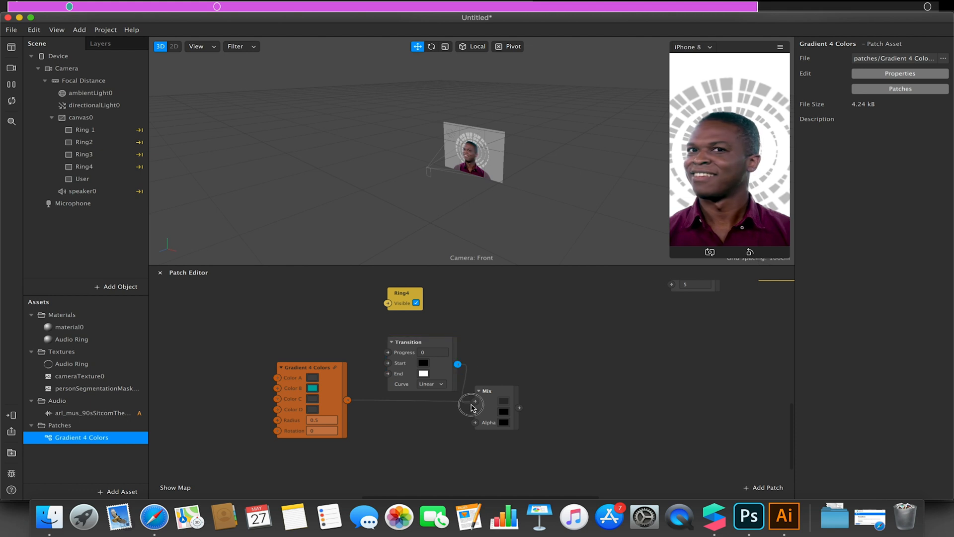
left_click_drag(457, 363, 471, 406)
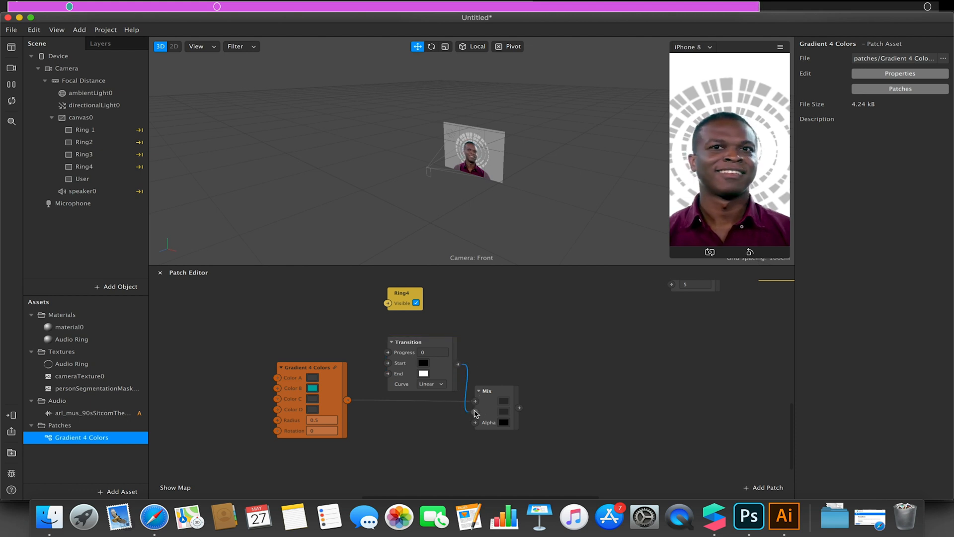
left_click(71, 339)
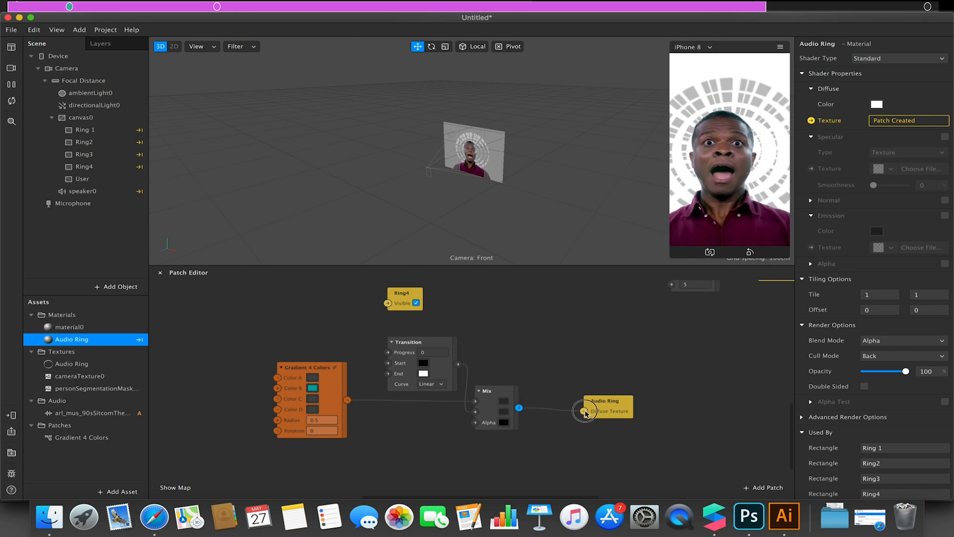
Connect Mix to Audio Ring's diffuse texture and enable alpha using the ring texture
left_click_drag(519, 407, 583, 411)
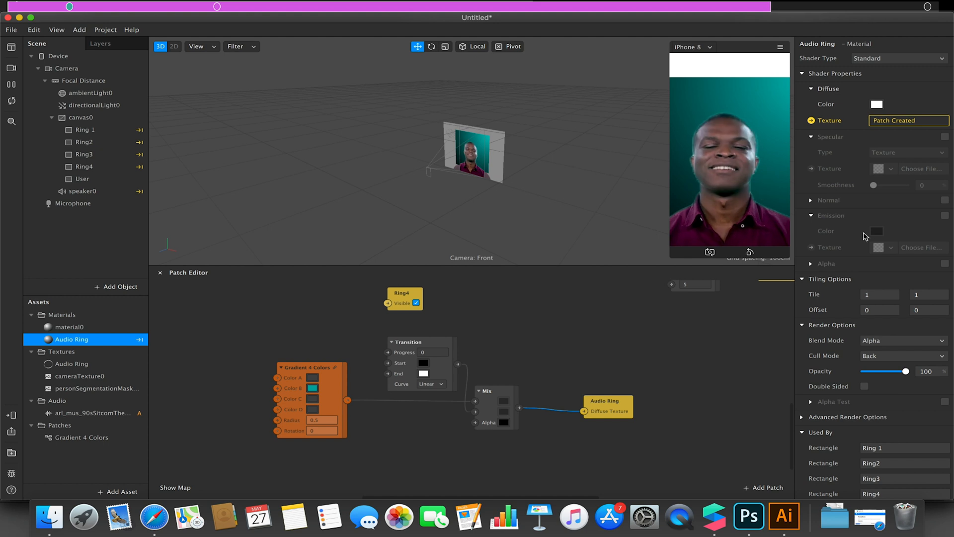
left_click(944, 263)
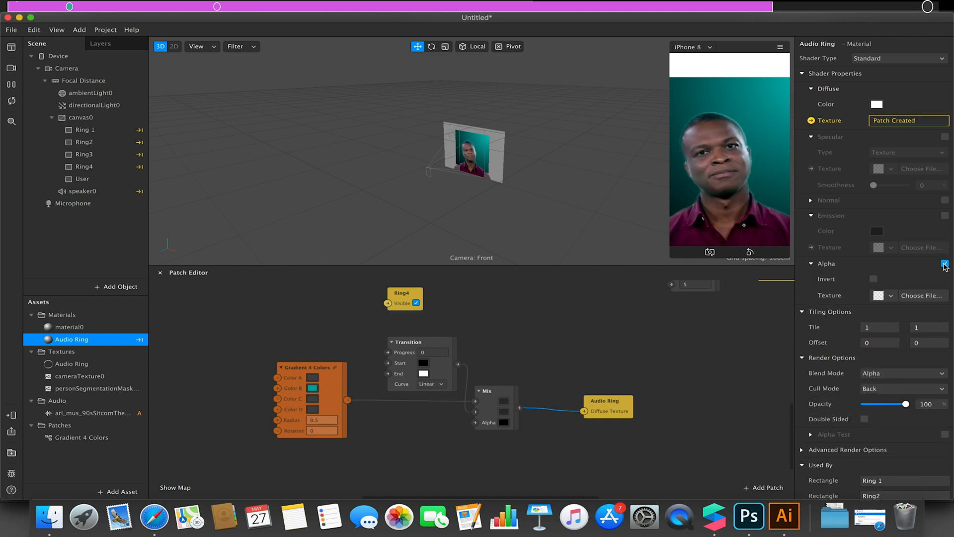
left_click(944, 263)
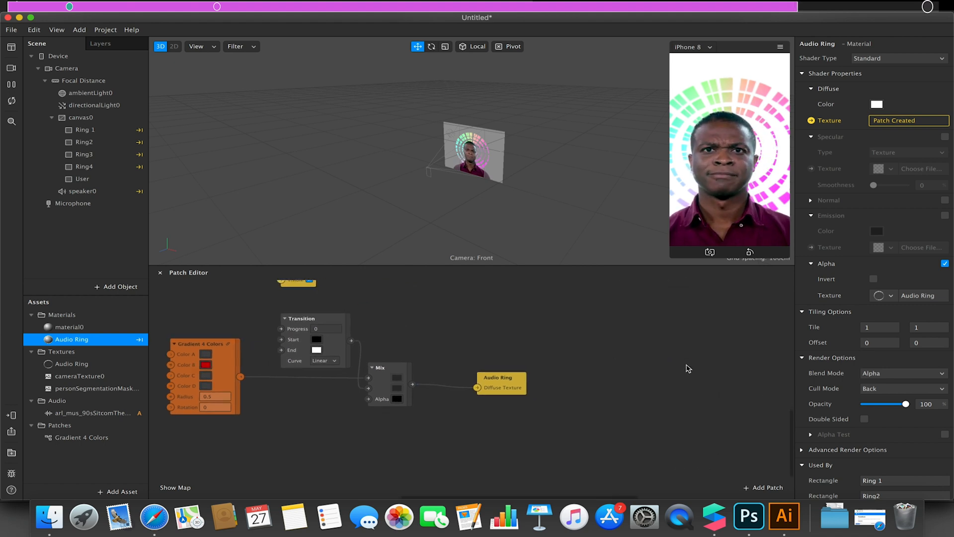
Add a Loop Animation patch and a Transition patch, then select Ring 1
type("loop")
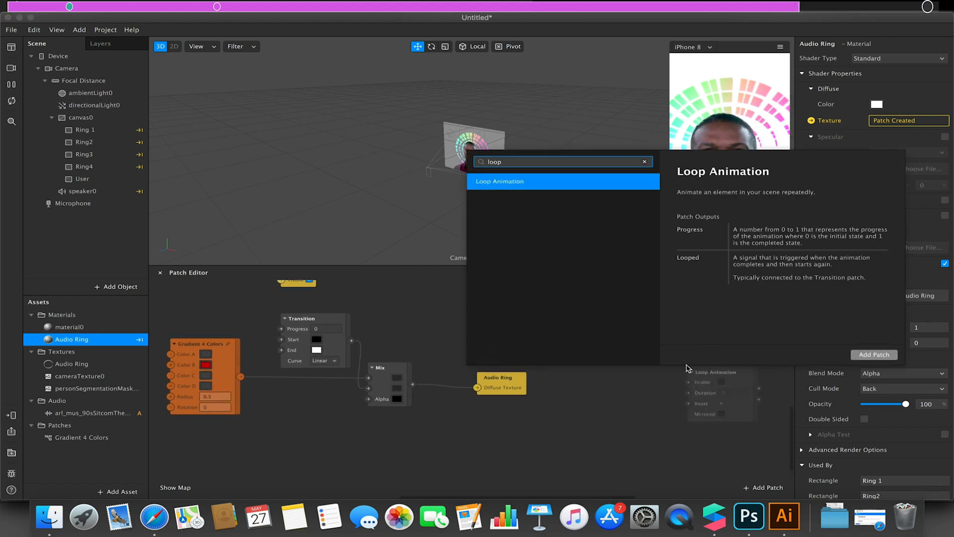
left_click(499, 181)
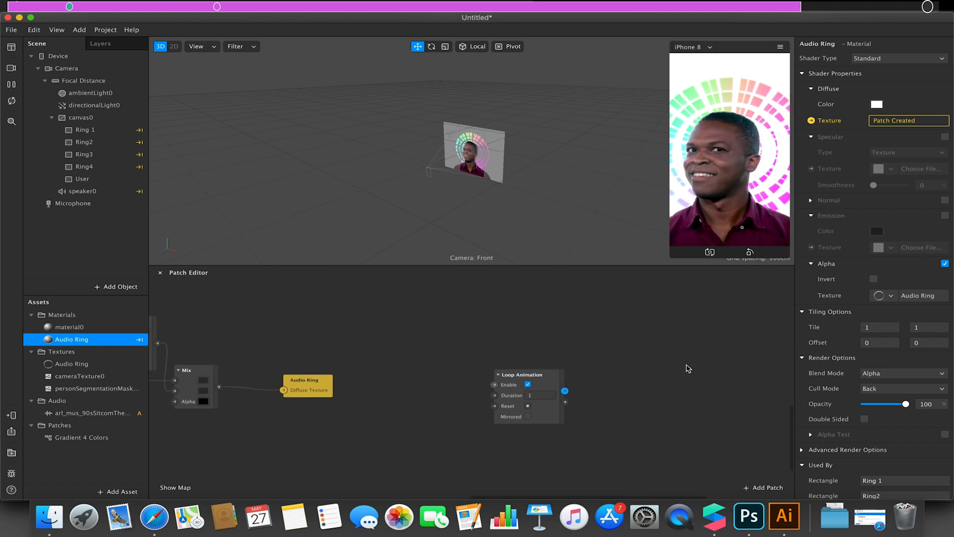
mouse_move(569, 395)
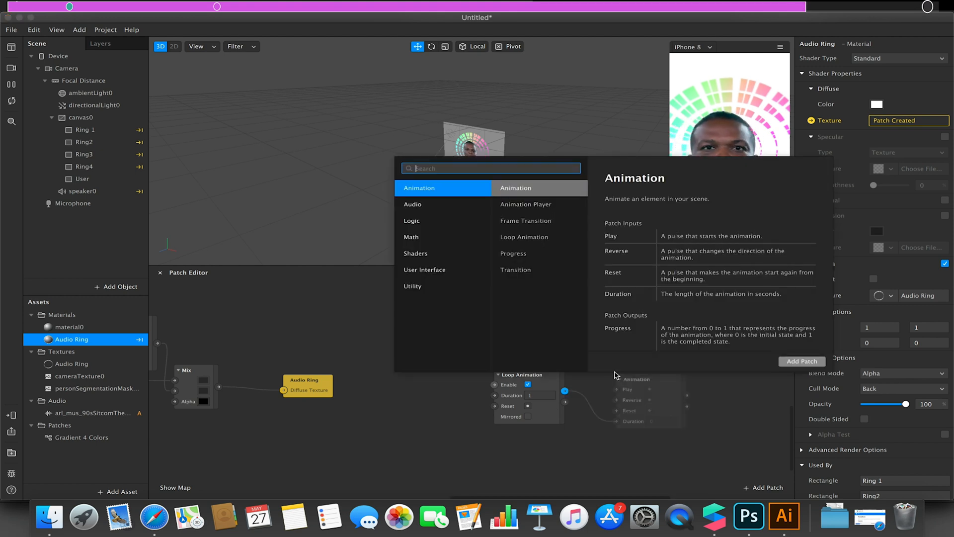
type("trant")
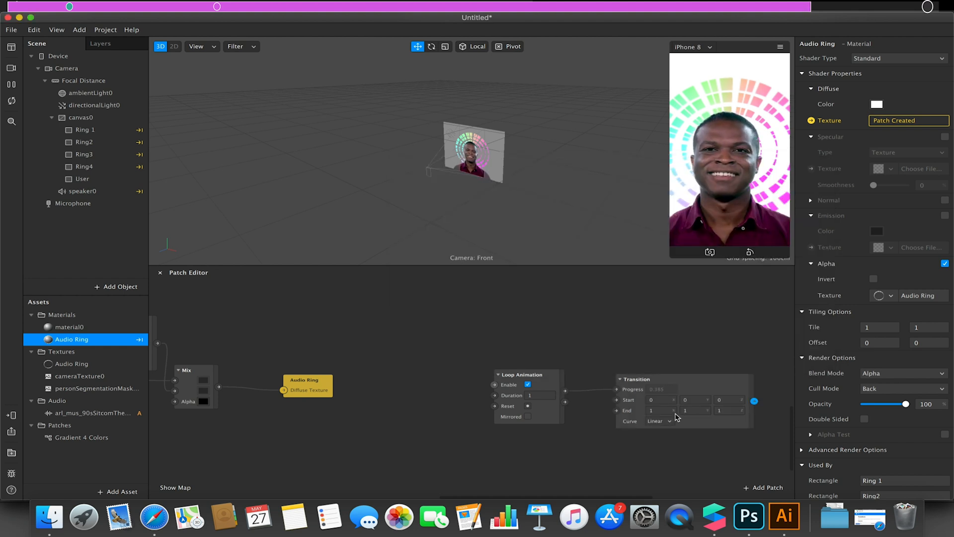
left_click(660, 410)
type("-360")
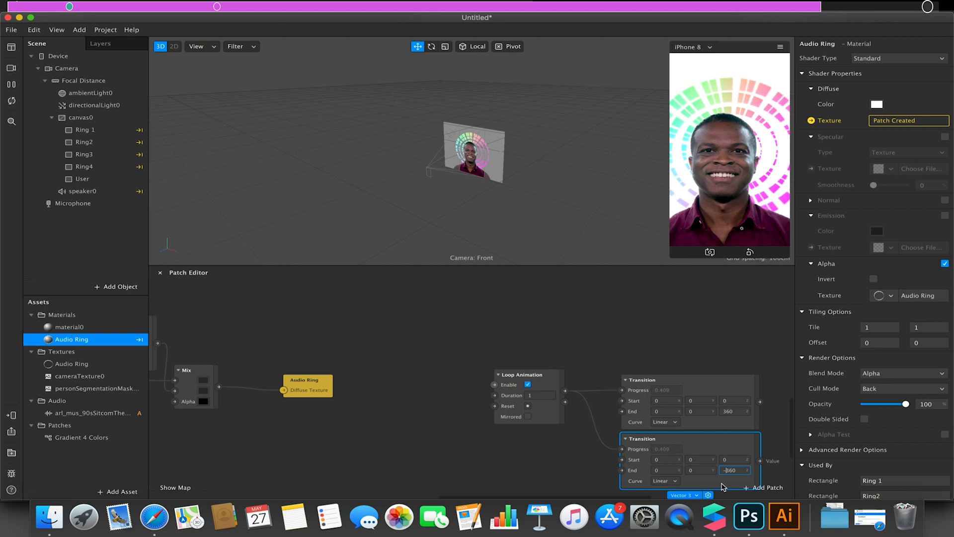
left_click(84, 130)
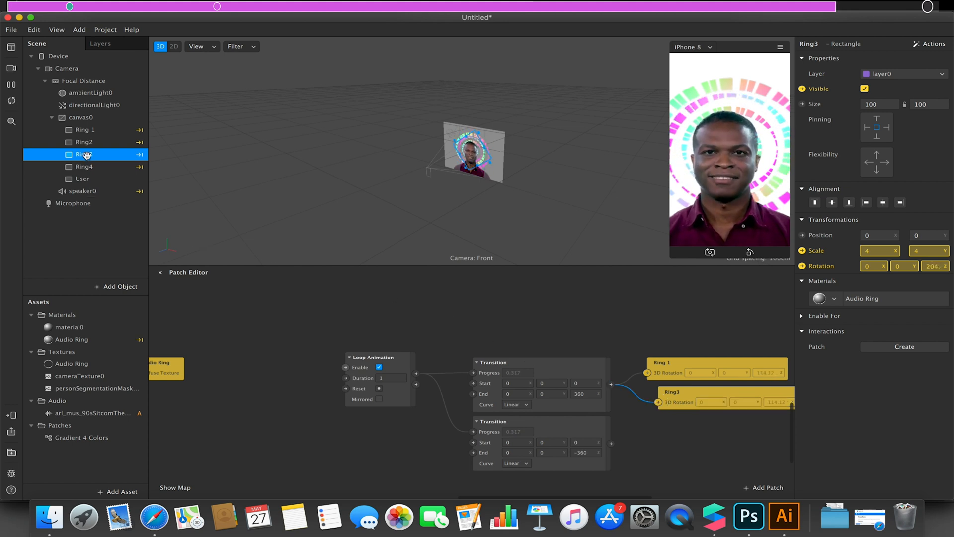
Select Ring2 and Ring4 together for rotation patches, then pick the music clip patch
left_click(83, 142)
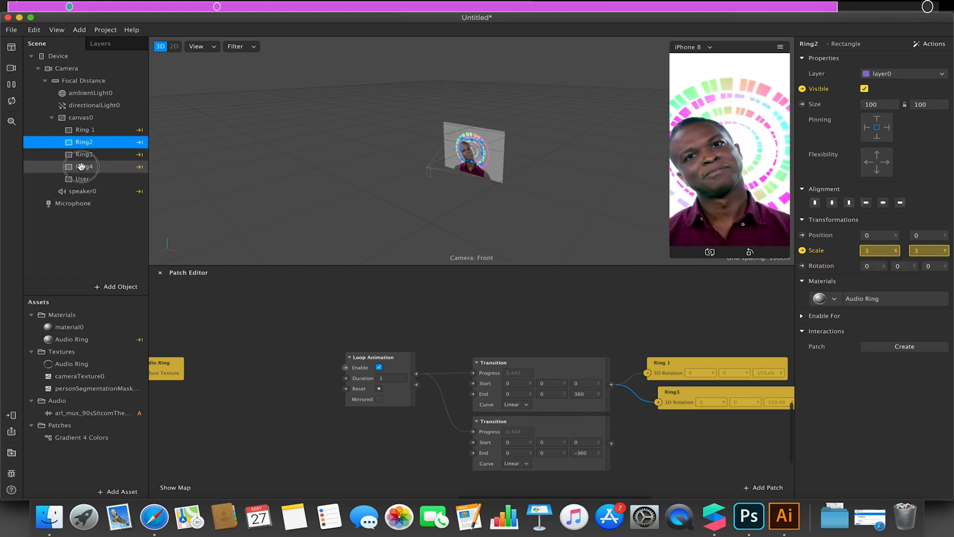
left_click(84, 167)
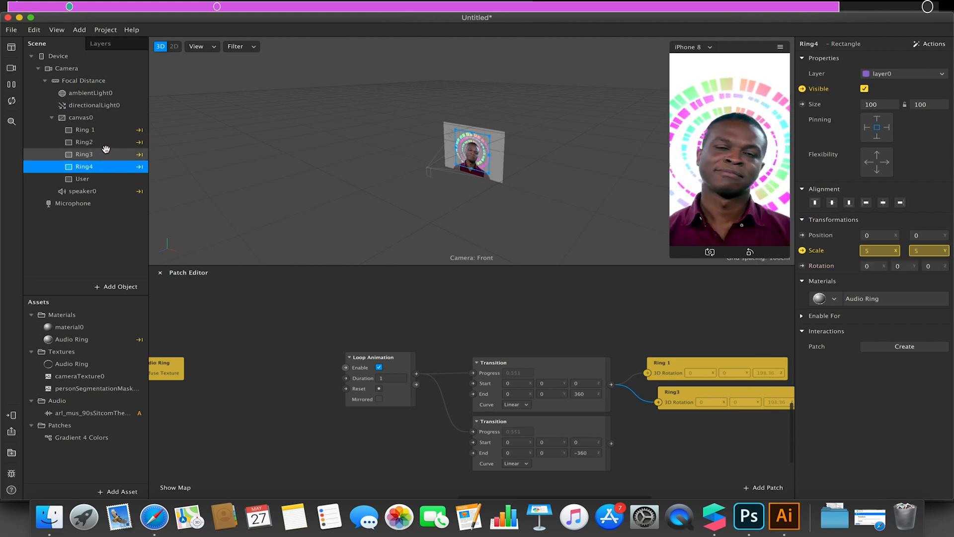
left_click(84, 142)
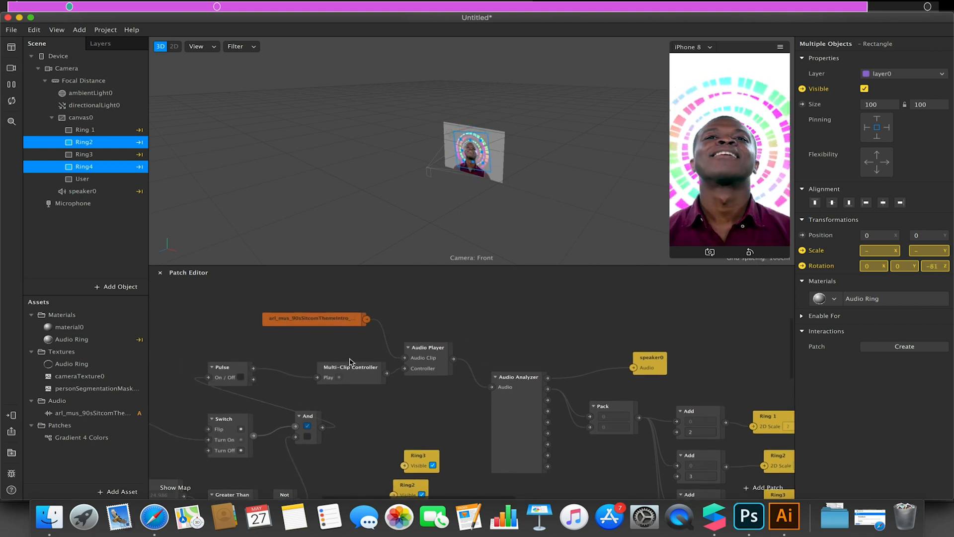
left_click(314, 318)
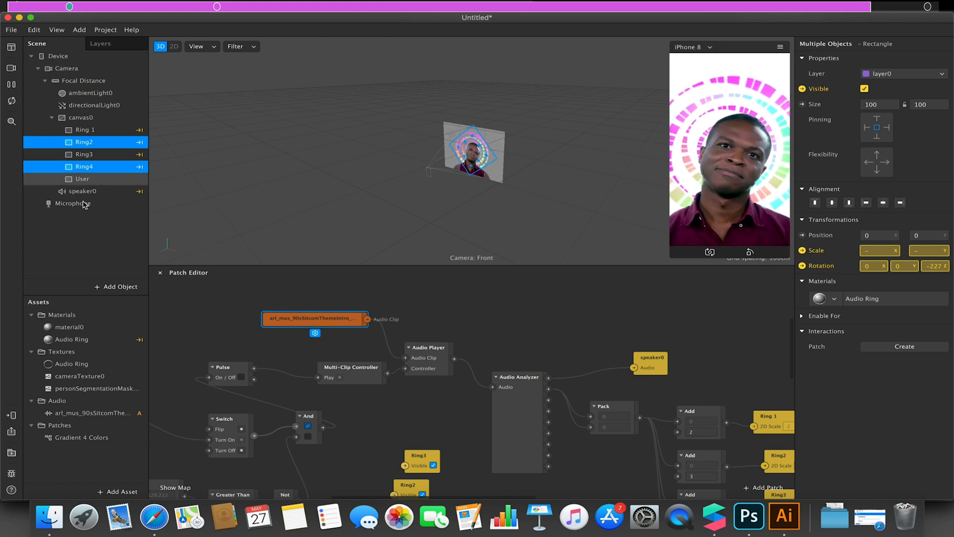
Wire the Microphone object into the Audio Analyzer's input
left_click(72, 204)
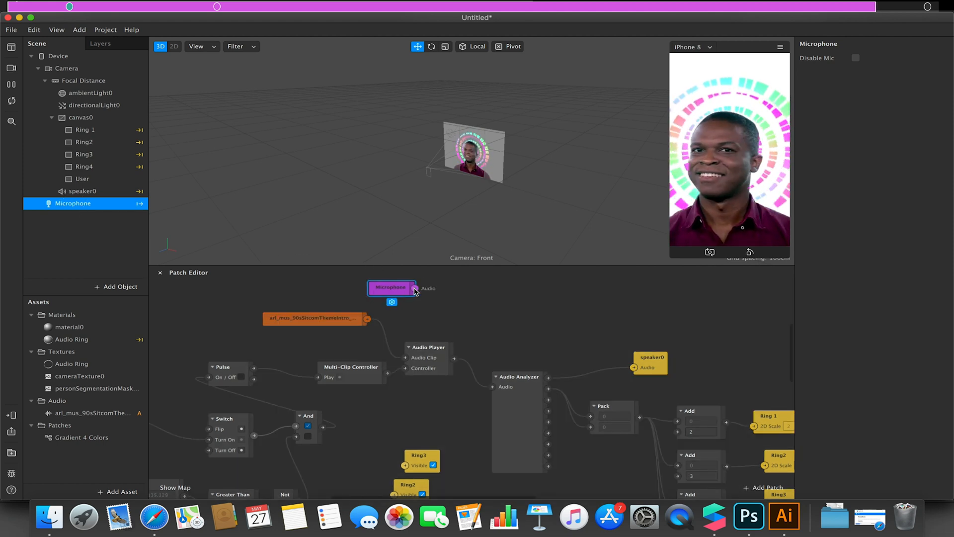
left_click_drag(415, 287, 492, 387)
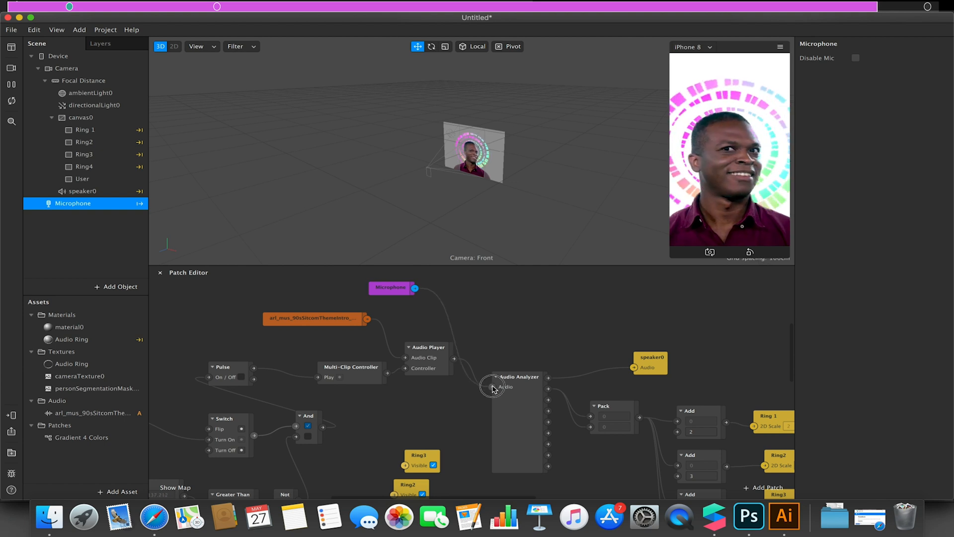
left_click_drag(414, 288, 495, 387)
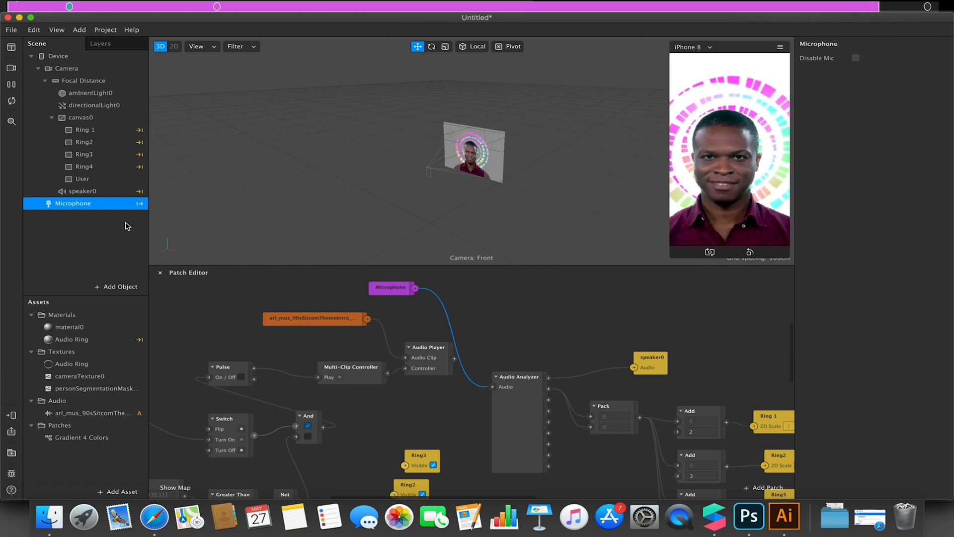
Add a new speaker to the scene with Microphone as its audio source
left_click(115, 286)
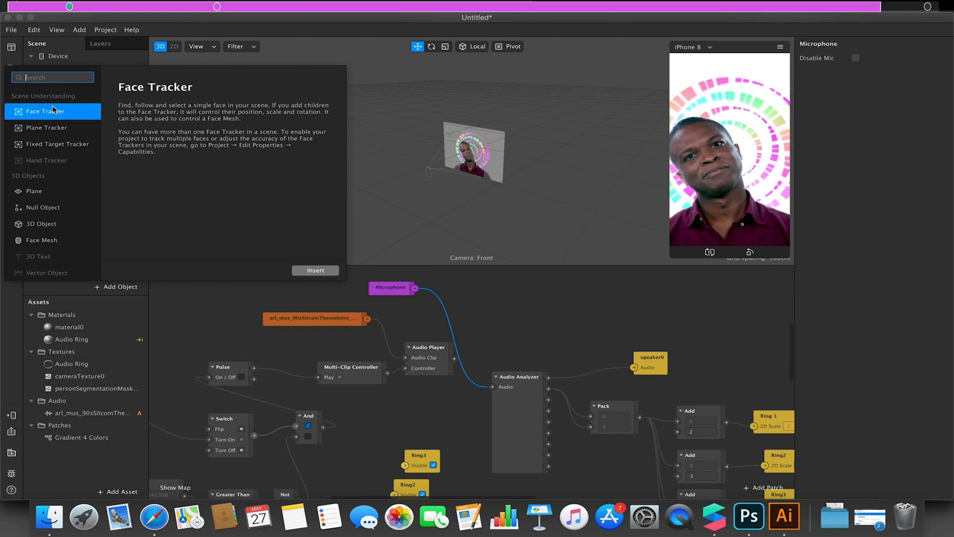
type("speak")
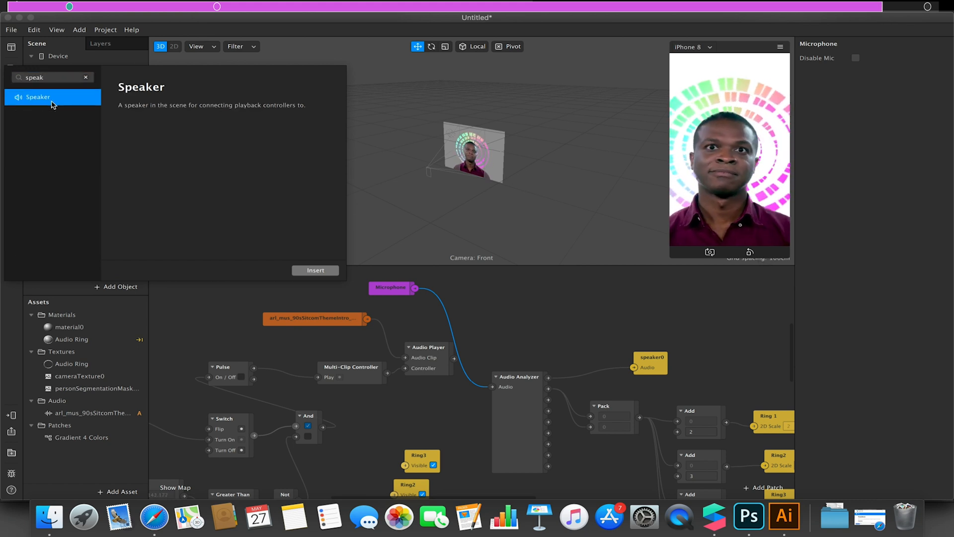
left_click(315, 271)
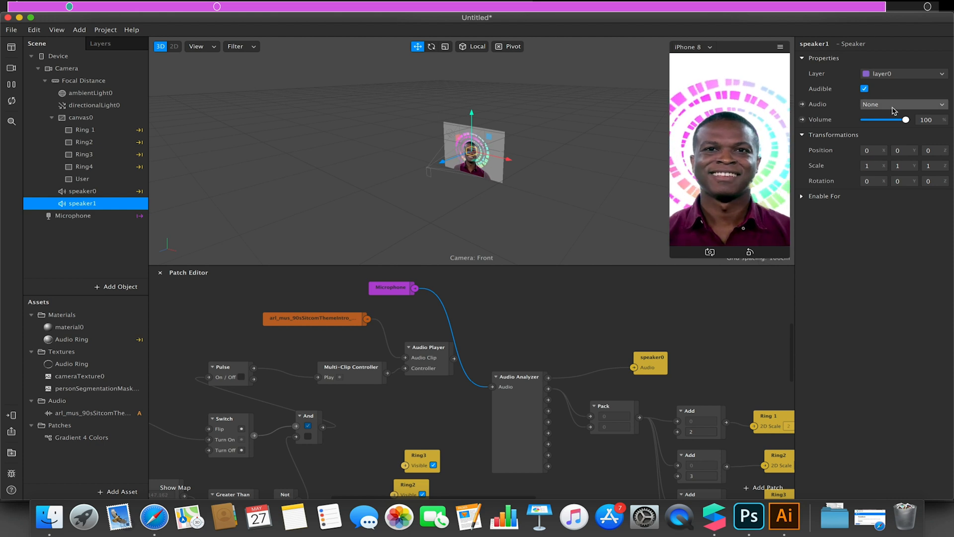
left_click(904, 104)
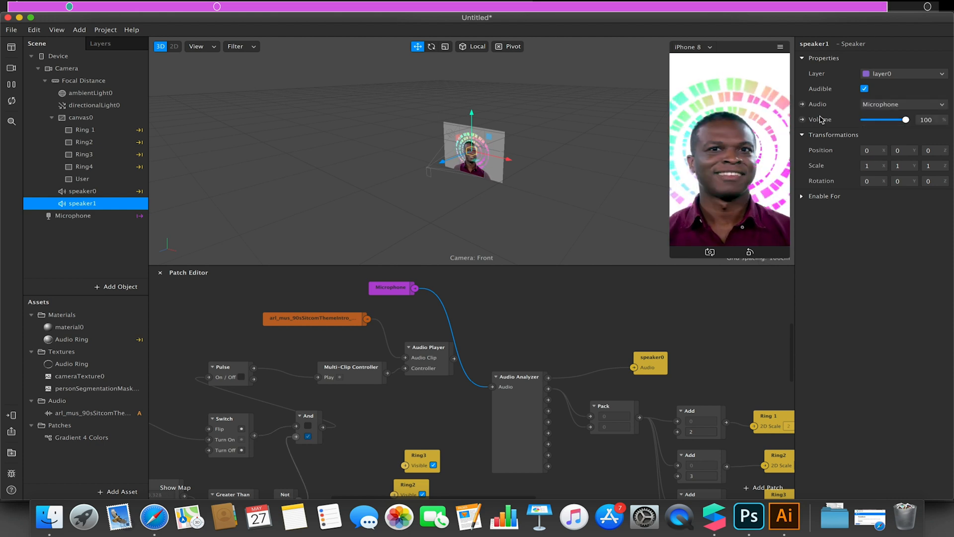